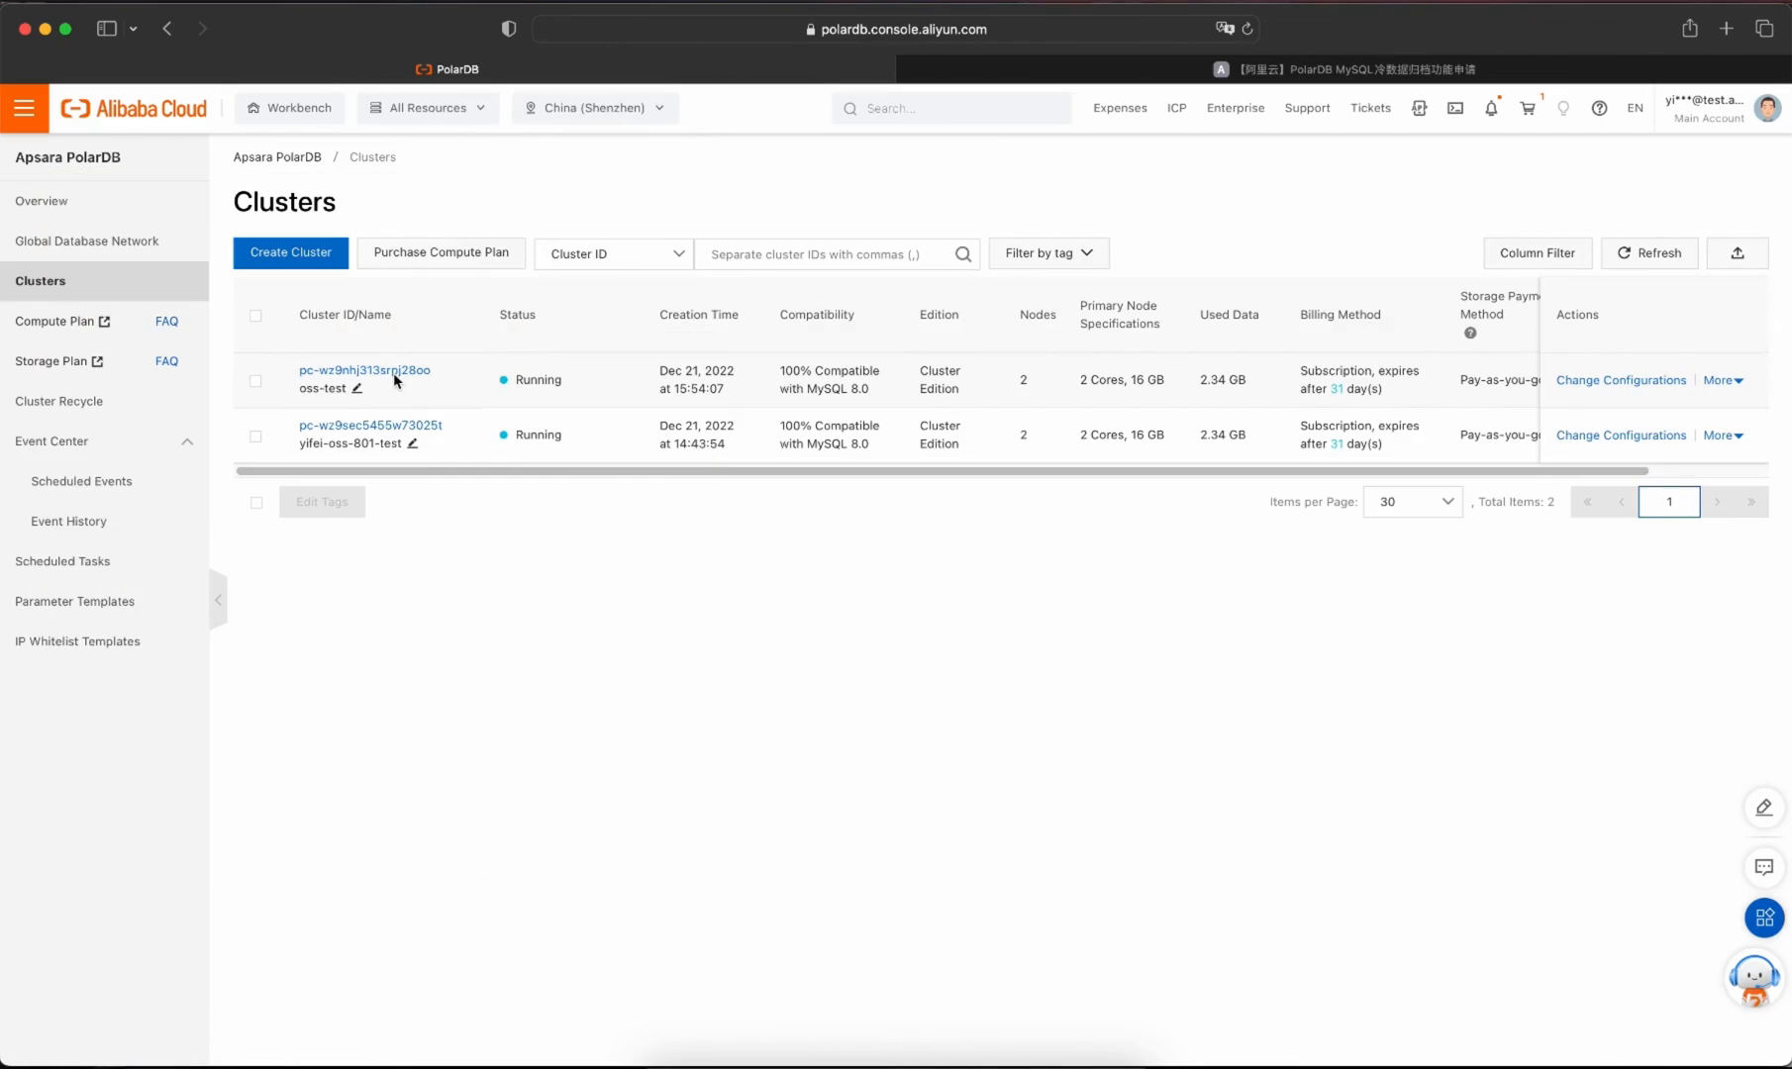
Enable cold data archiving on the oss-test cluster and refresh its archiving status.
click(365, 370)
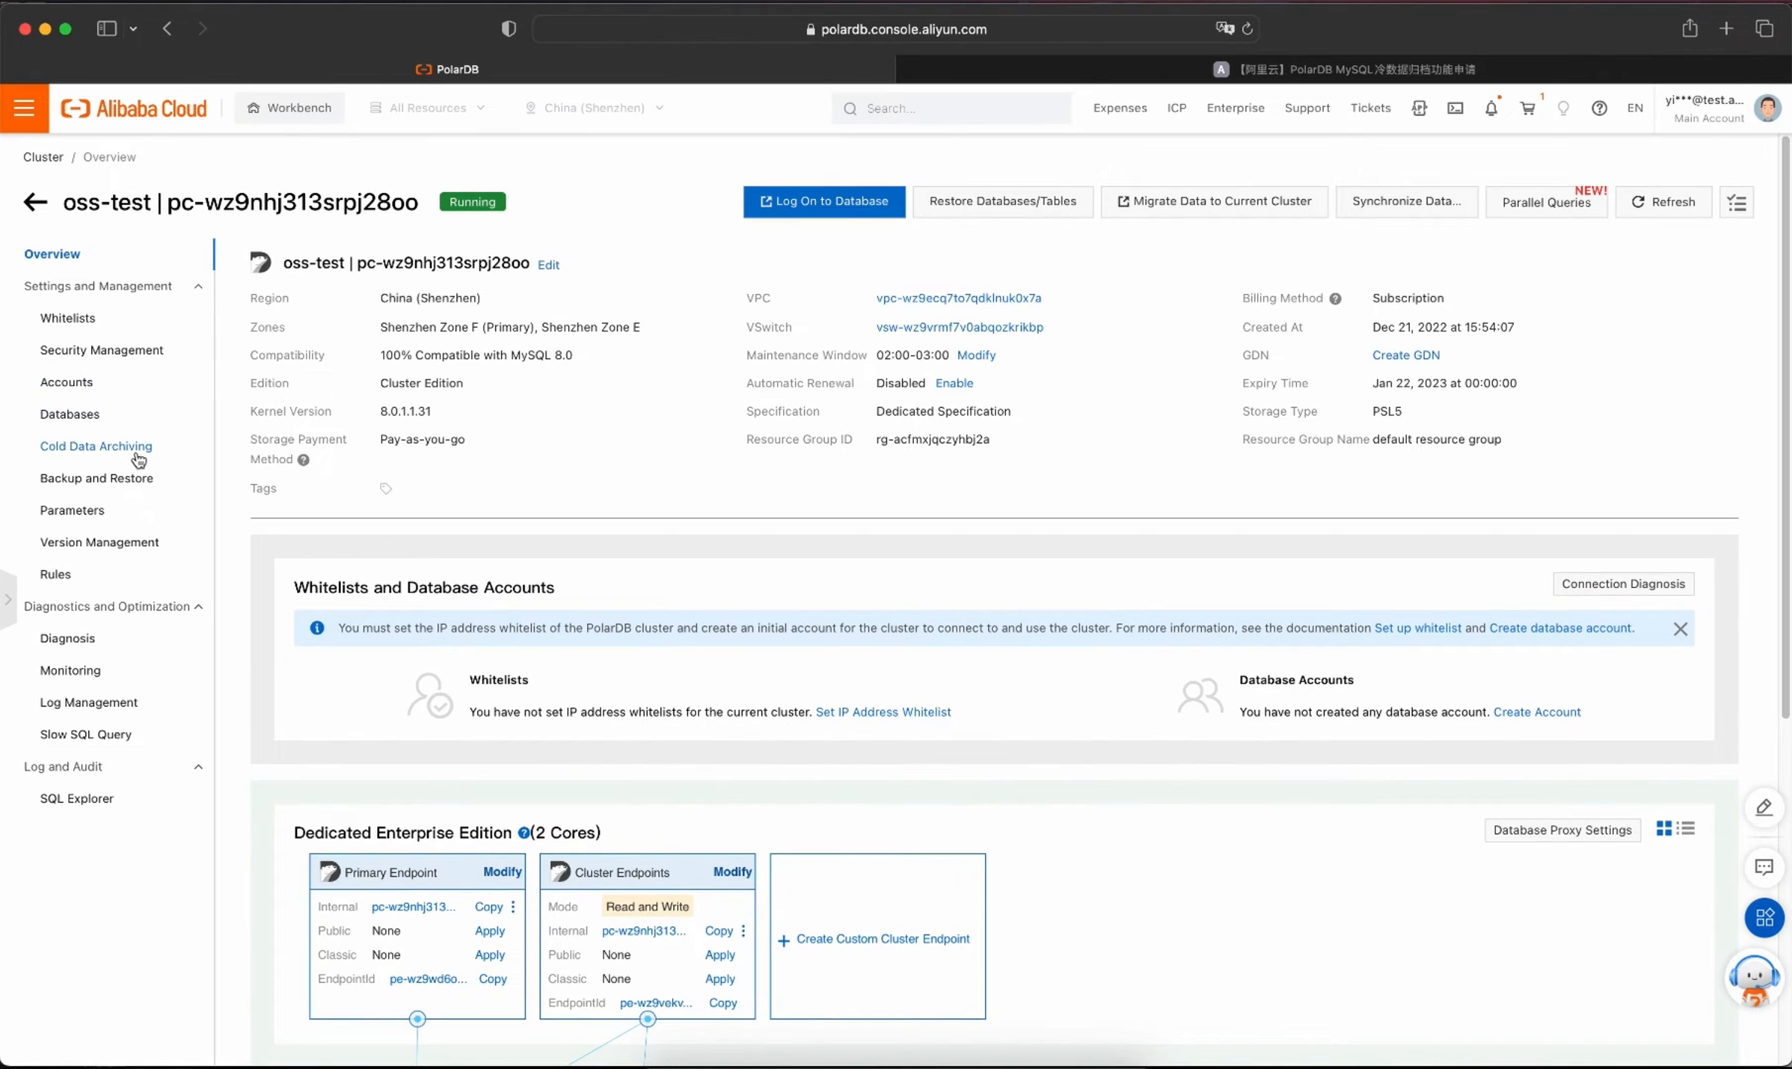
mouse_move(147, 459)
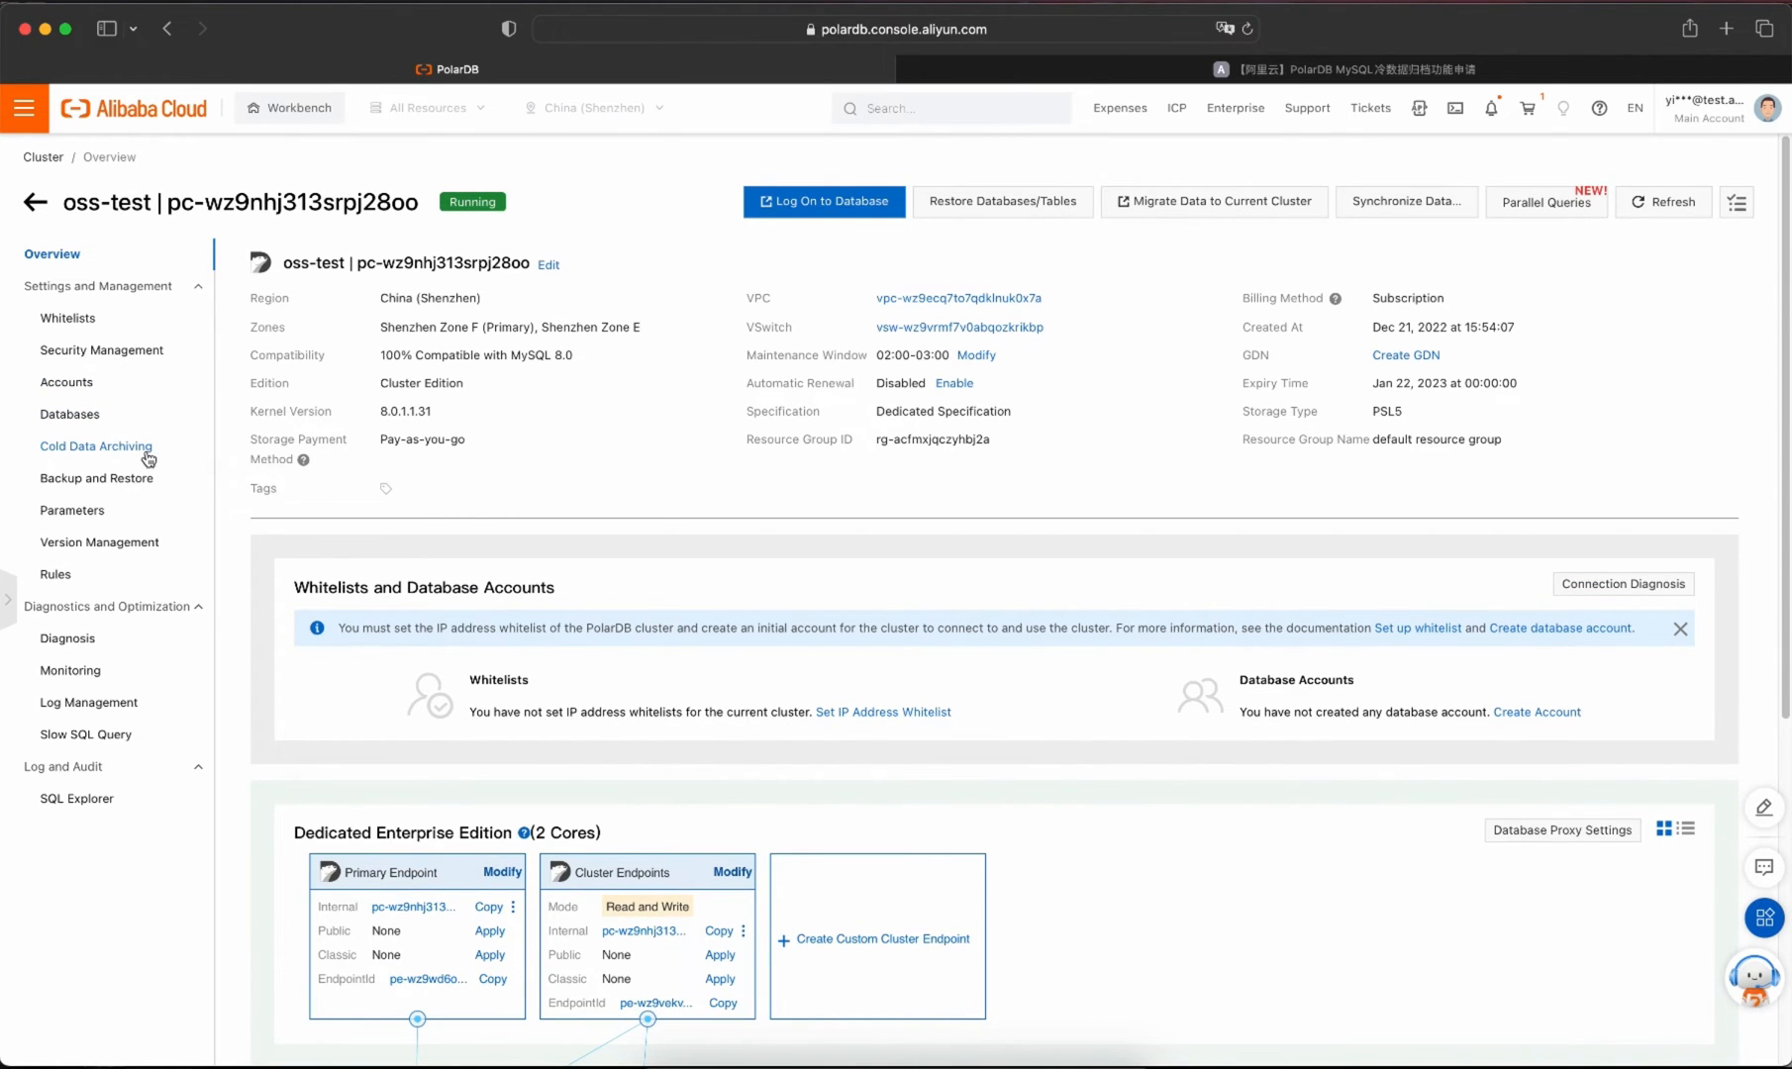
click(96, 445)
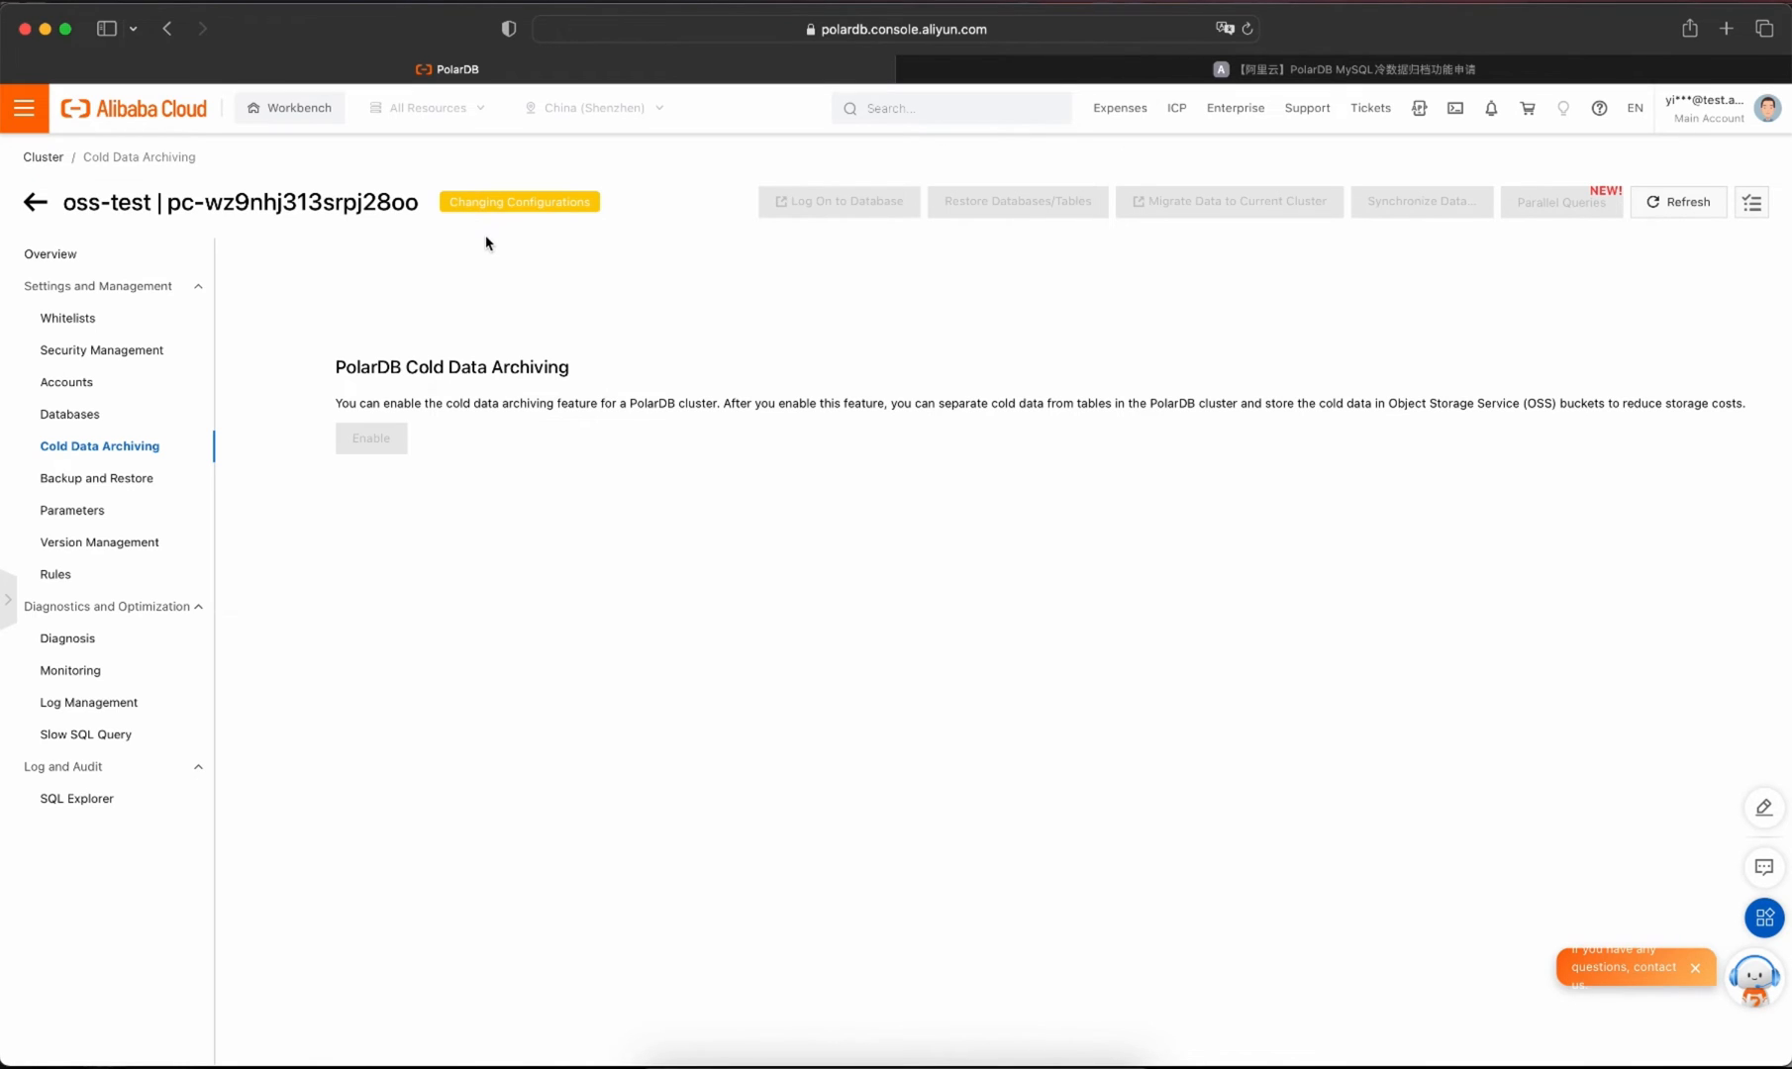
mouse_move(608, 259)
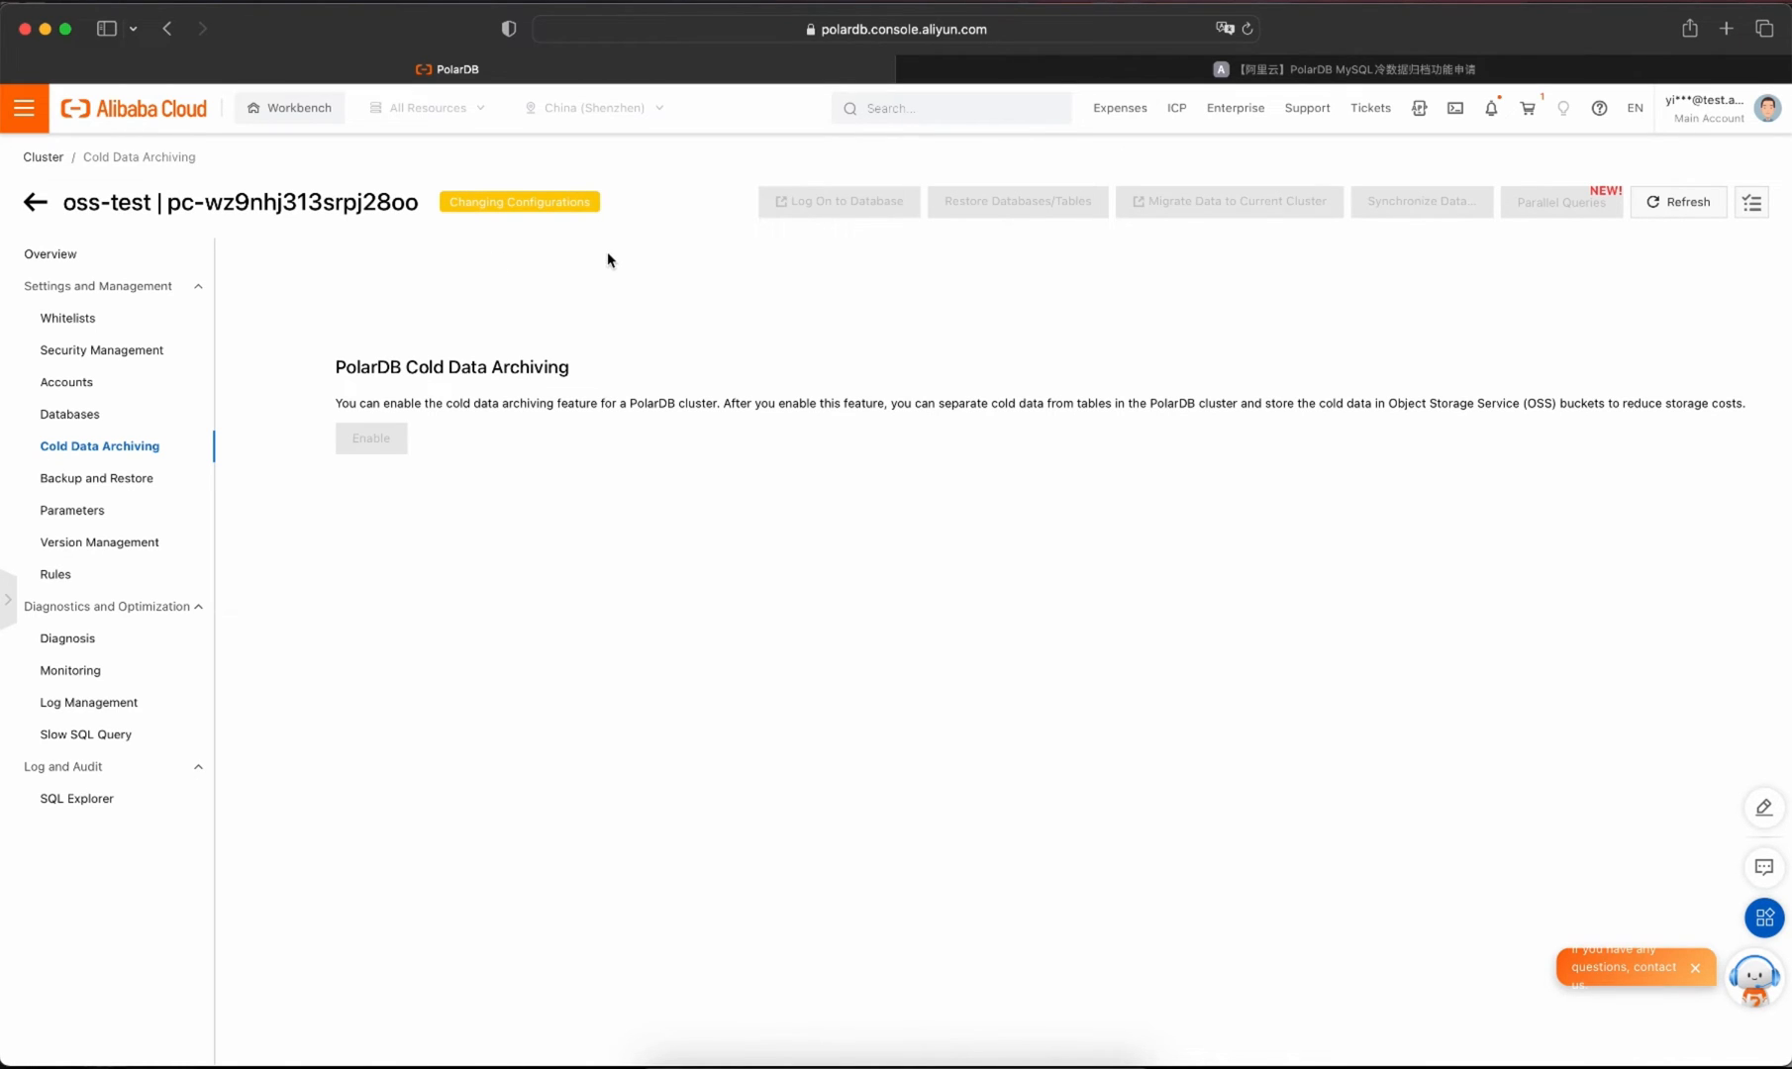
click(370, 438)
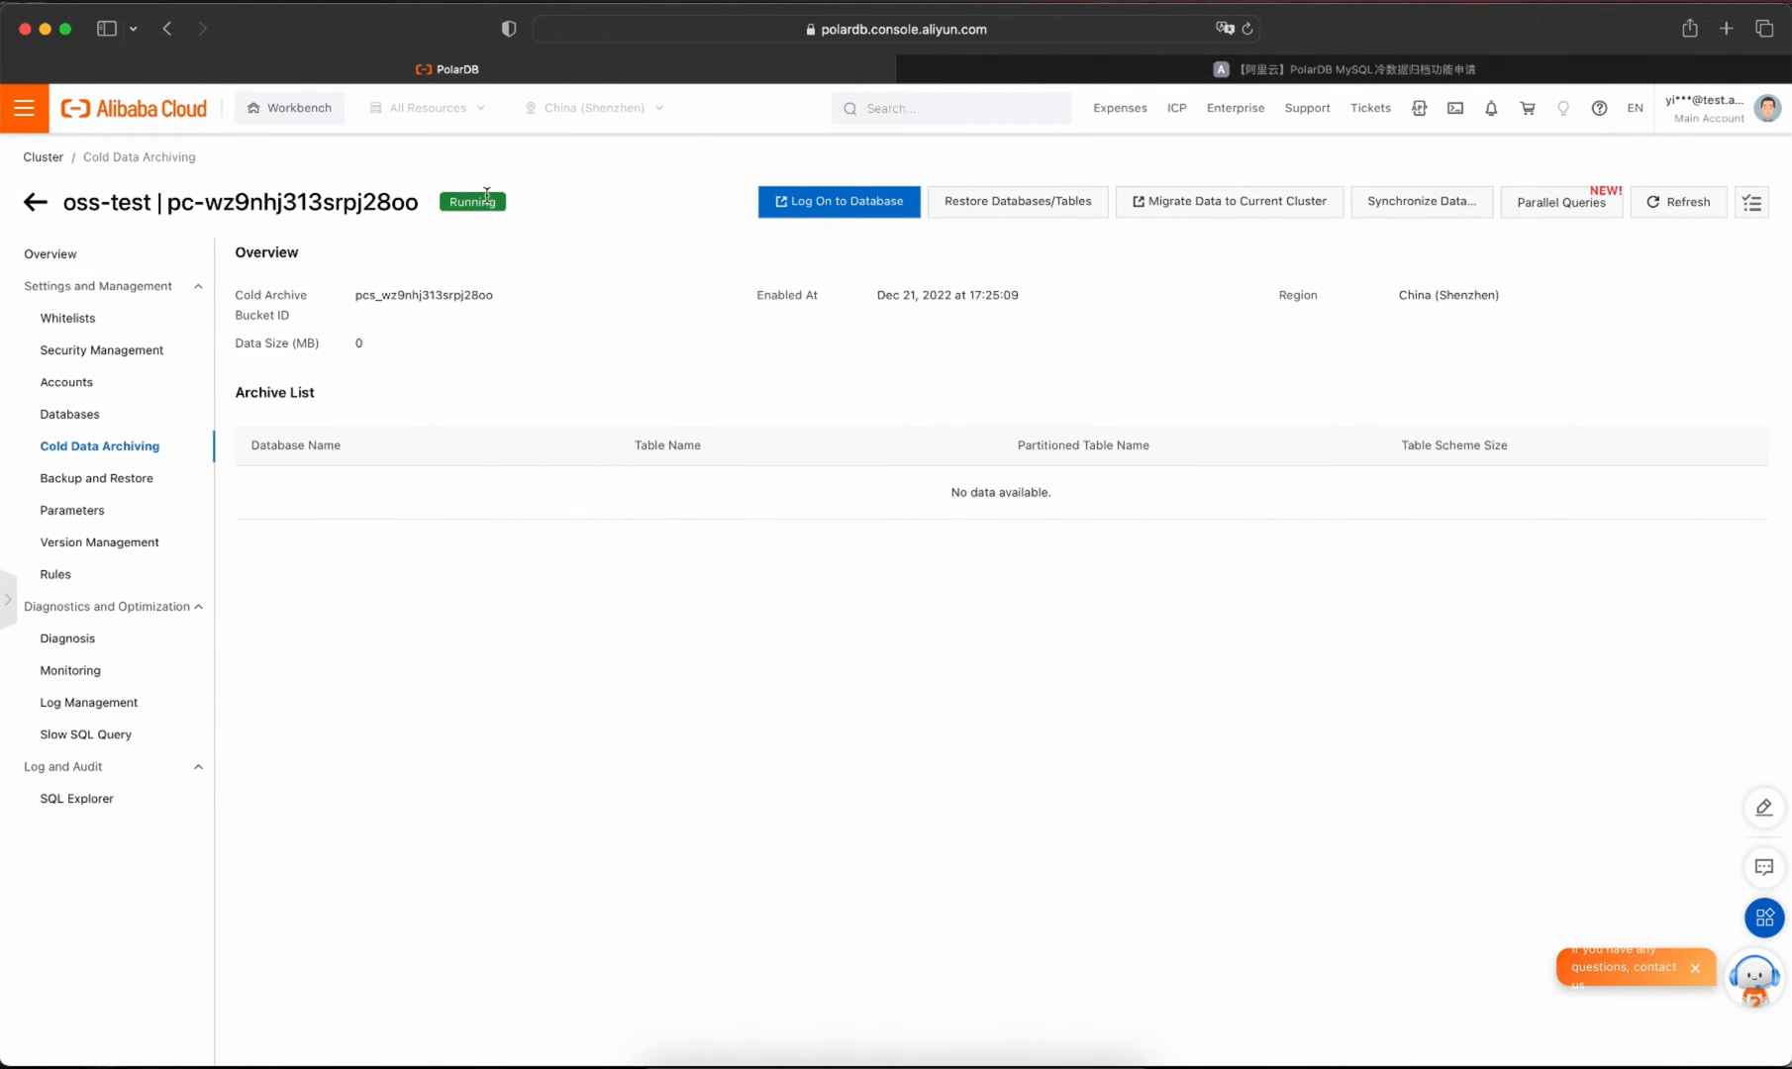
mouse_move(600, 273)
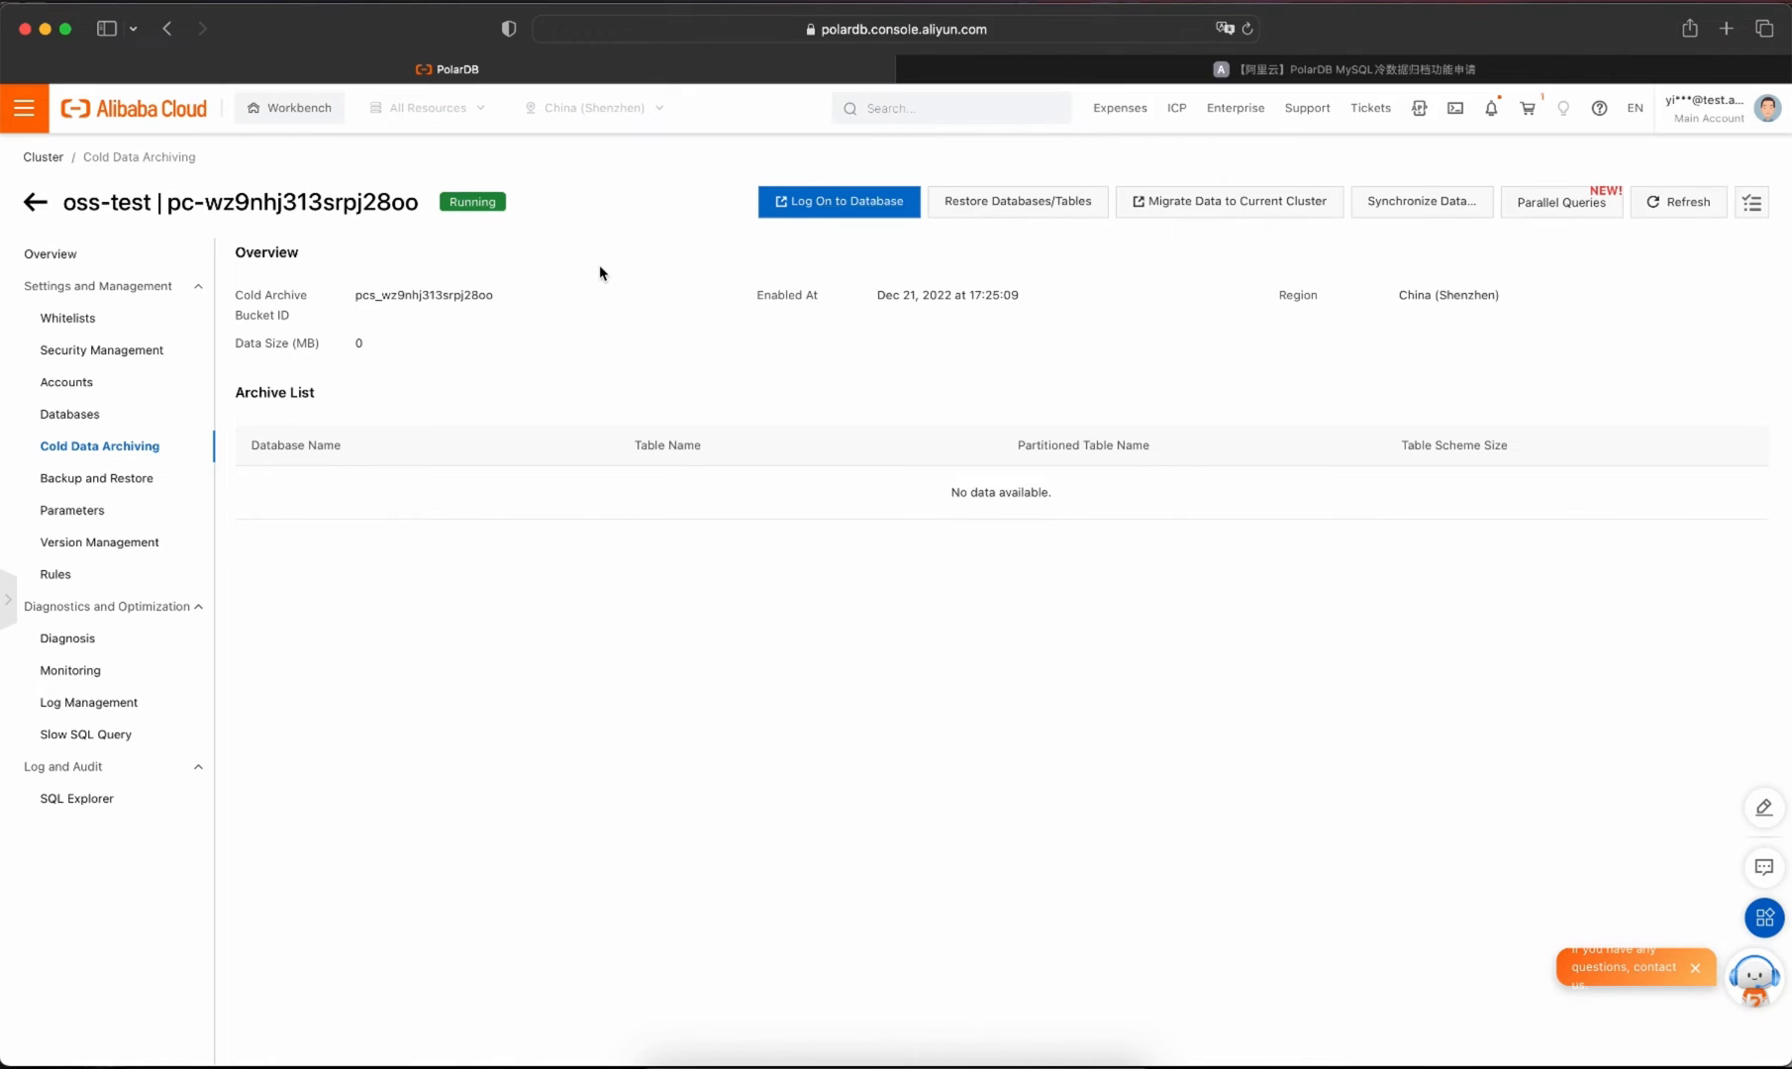
Switch from the Cold Data Archiving page to the terminal window.
click(1697, 968)
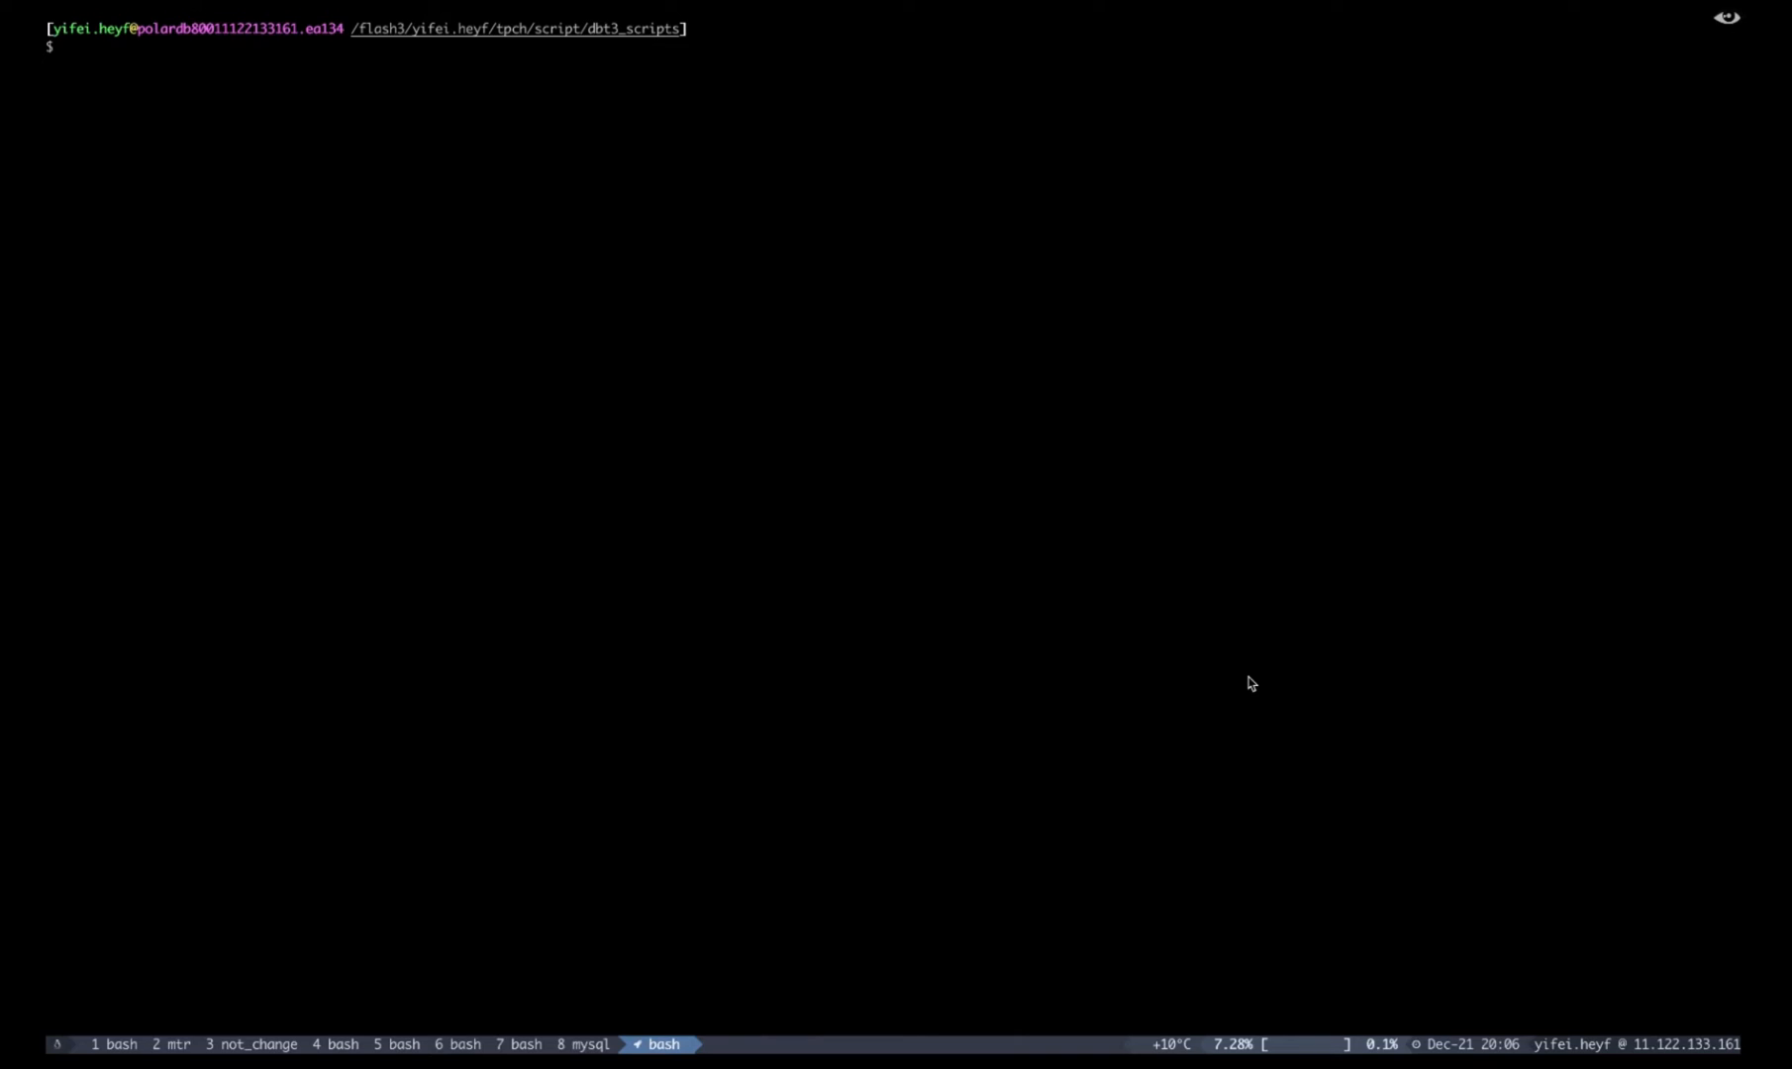
Connect to the test database and create event dlm_system_base_event calling execute_all_dlm_policies every 2 minutes.
key(Return)
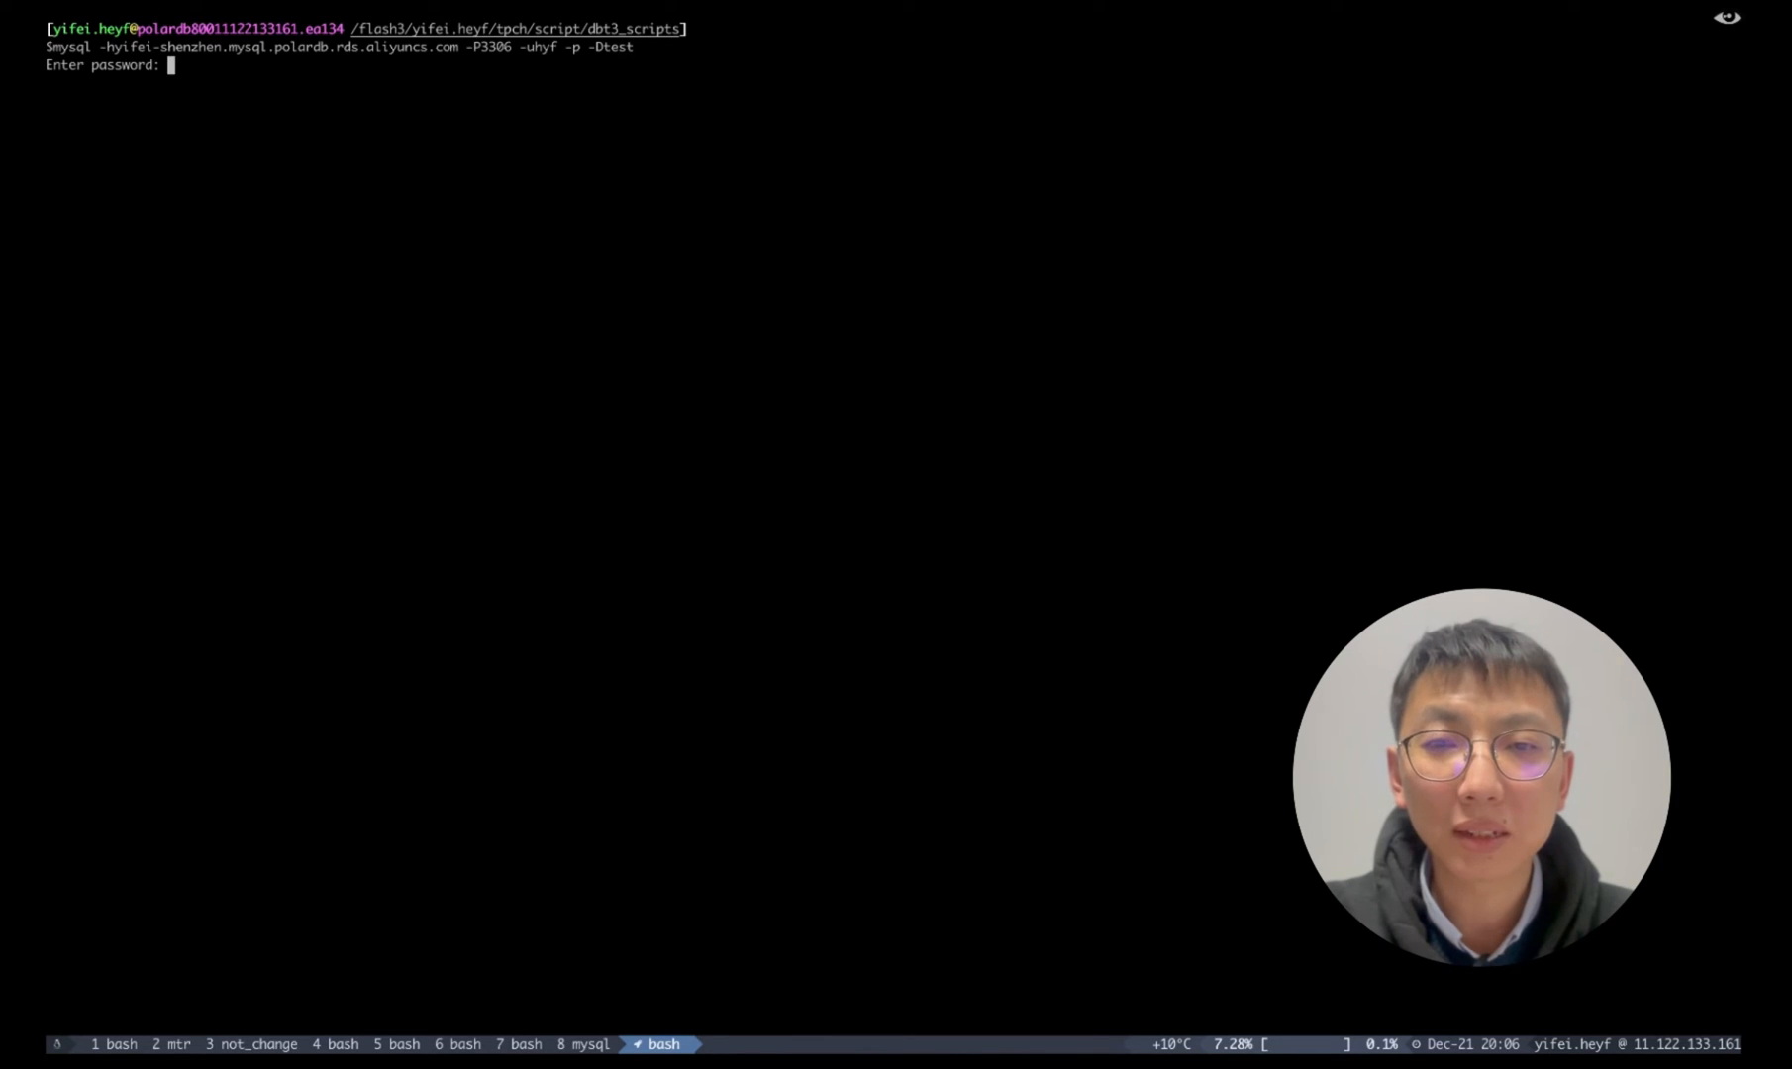
click(664, 1044)
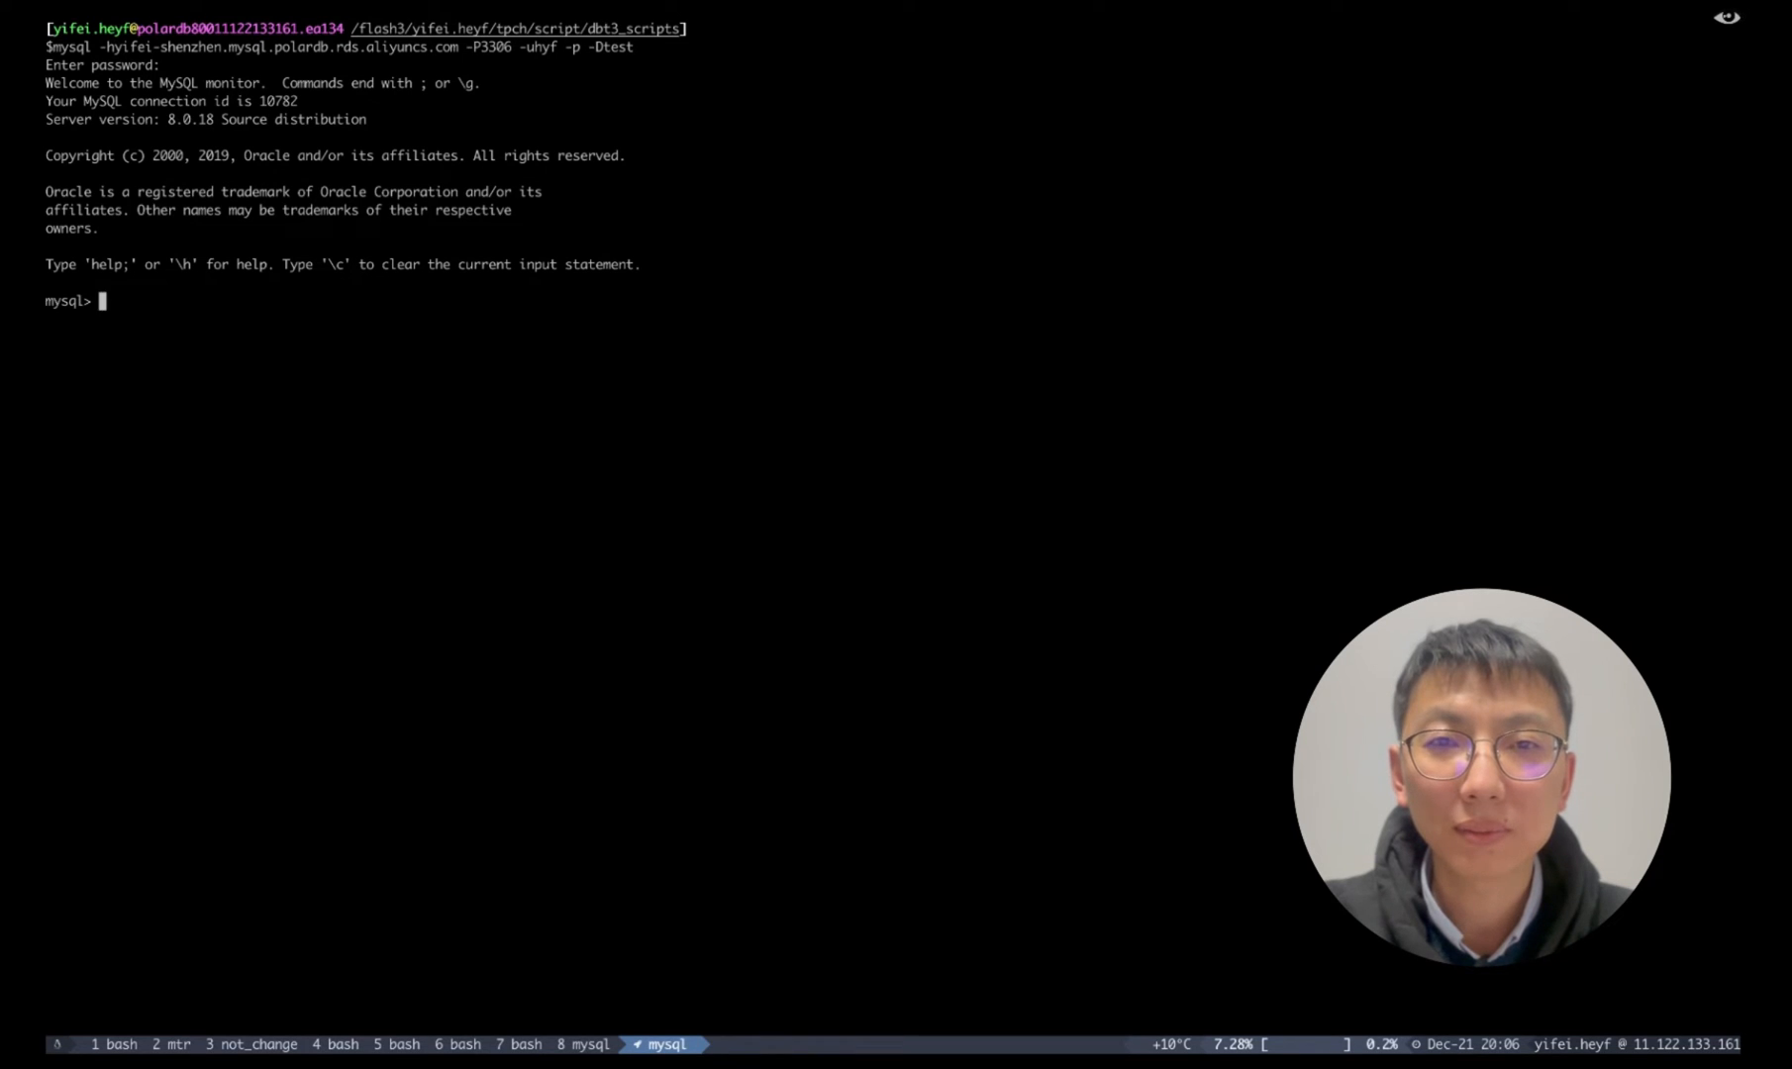
text(create)
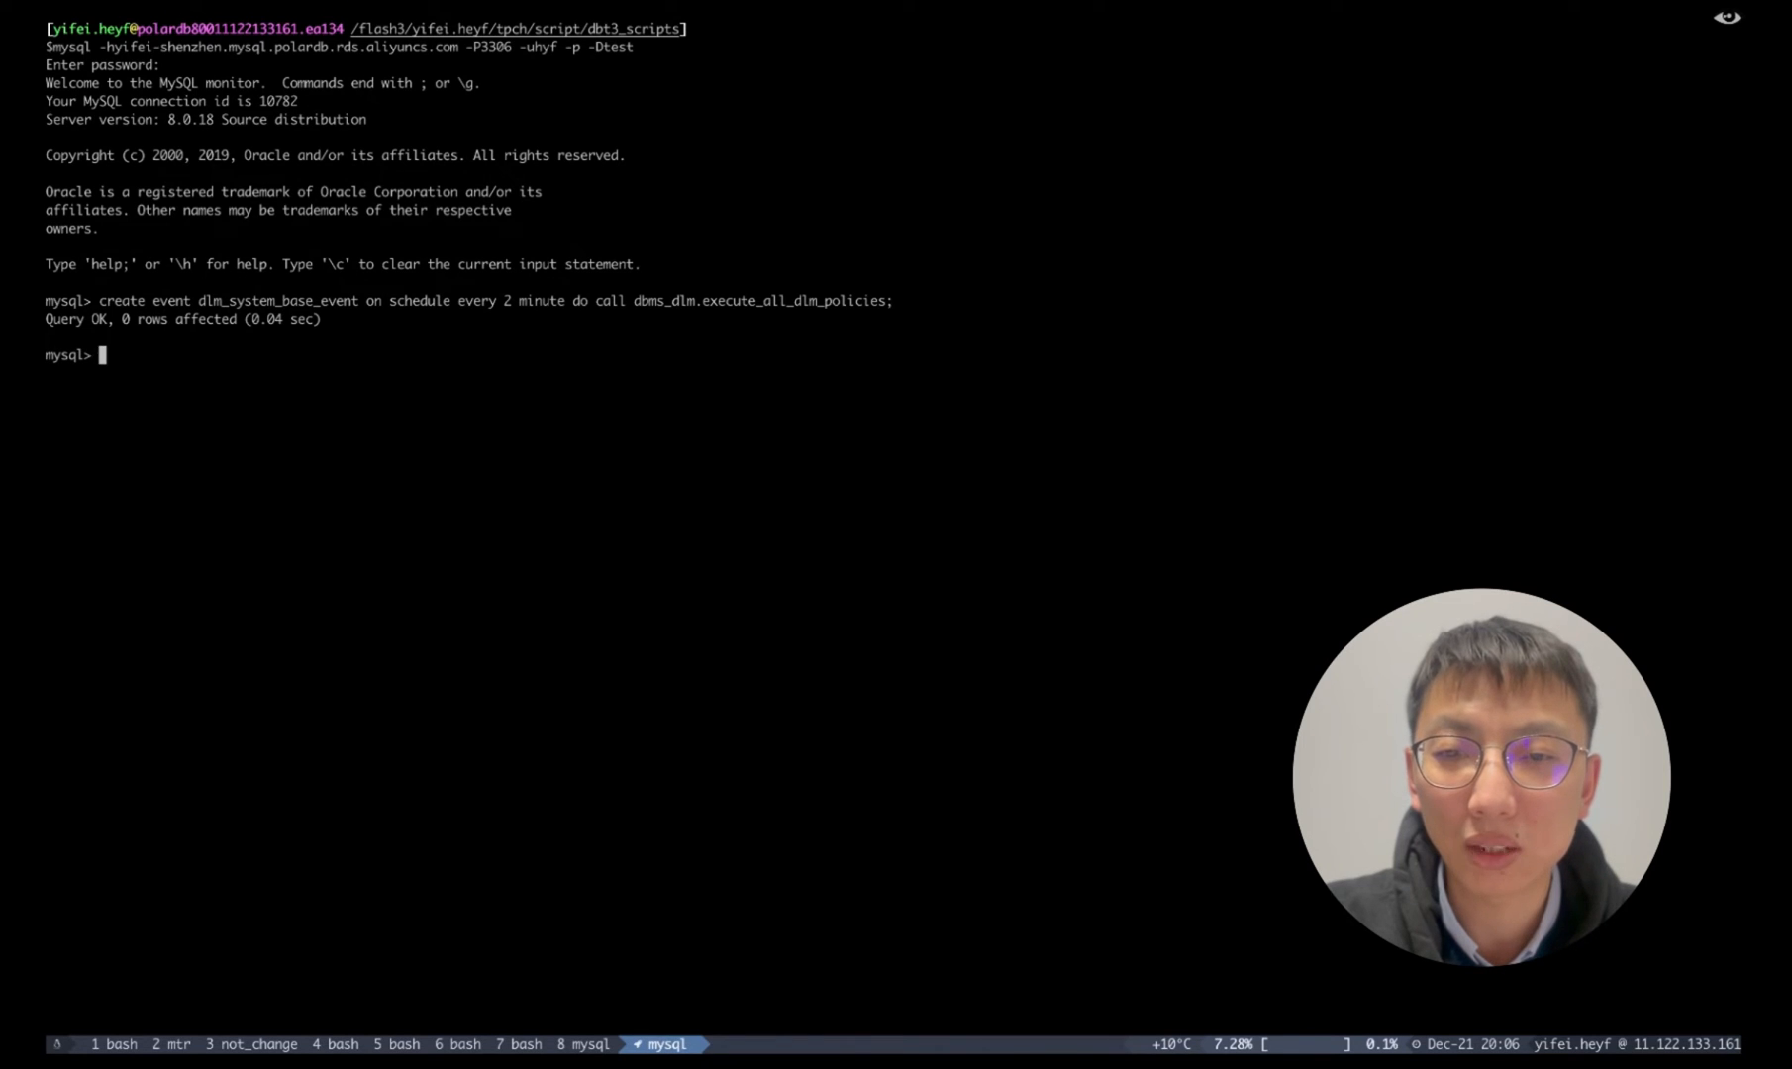
Create the partitioned sales table with test_policy and insert 1000 rows via proc_batch_insert.
text(c)
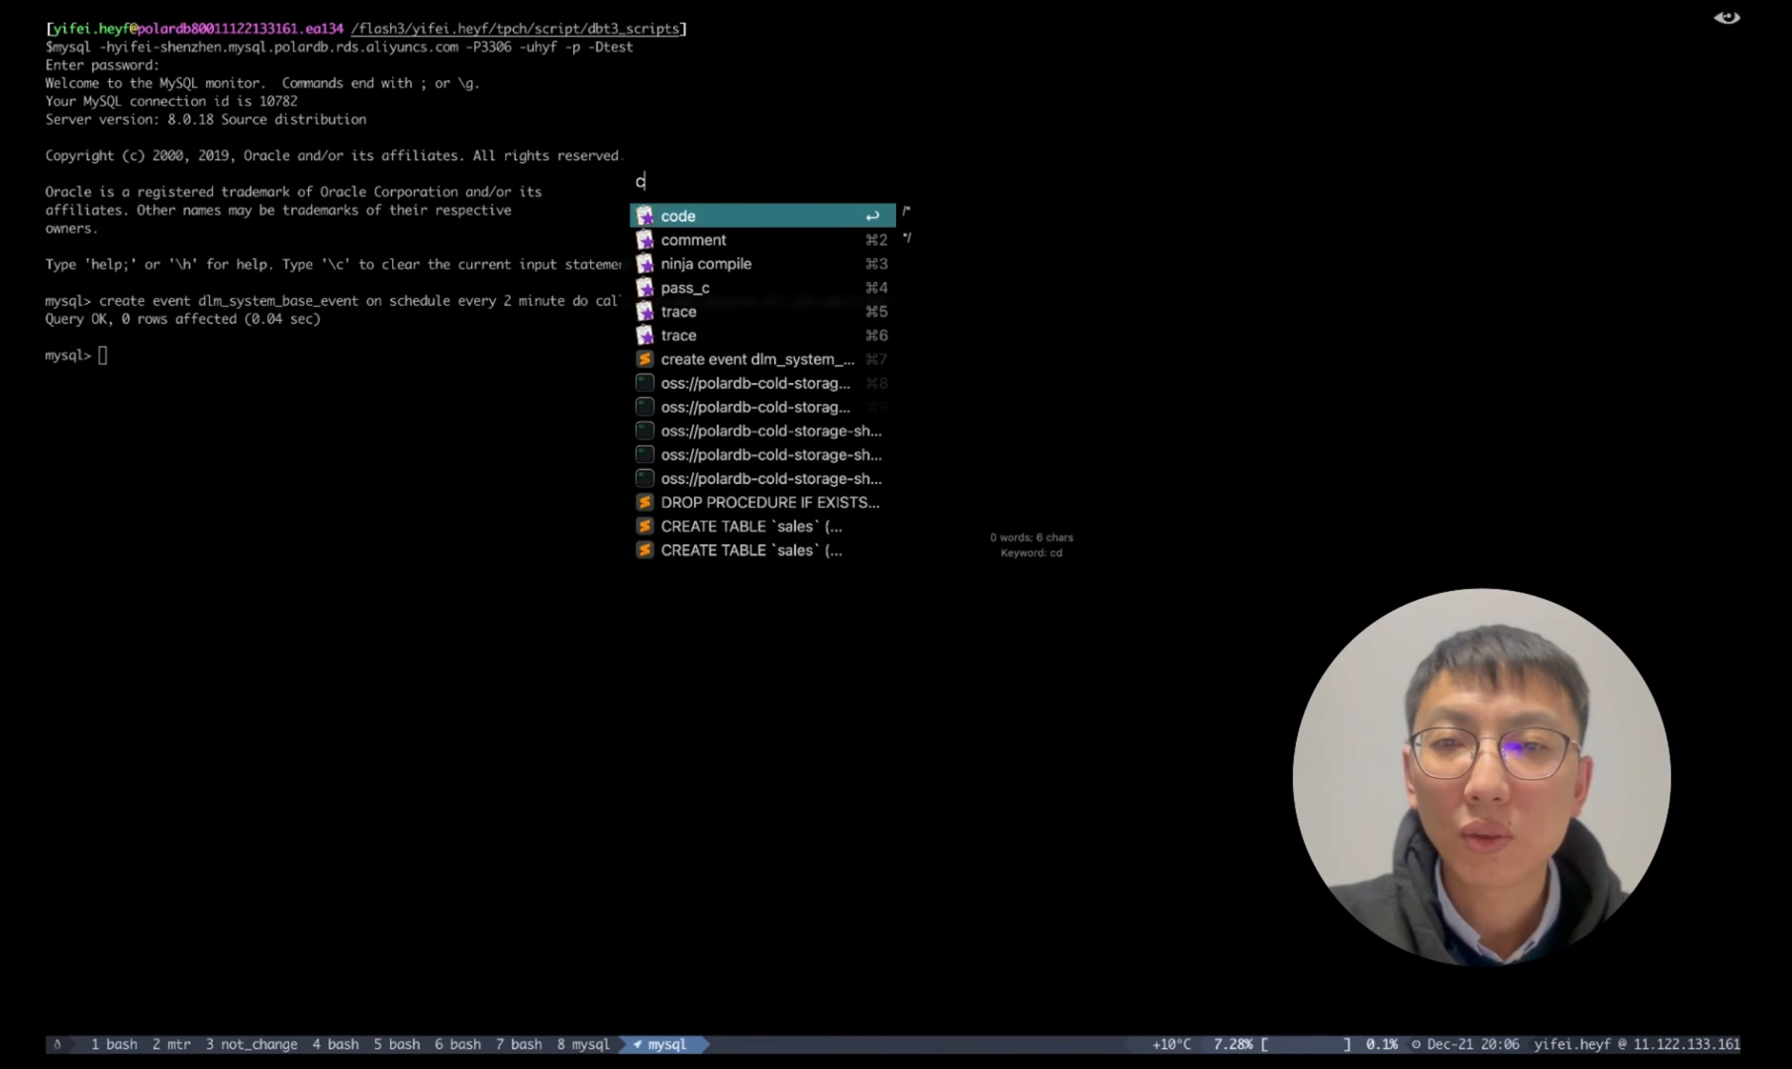
text(reate table s)
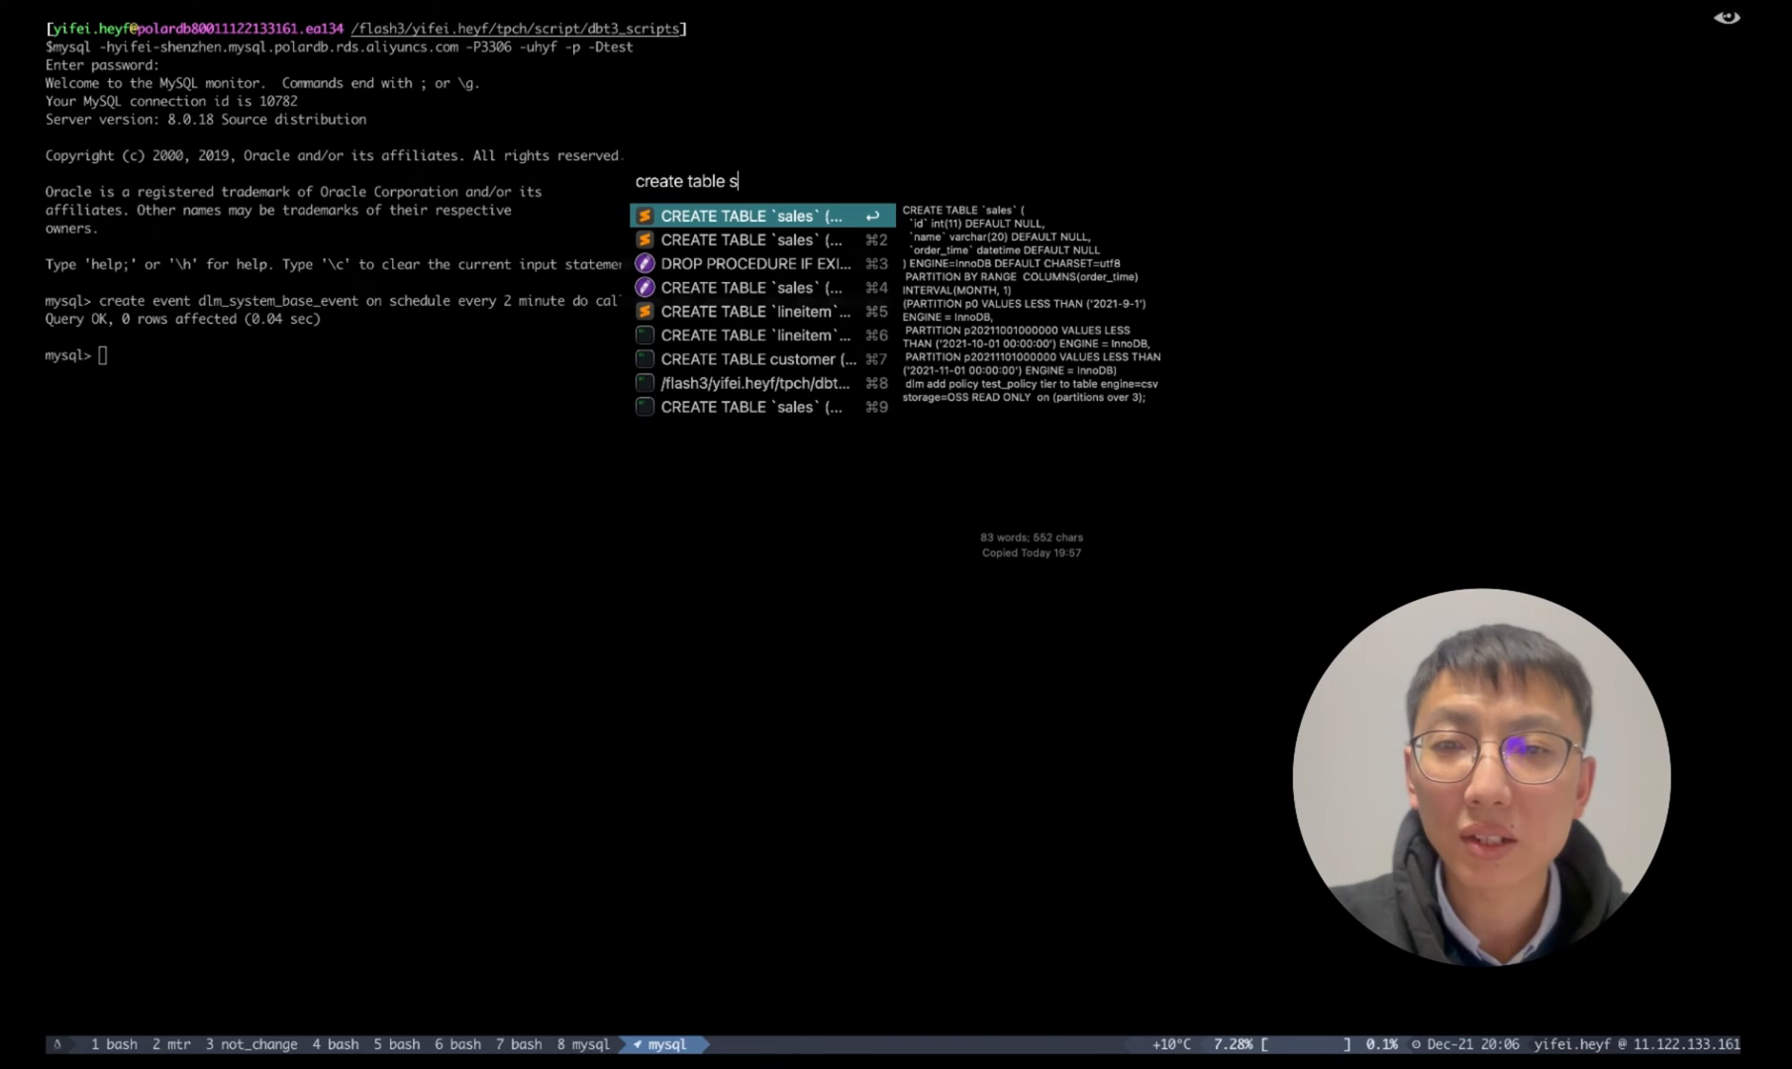
click(748, 216)
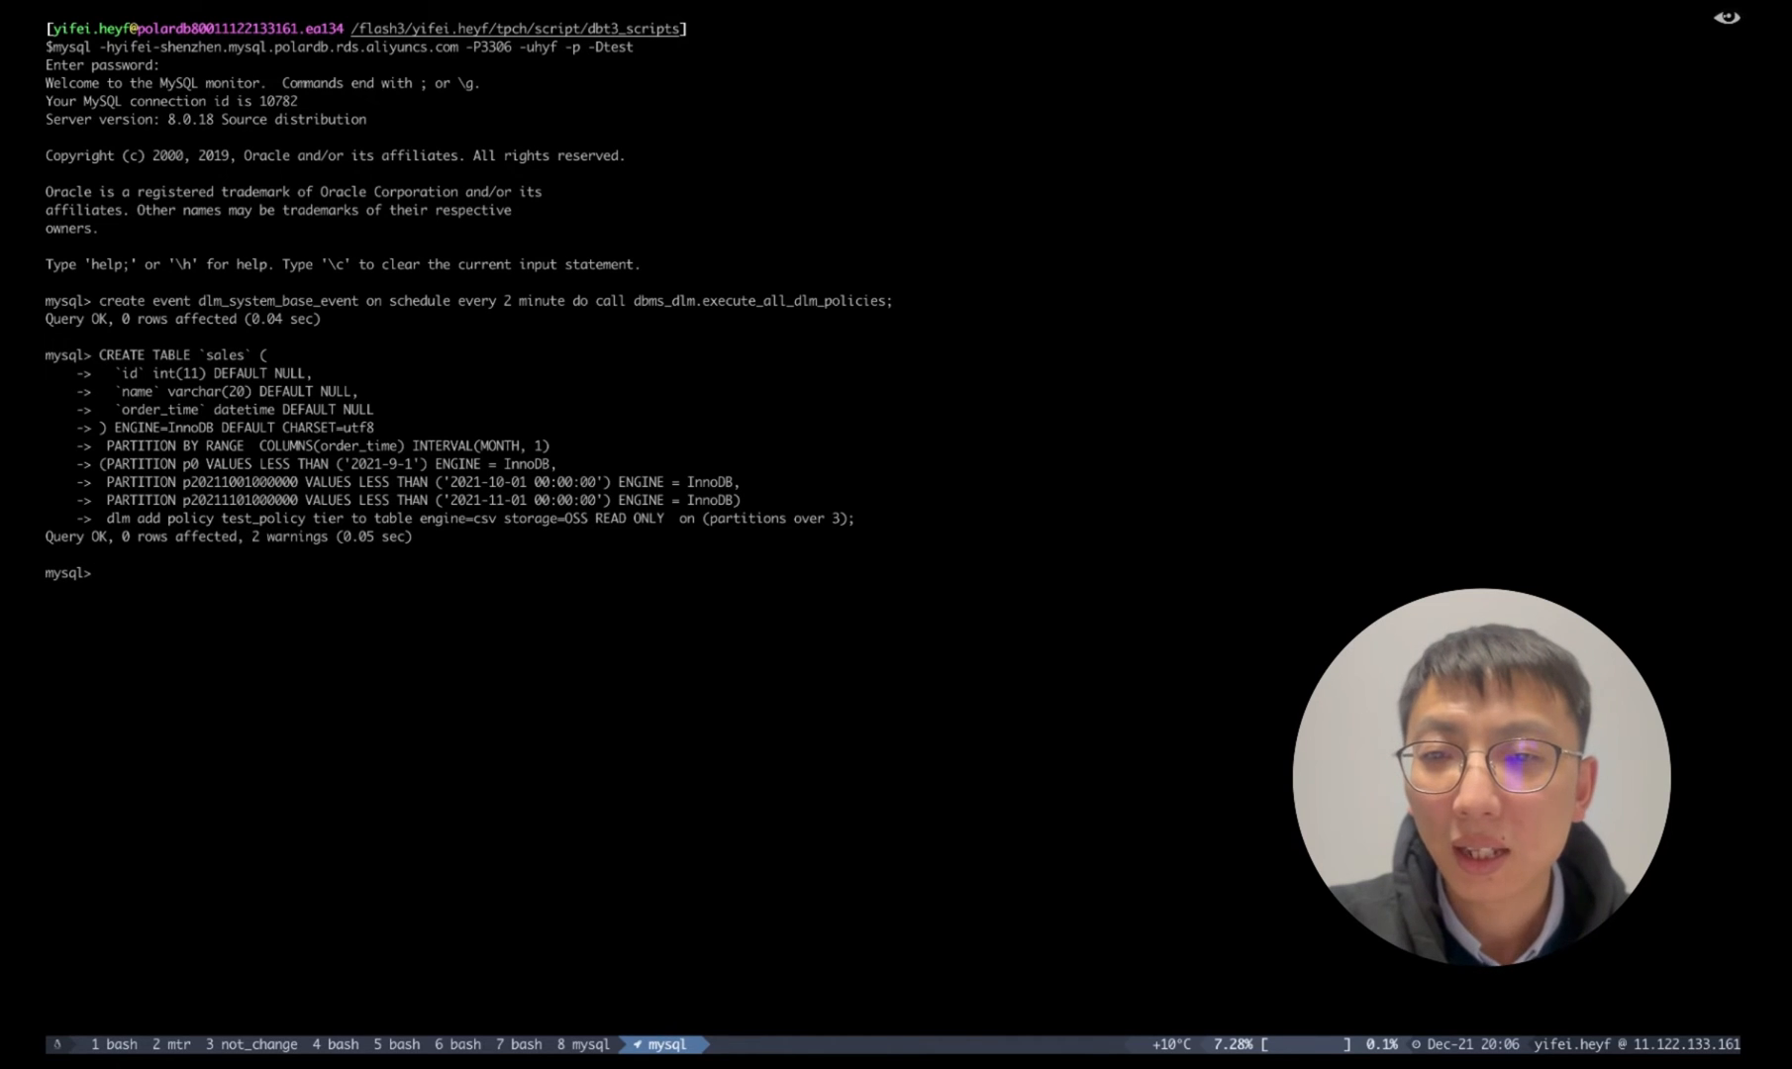
text(d)
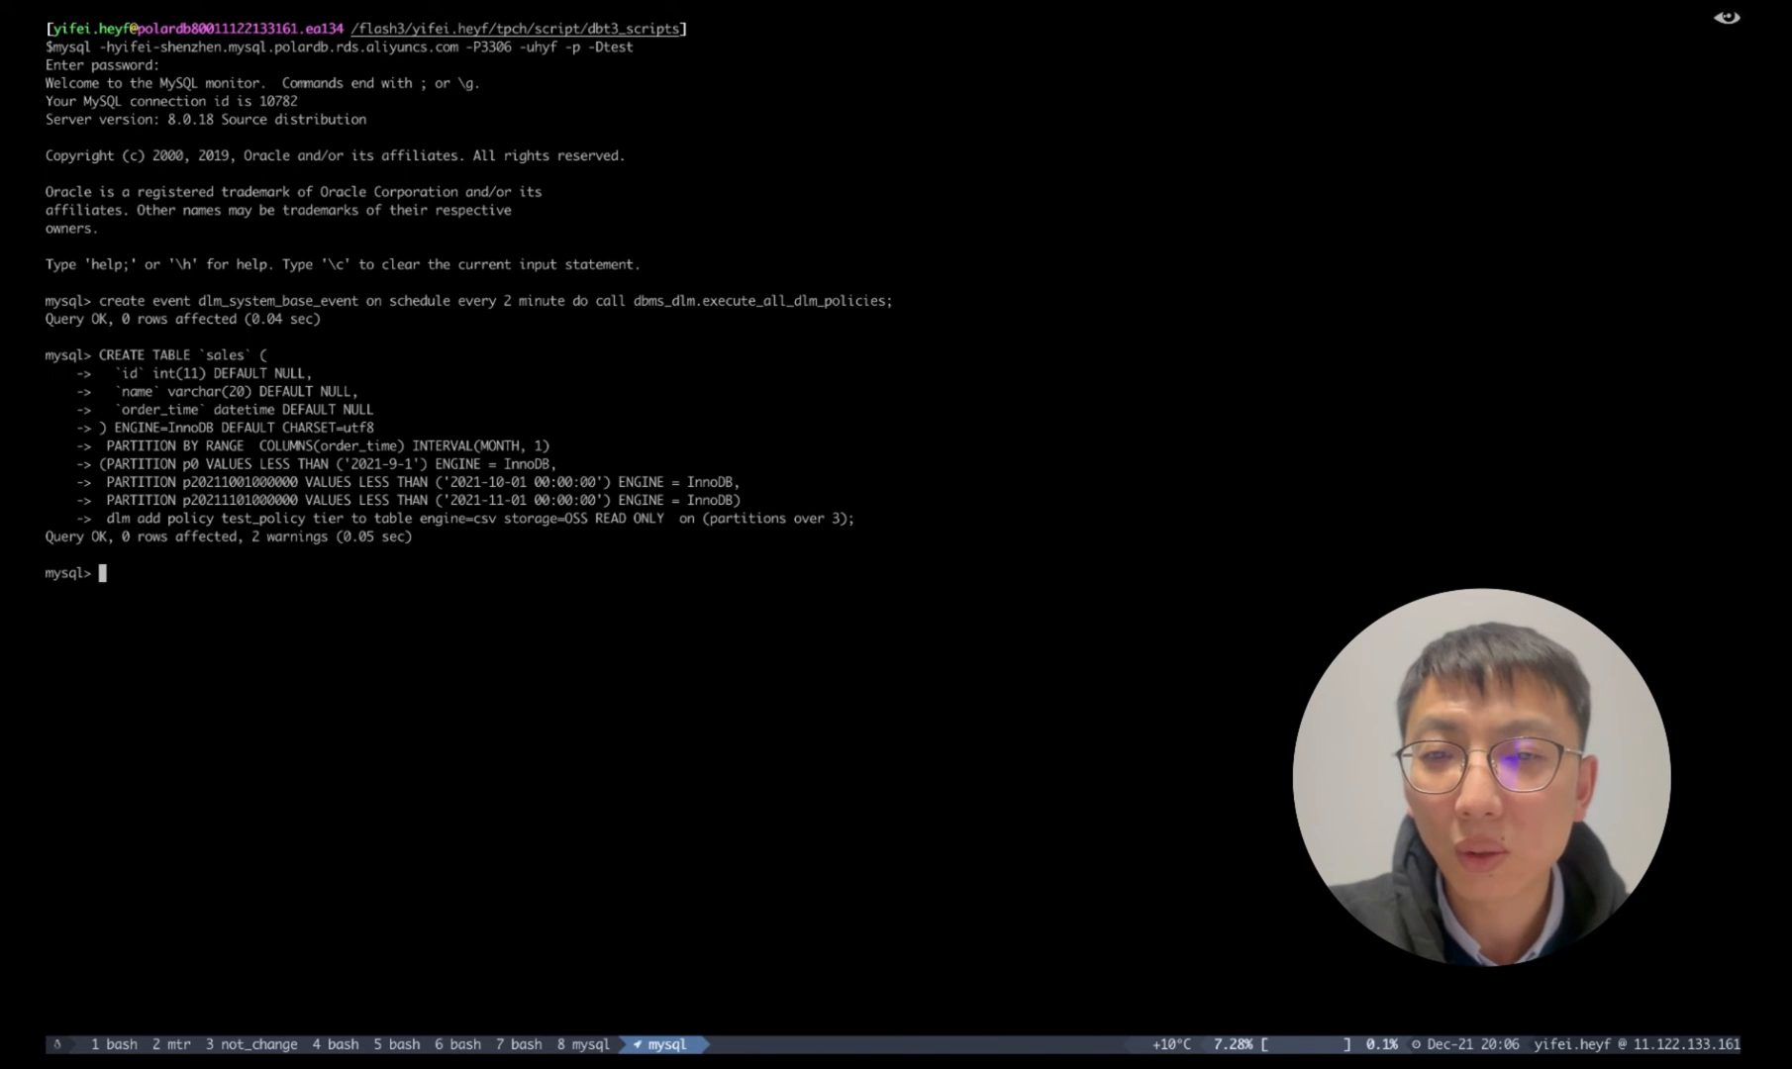
key(Return)
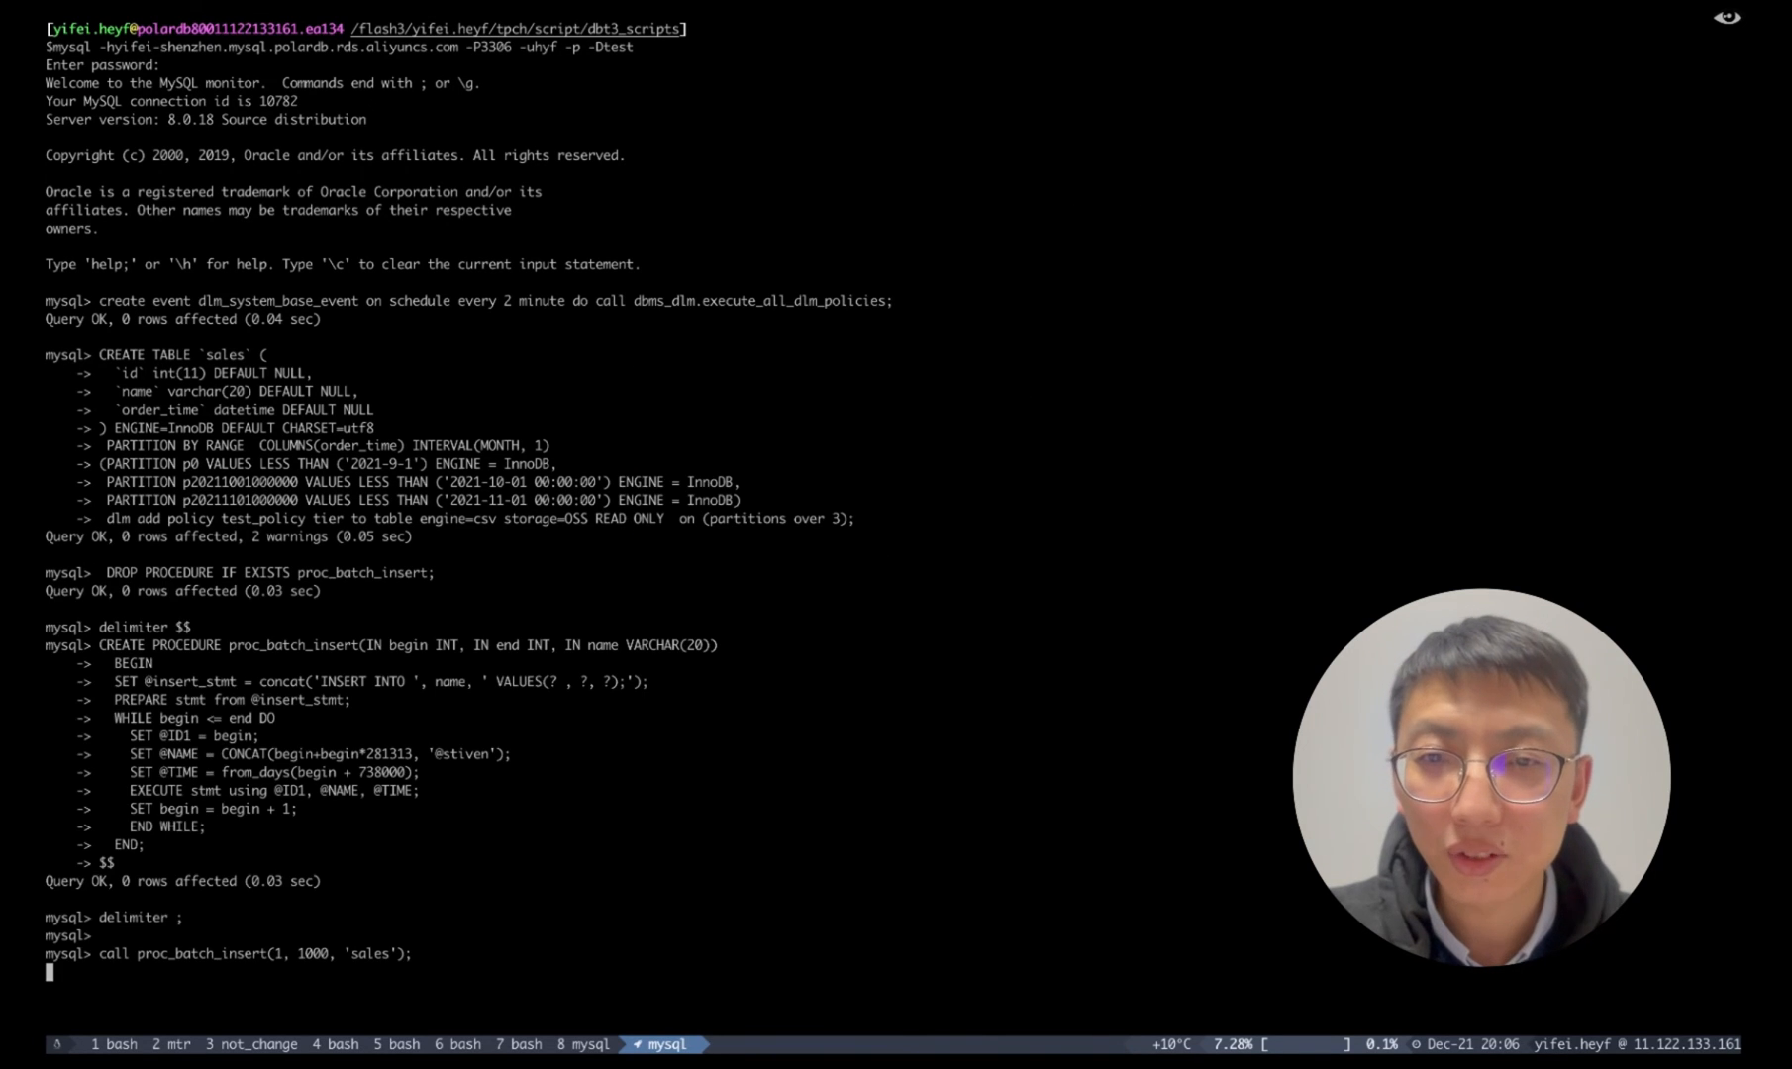
key(Return)
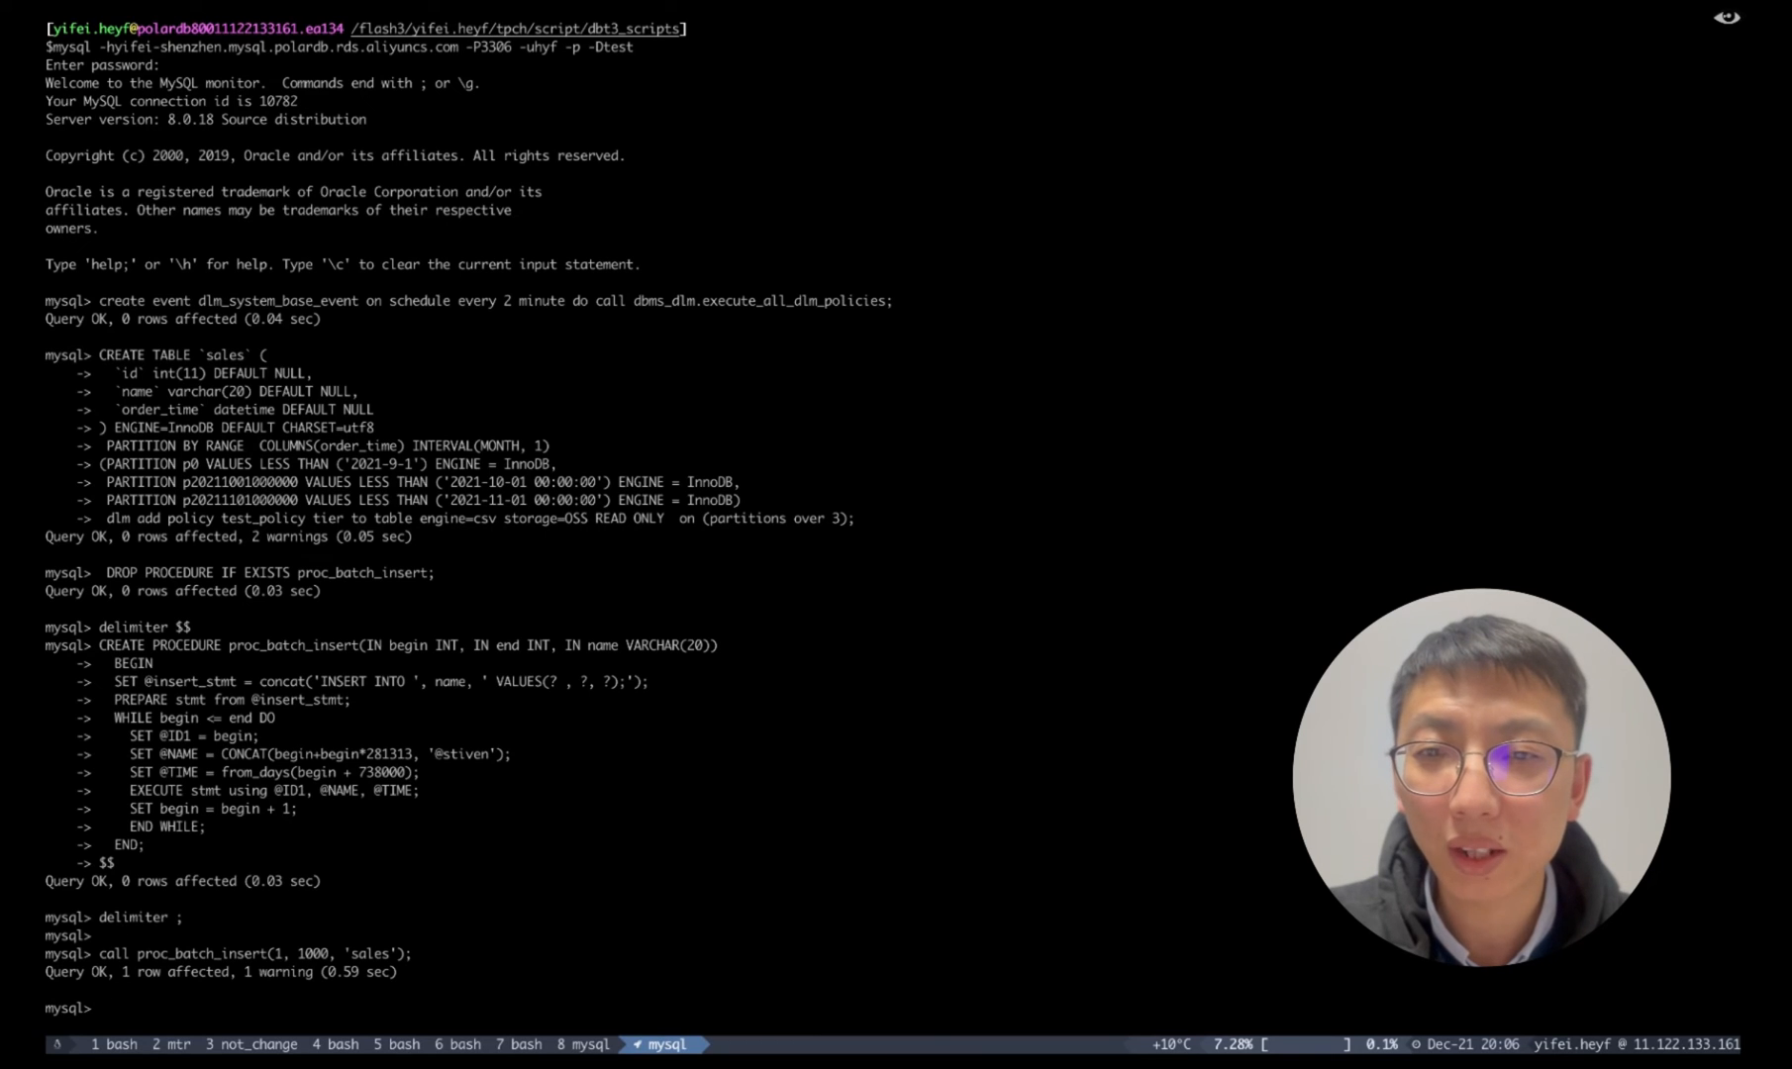
Show the full sales table definition with its monthly partitions.
text(show create)
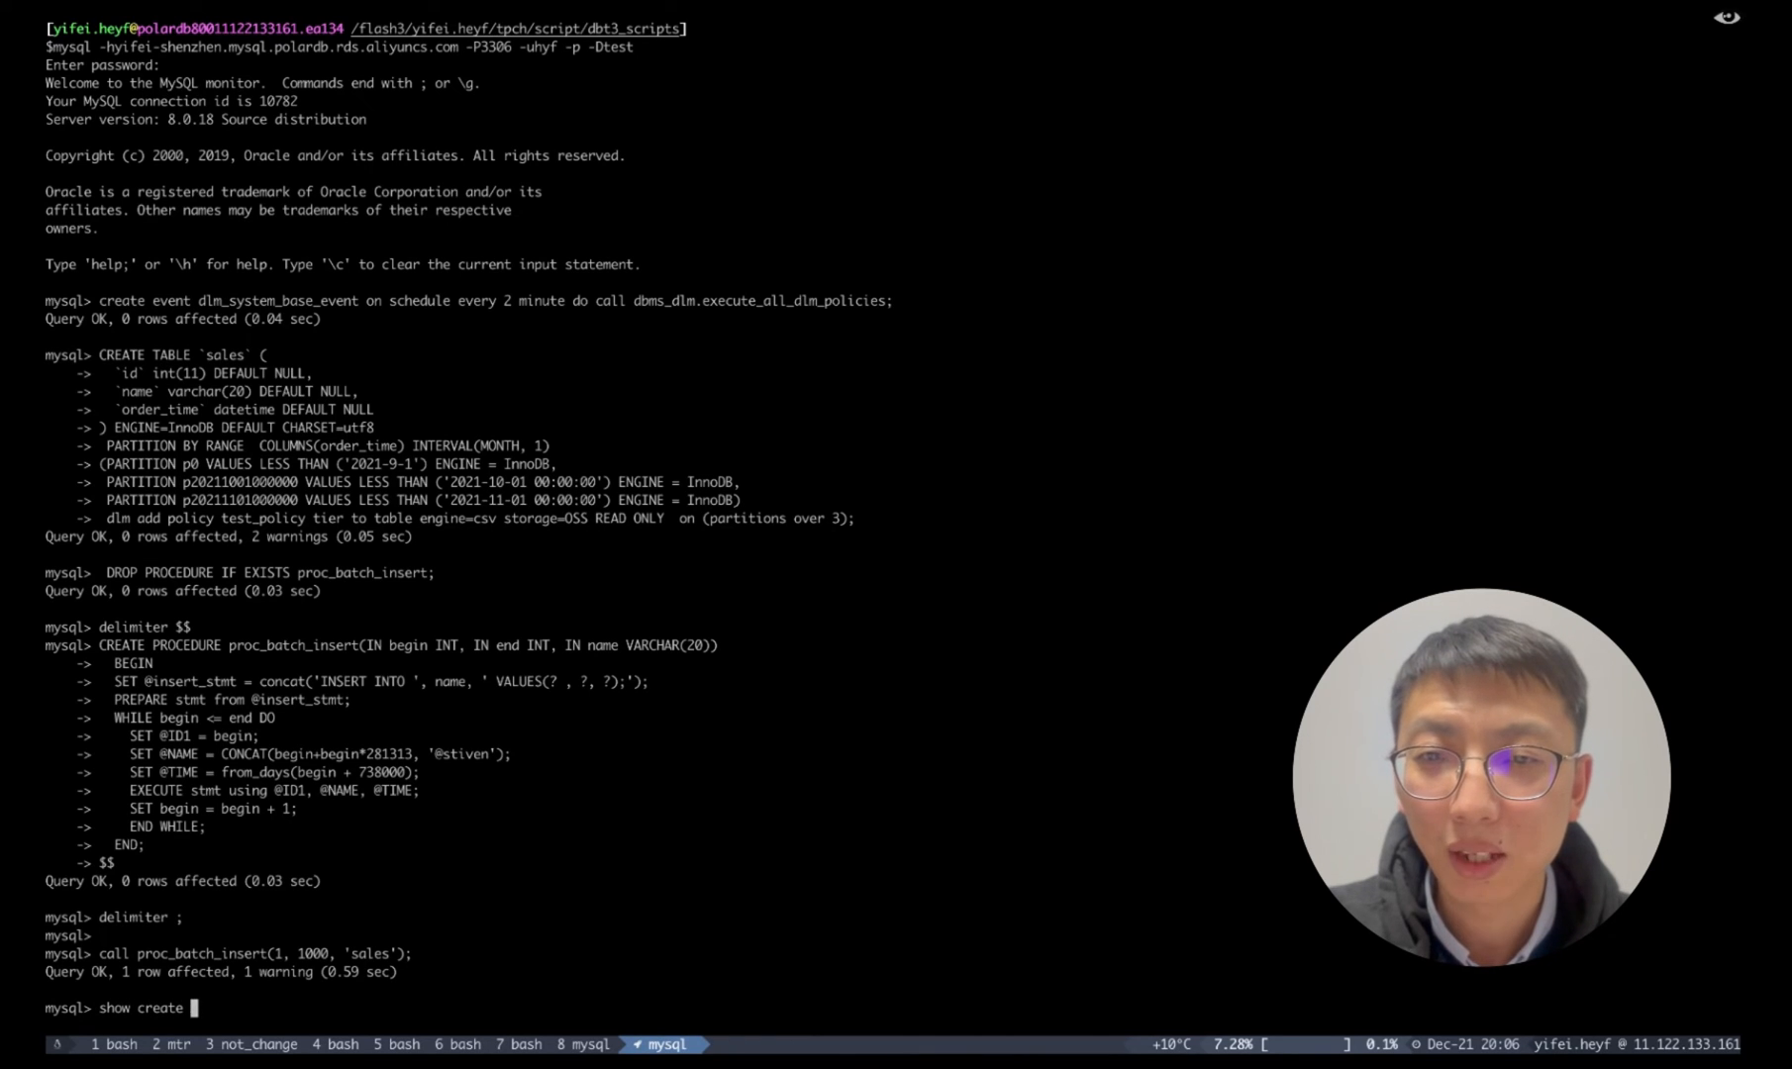
key(Return)
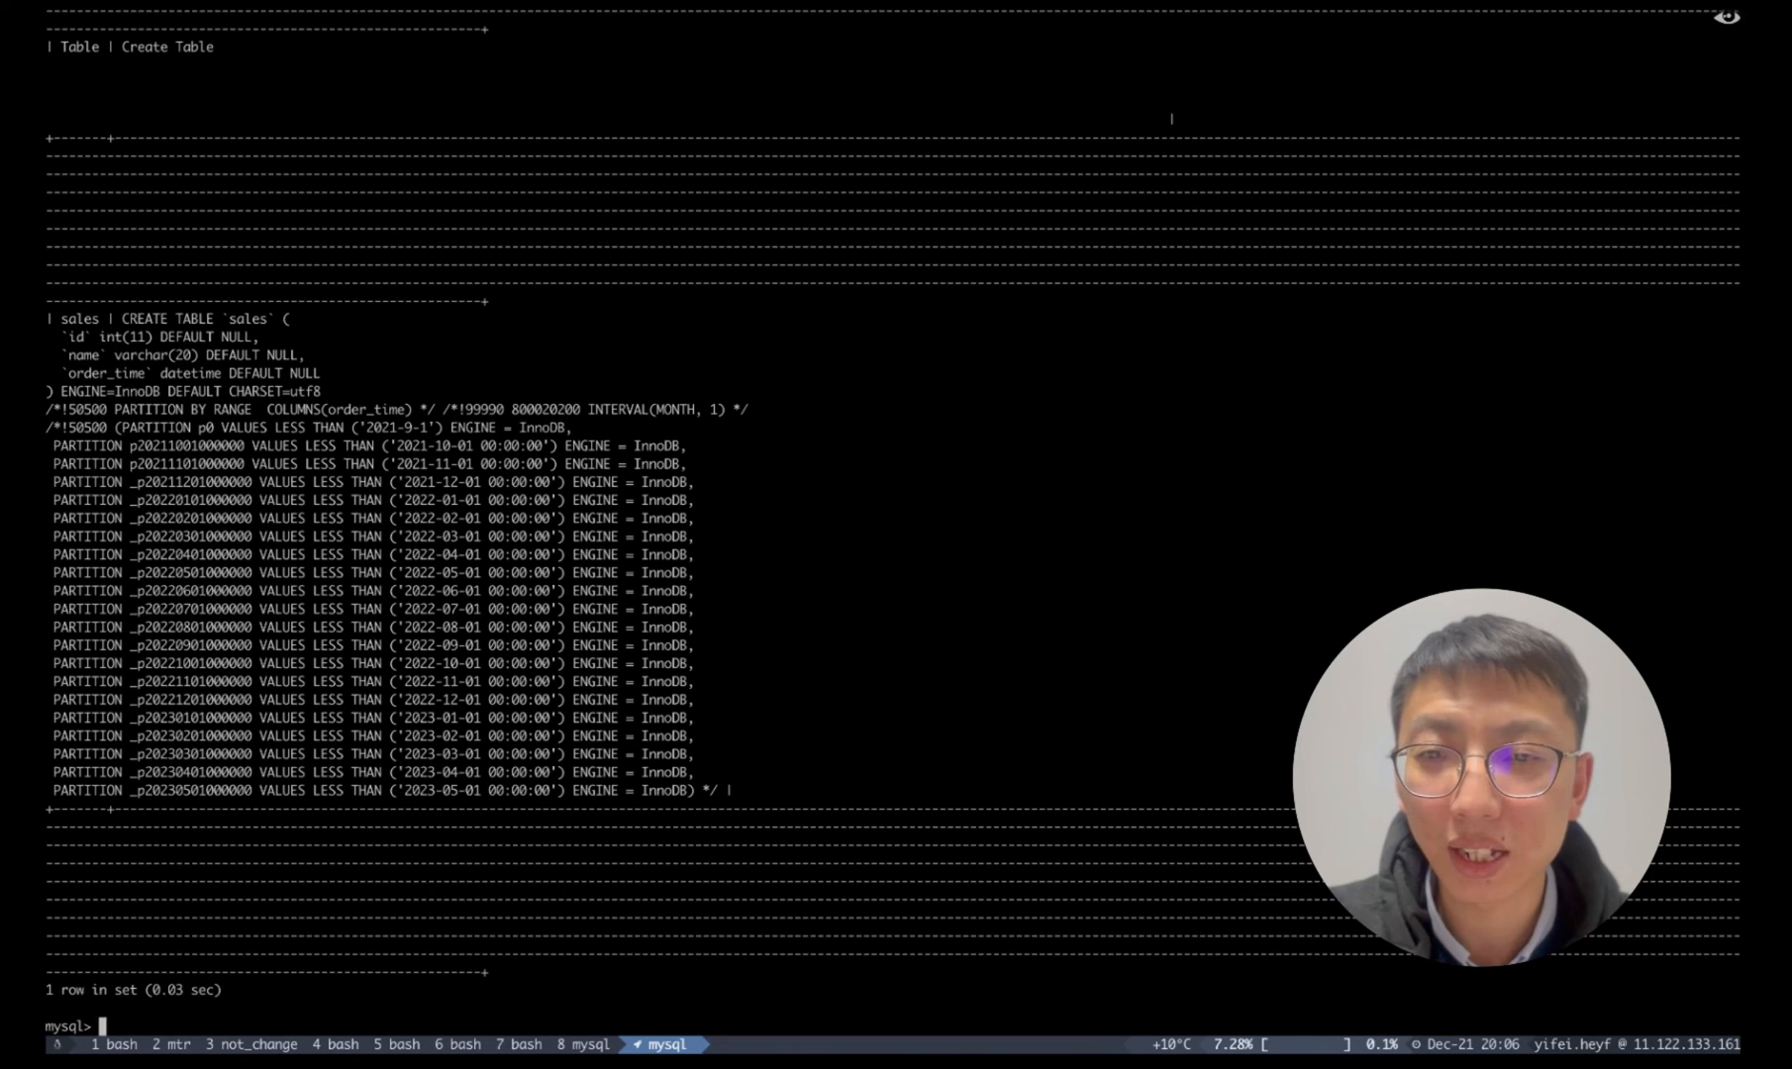
Count the rows in sales, confirming 1000 rows.
text(serlect count)
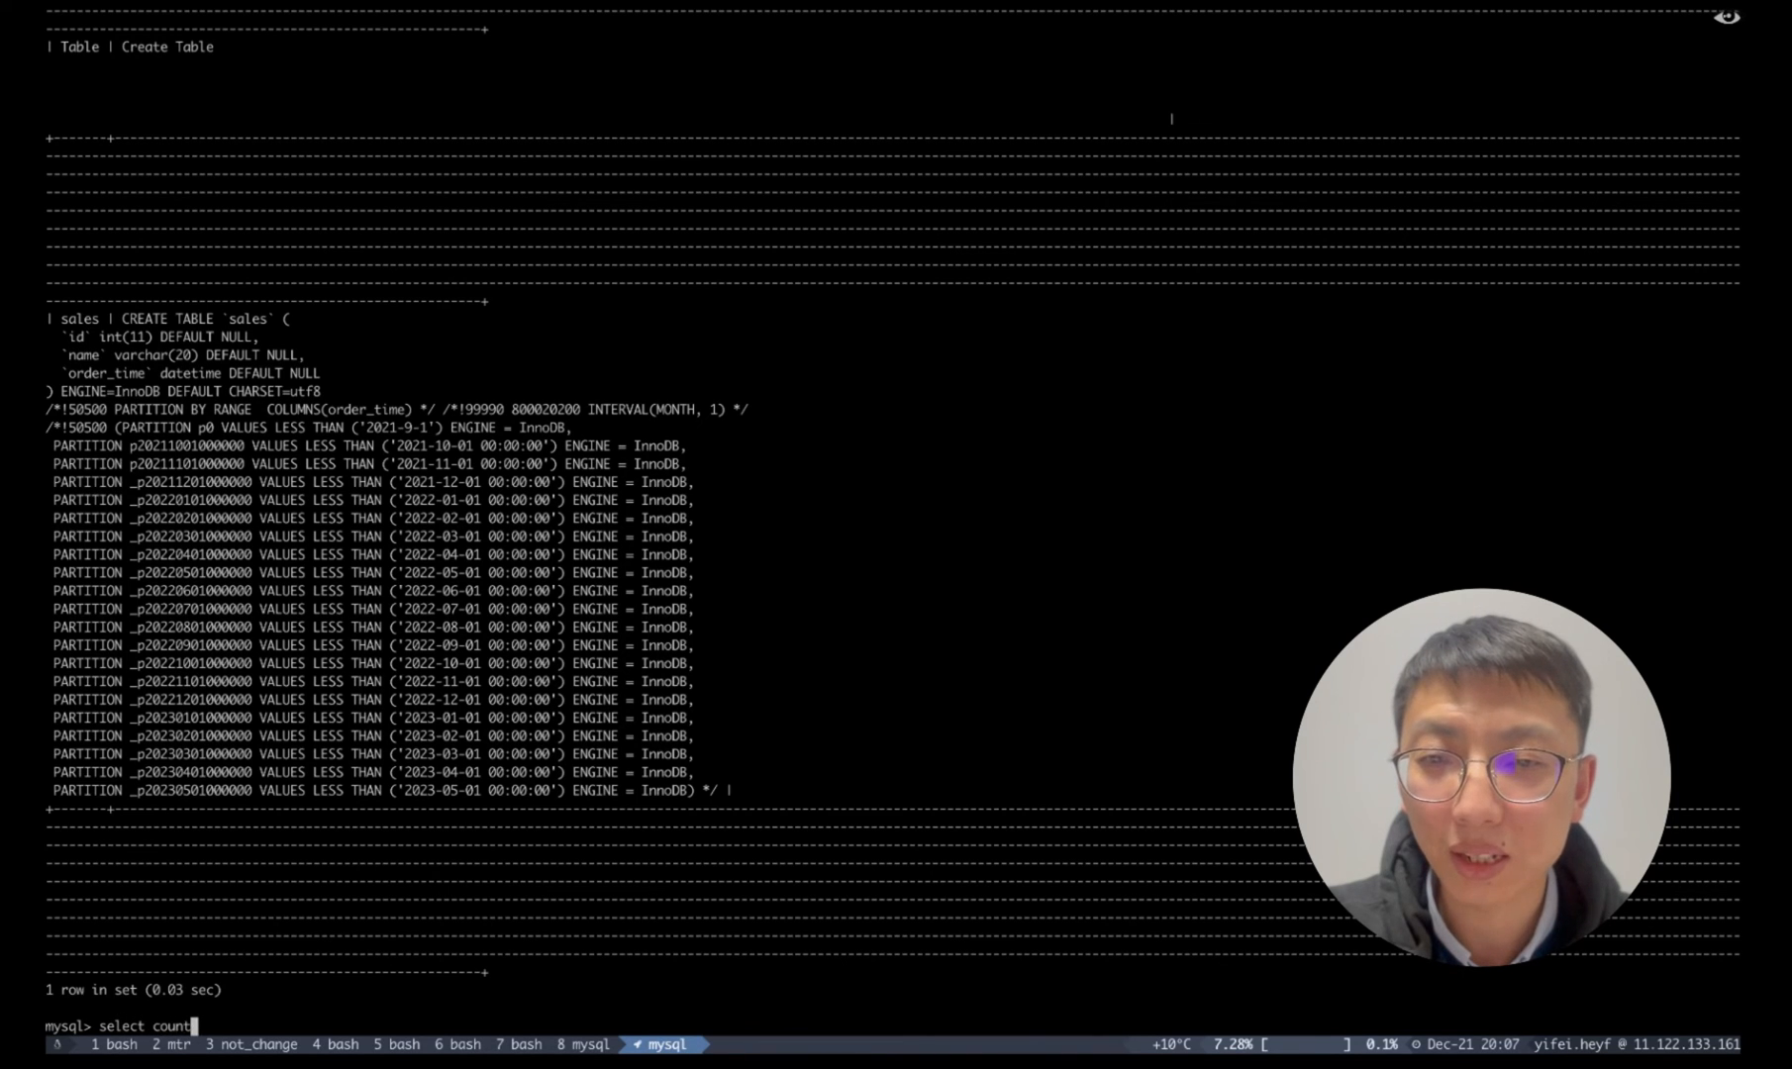
text((*) from sa)
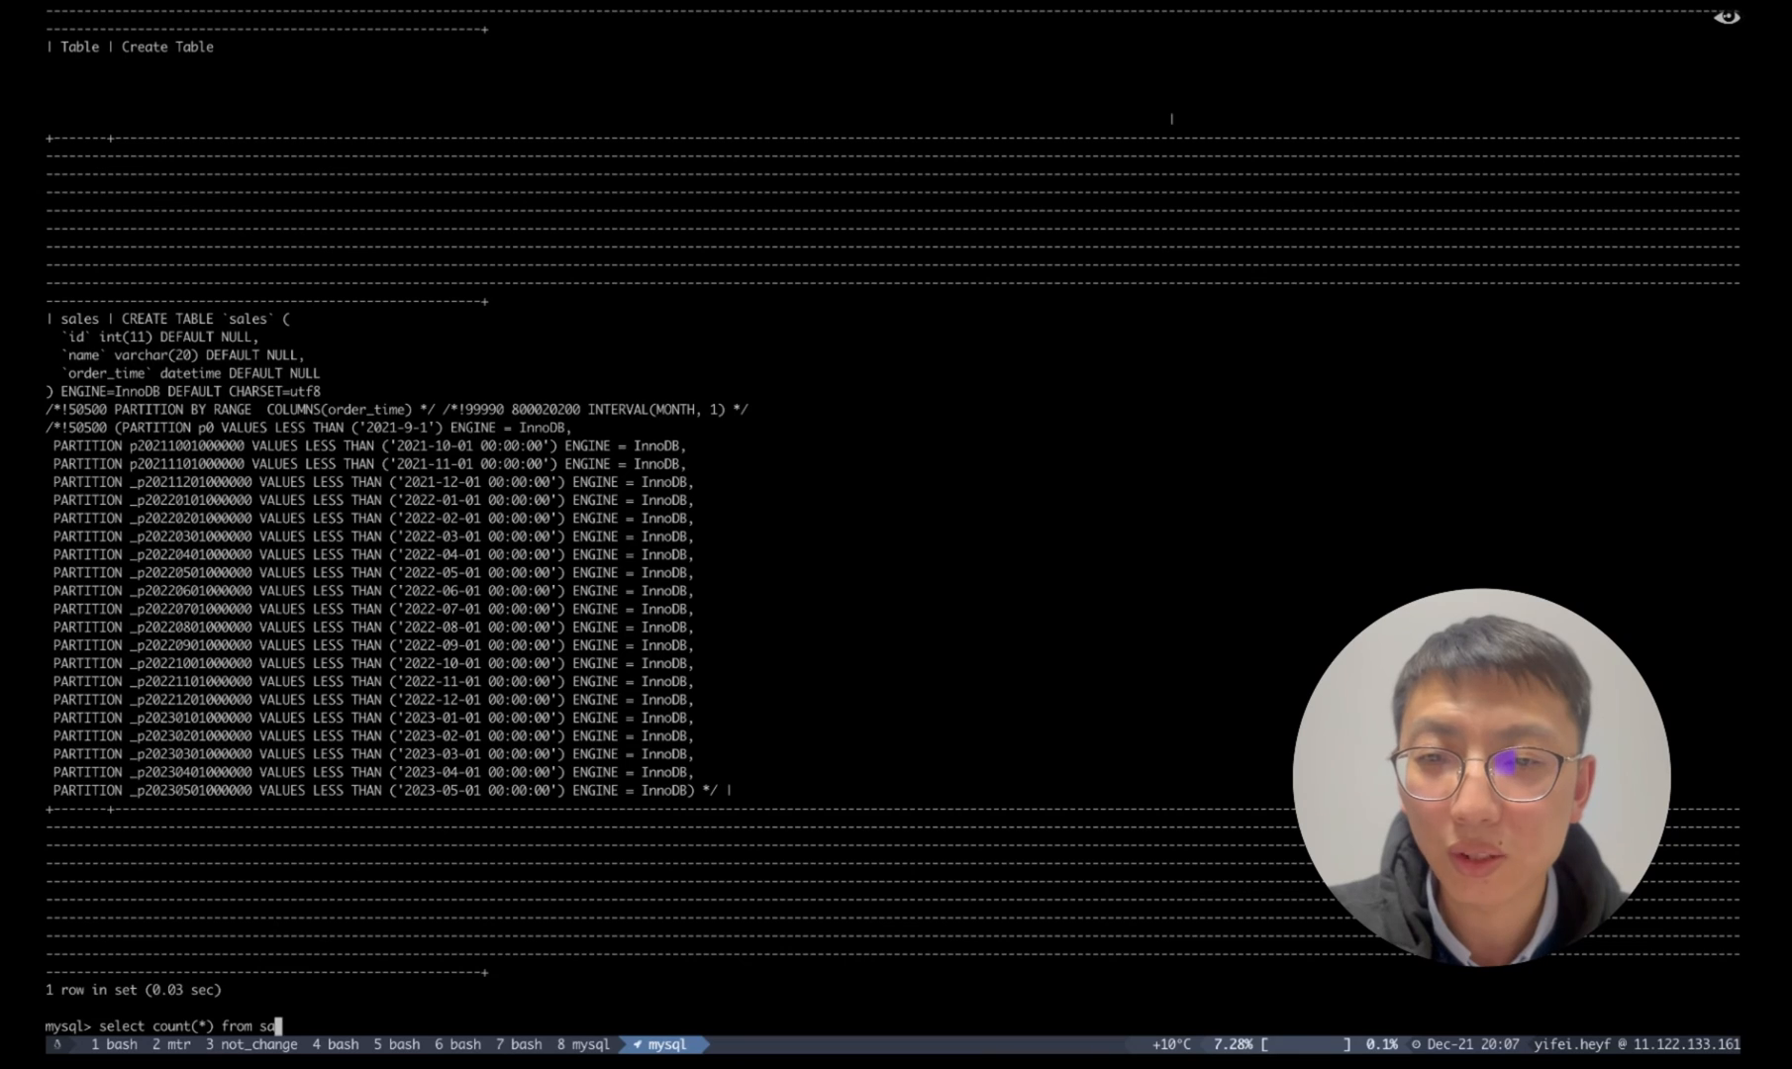
key(Return)
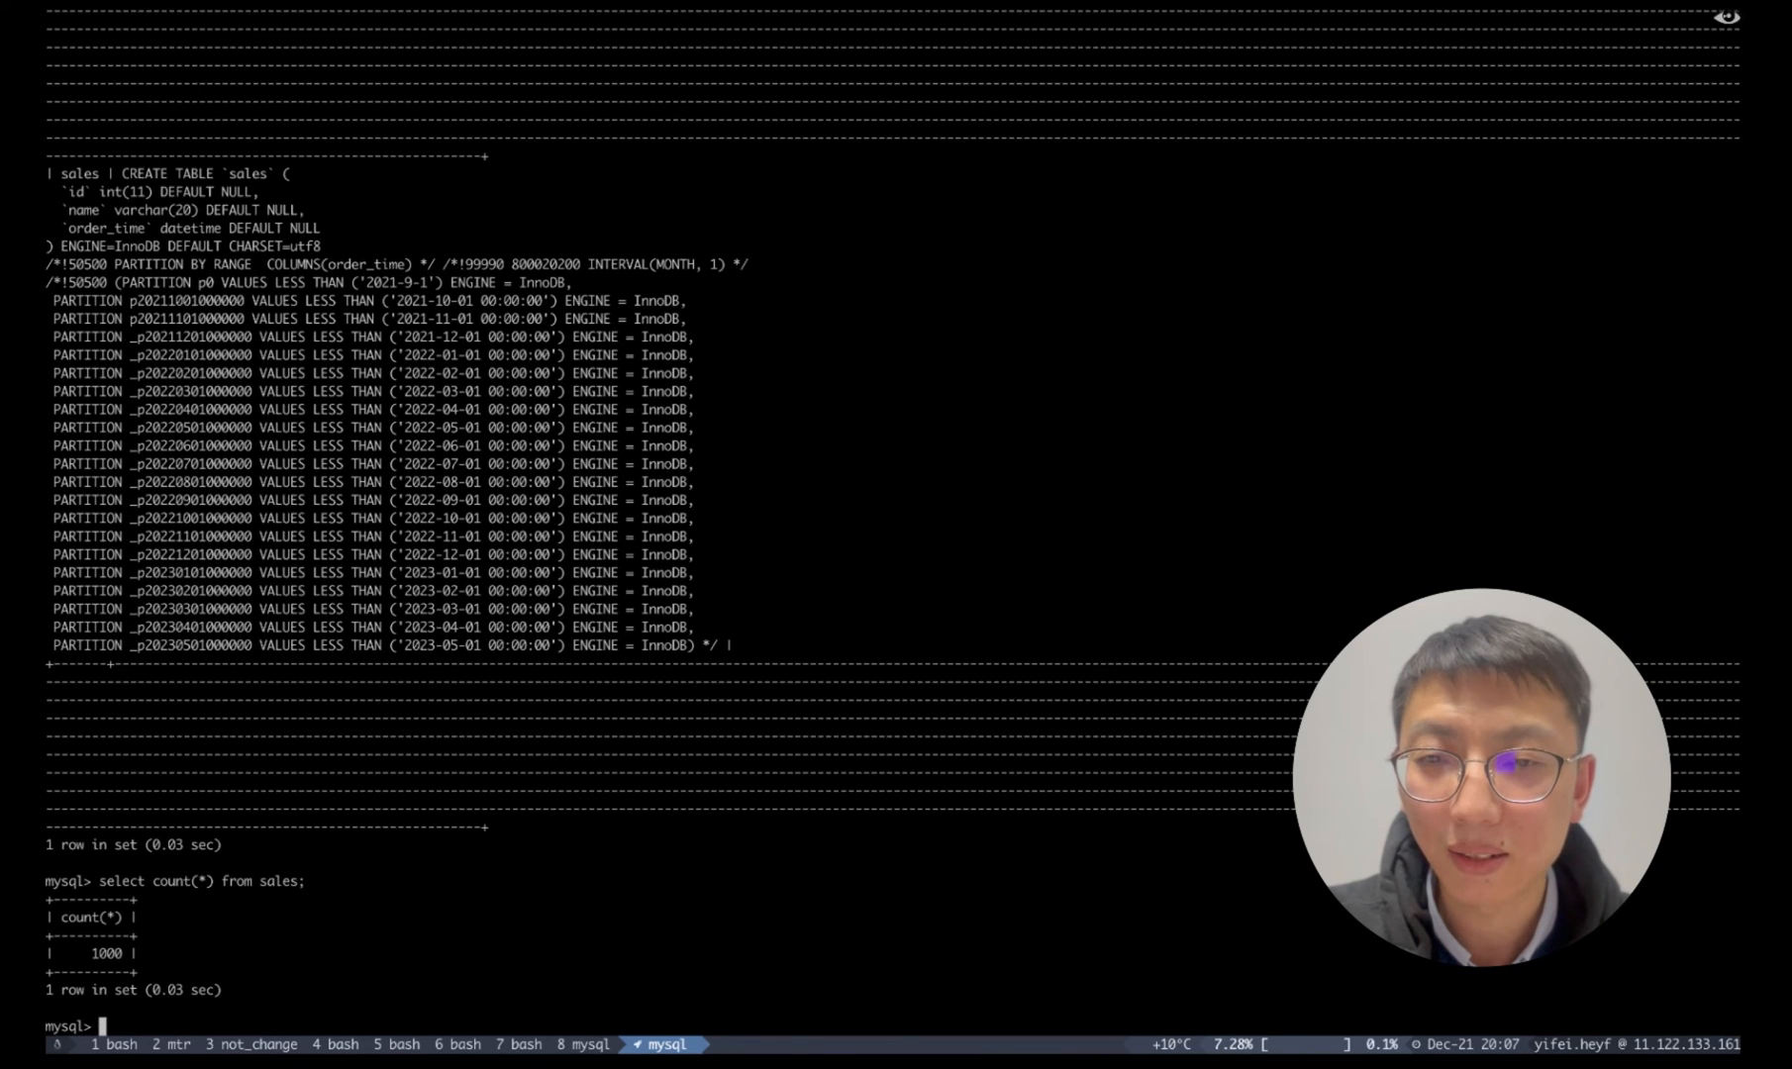
Query mysql.dlm_policies and mysql.dlm_progress to check test_policy and its archive progress.
text(select * from mysql.dlm_policies;)
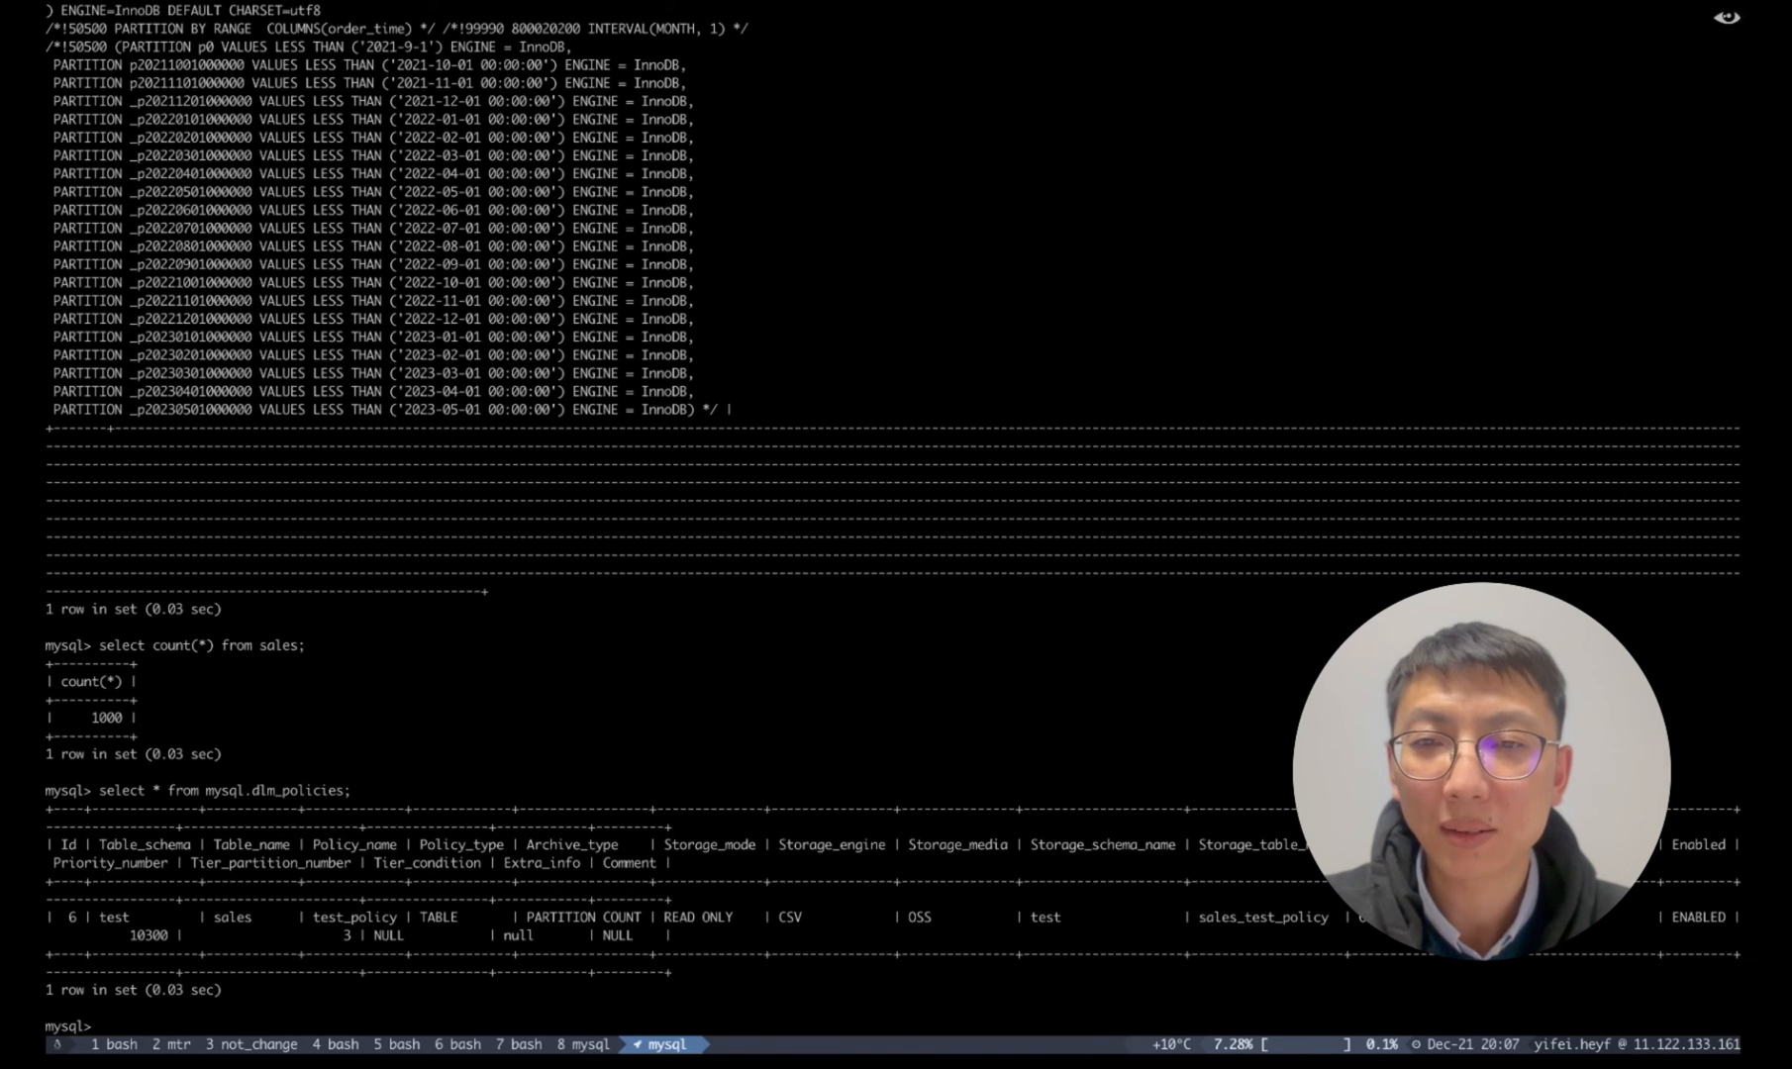
text(select *)
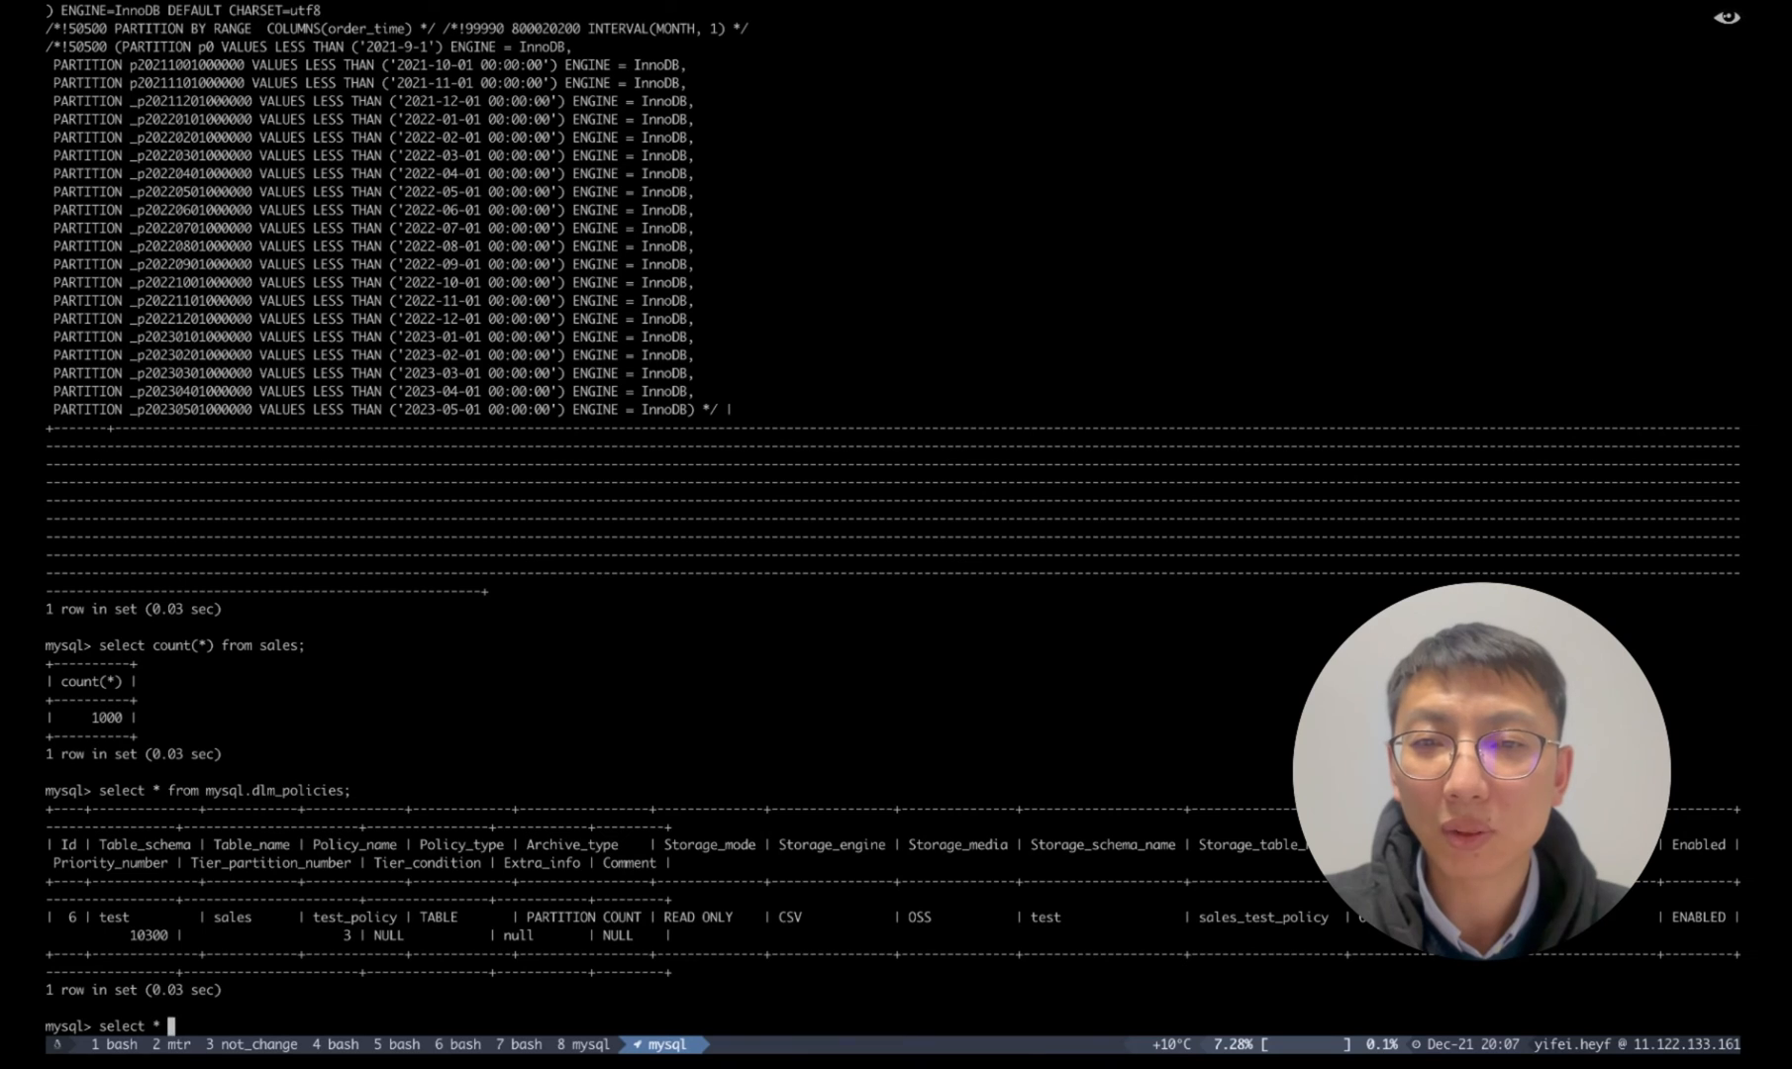
text(from mysql.,)
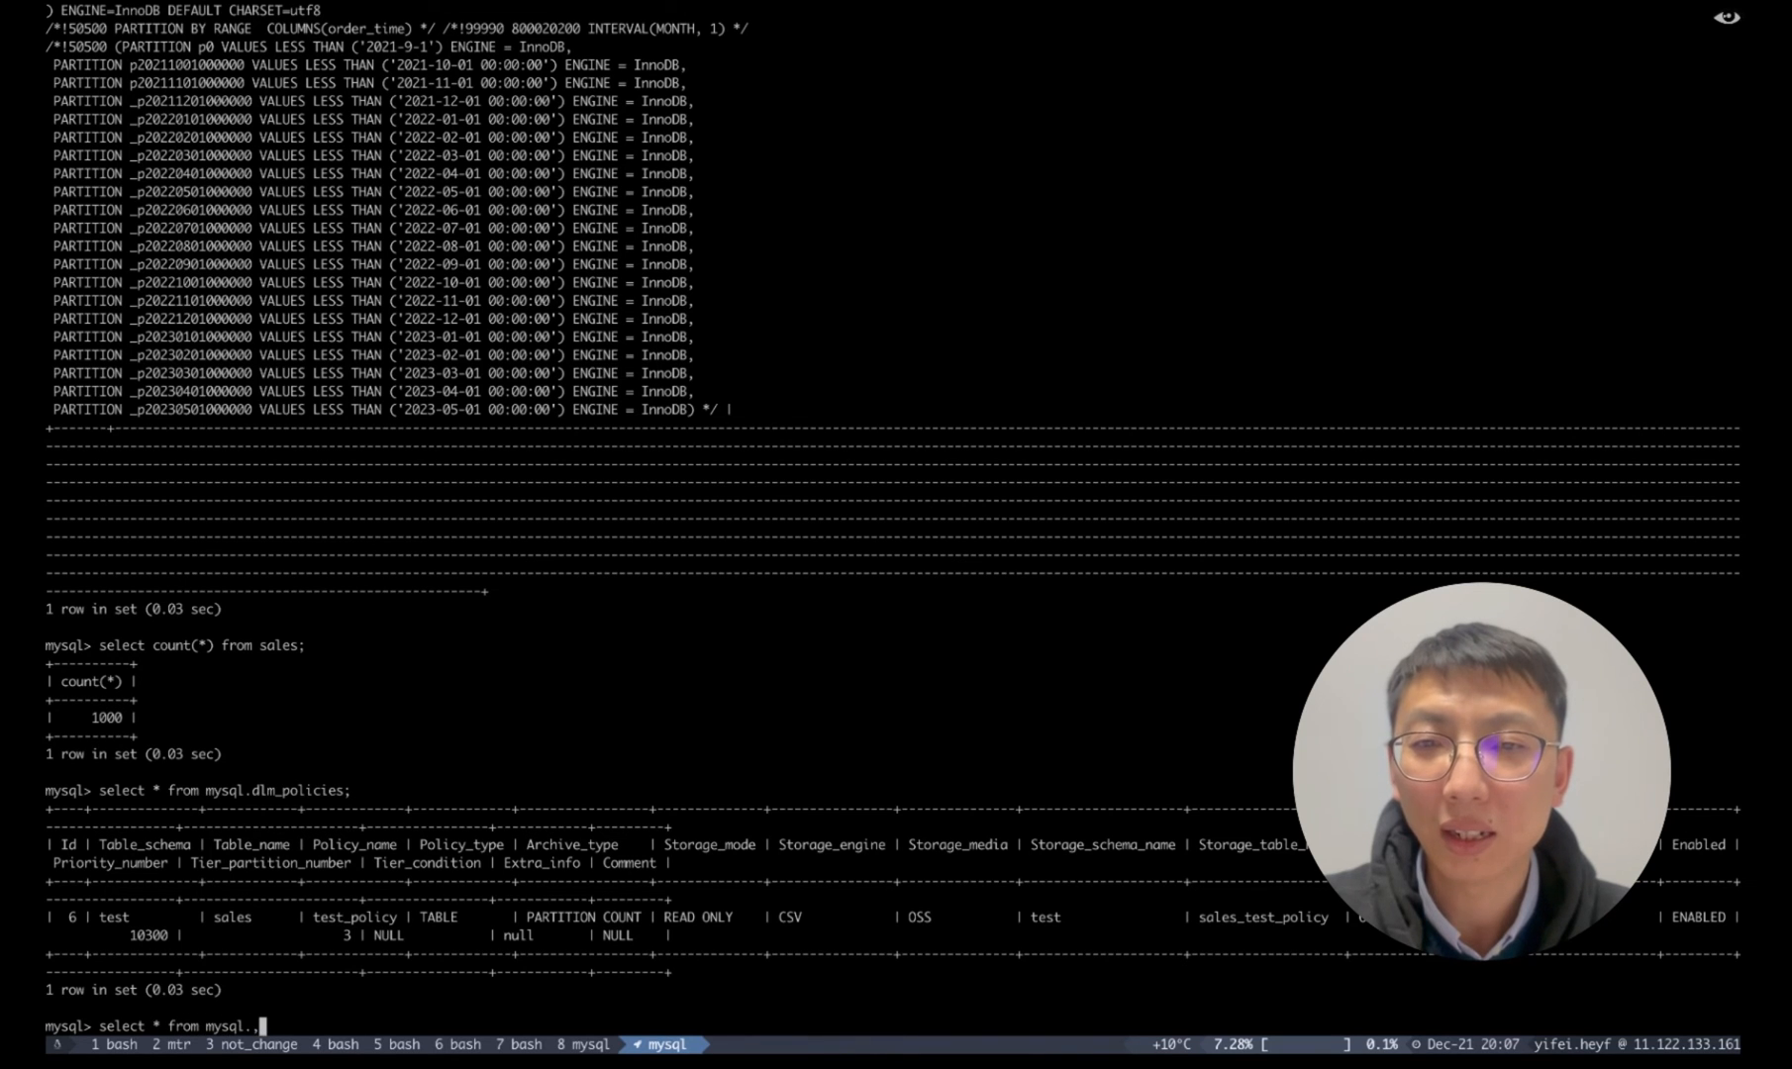
text(dlm_progress)
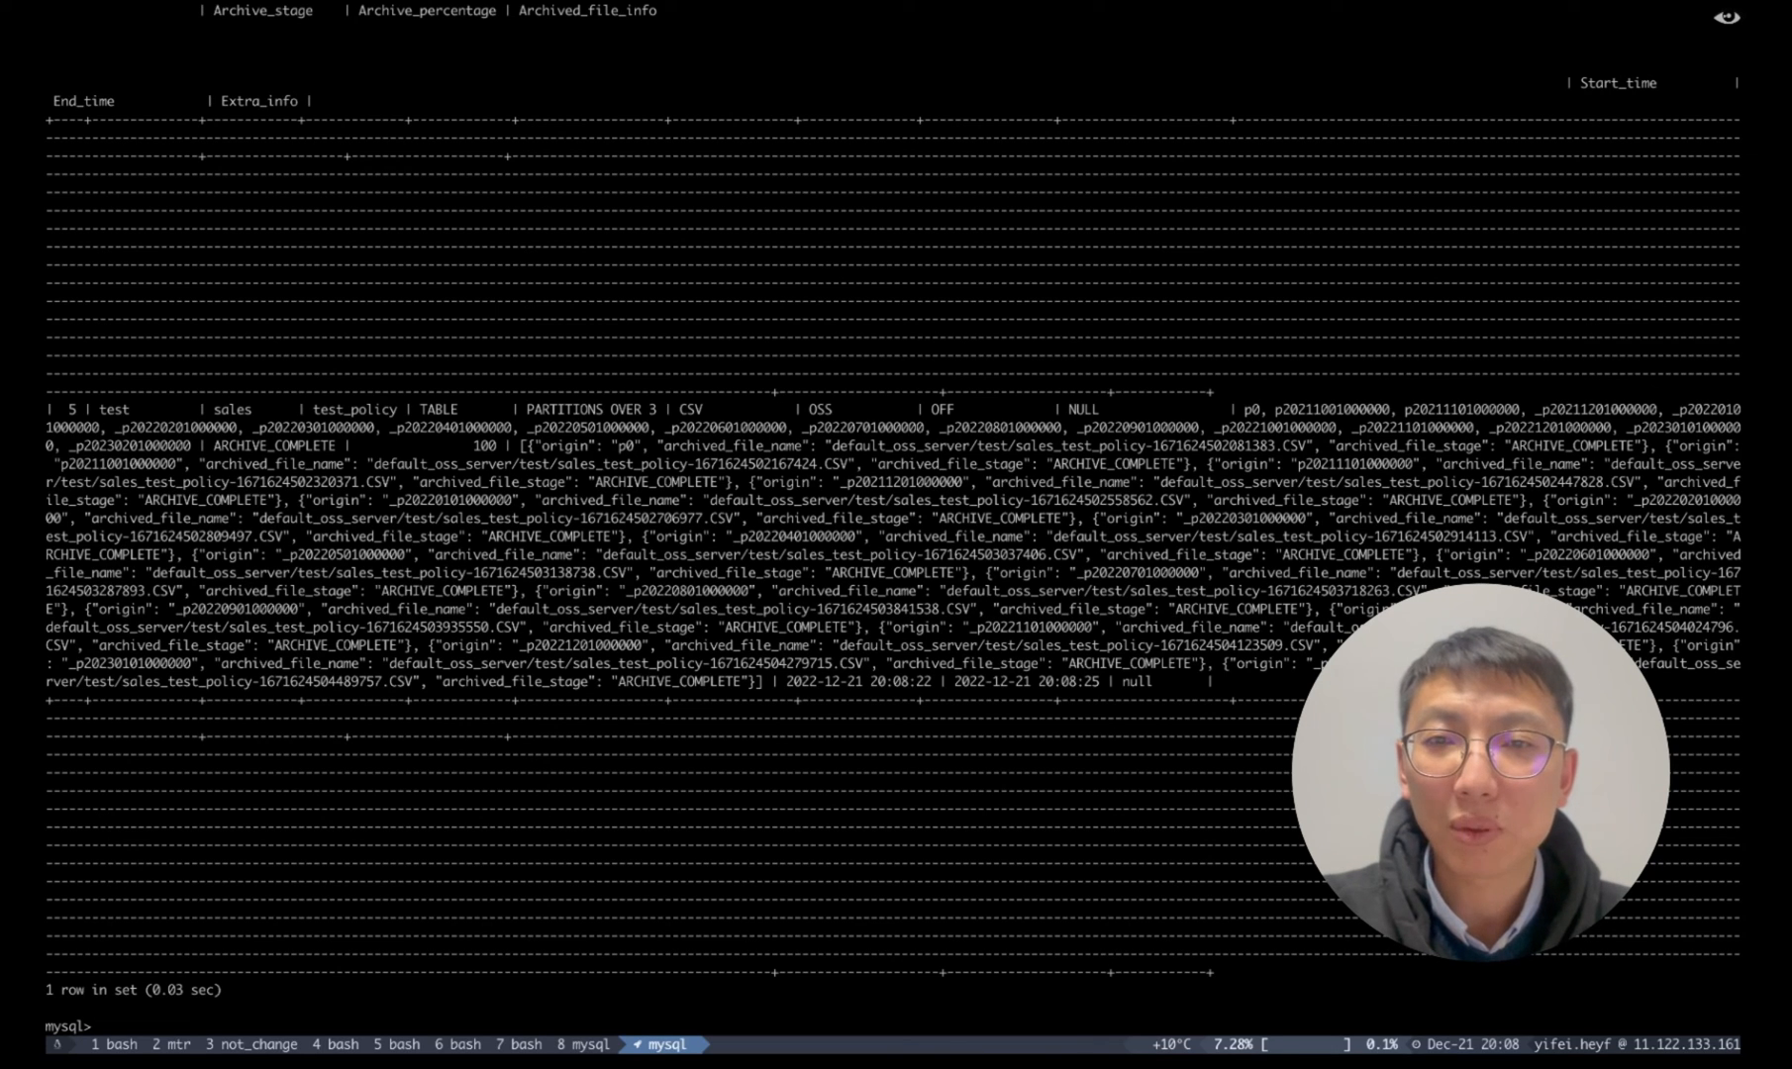
Confirm sales now holds 84 rows and show its remaining three partitions.
text(s)
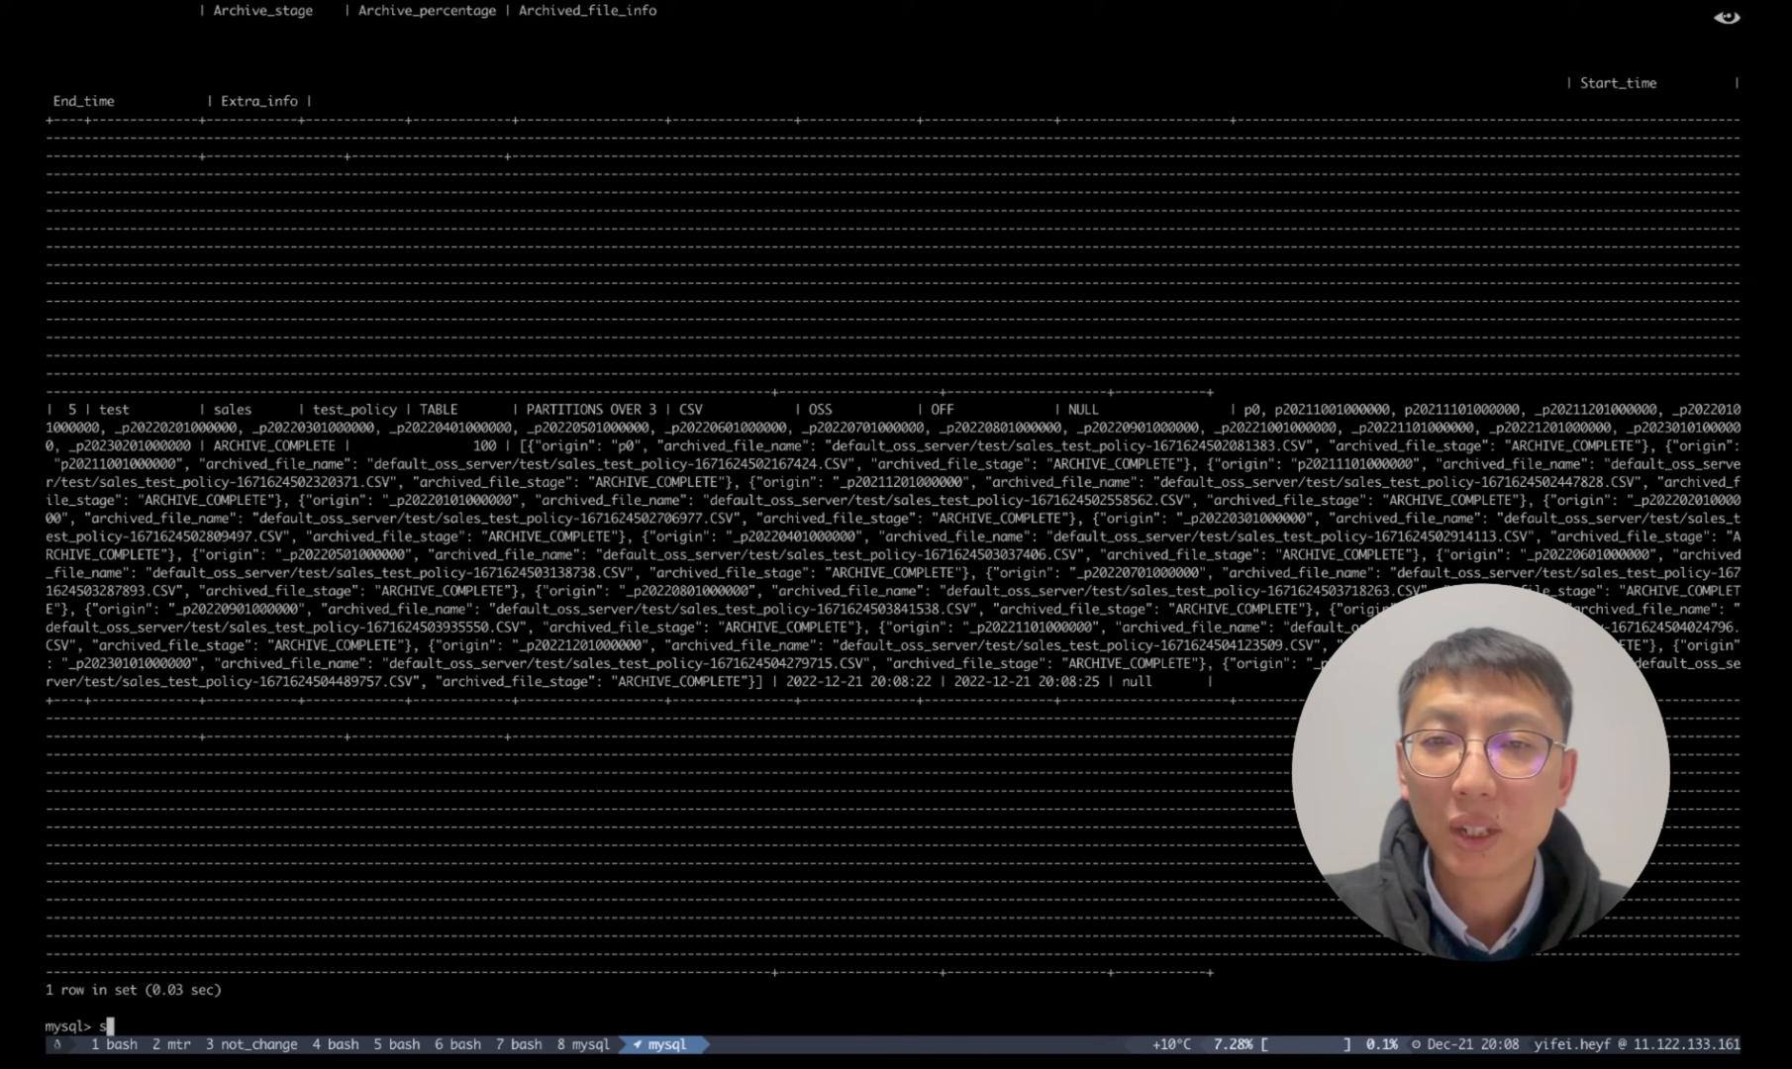
text(select count)
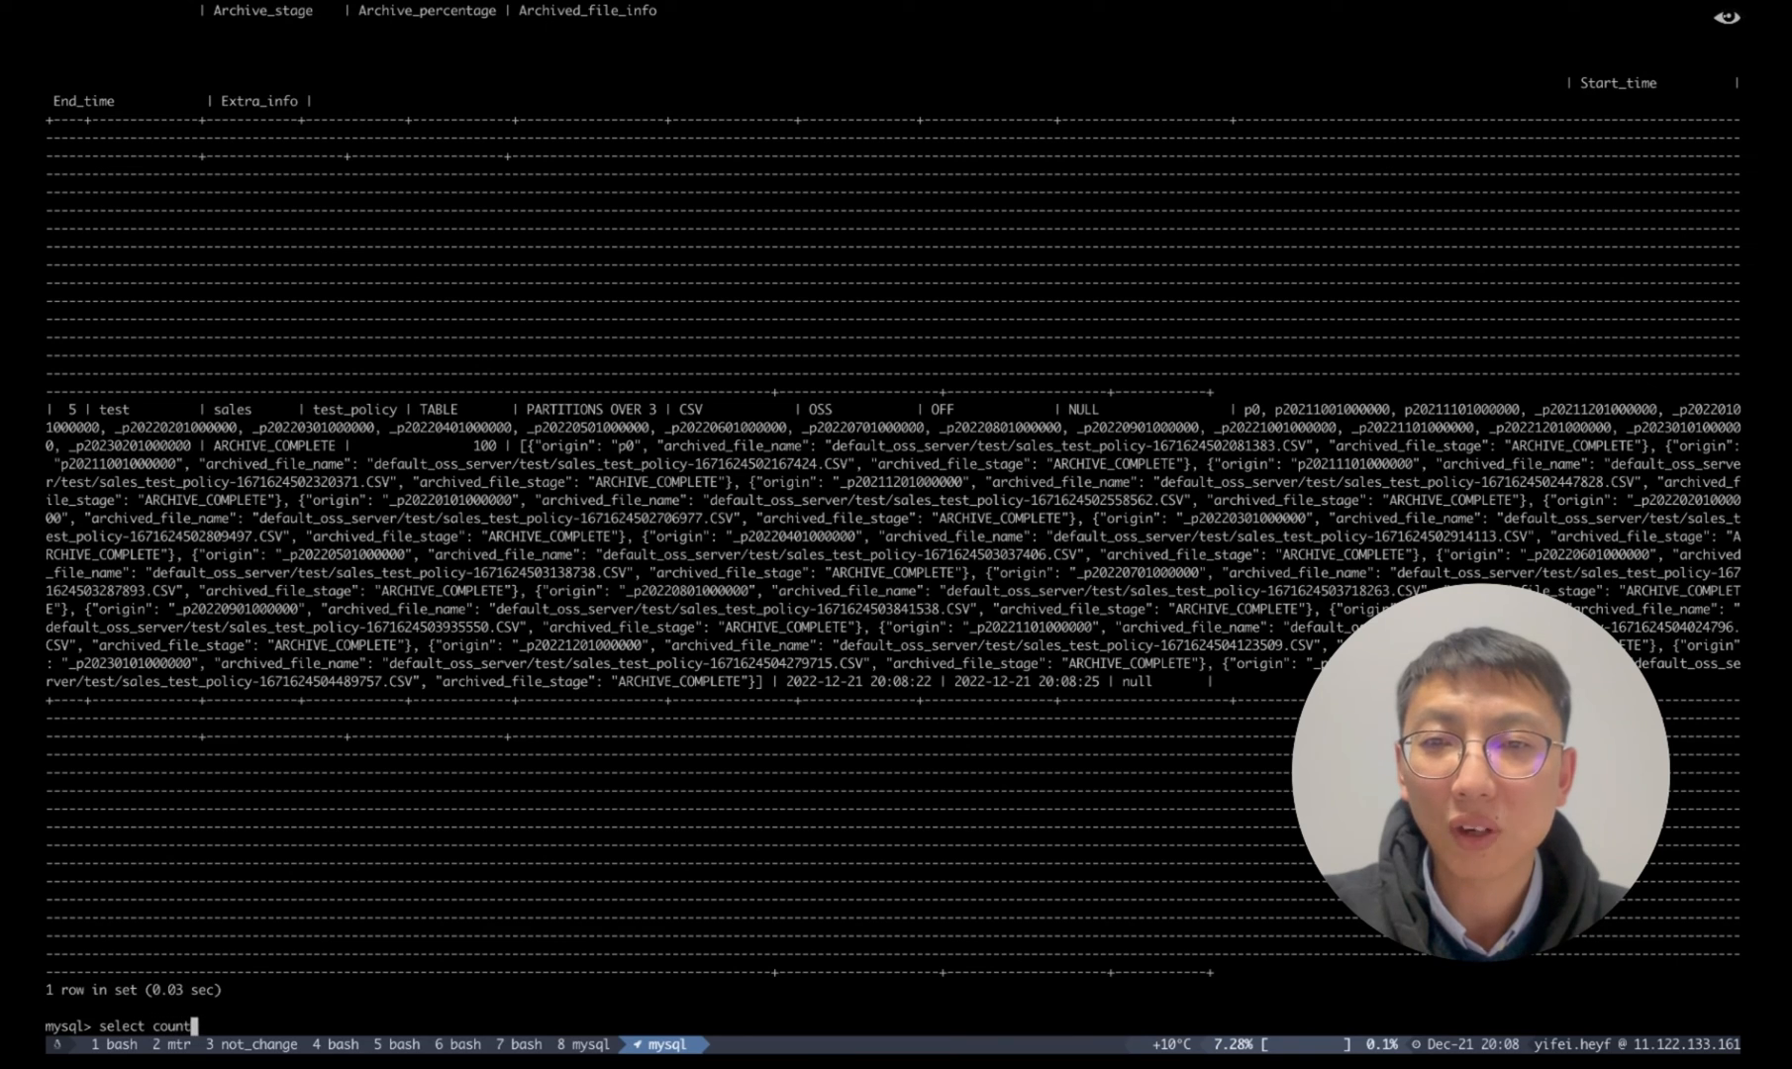
text((*) from sa)
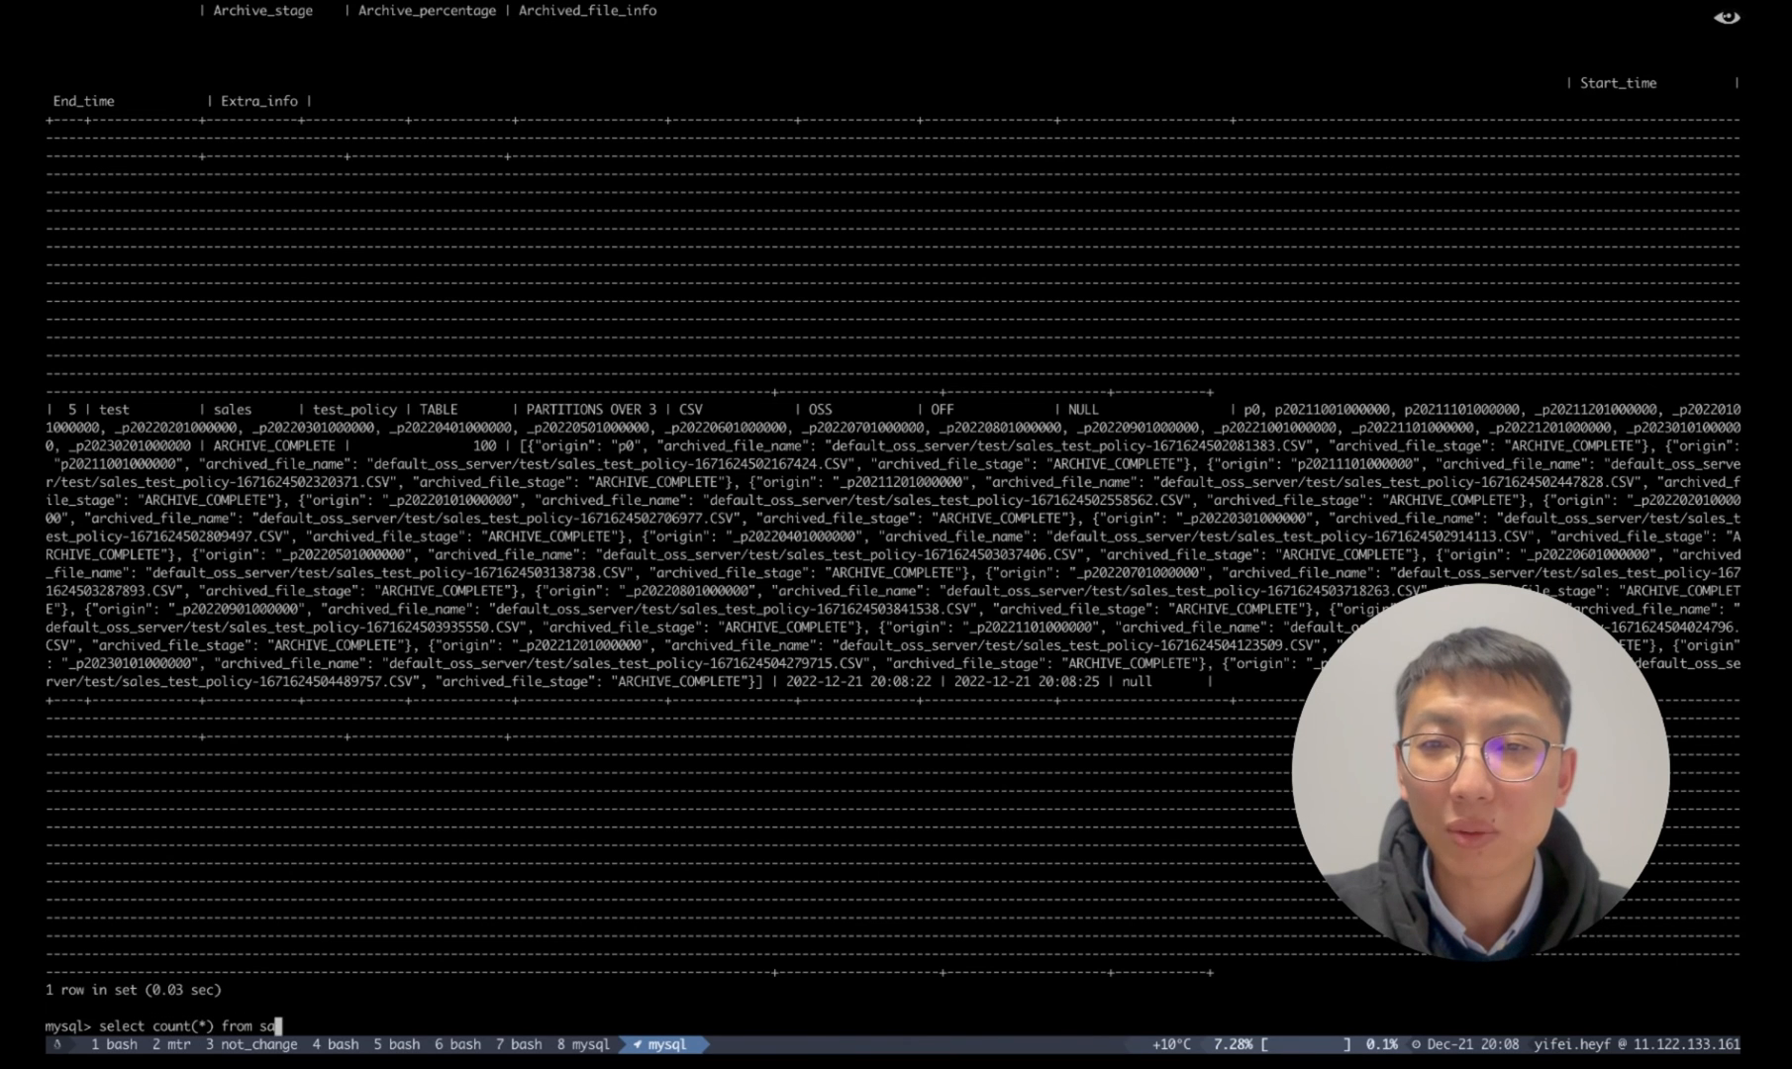
key(Return)
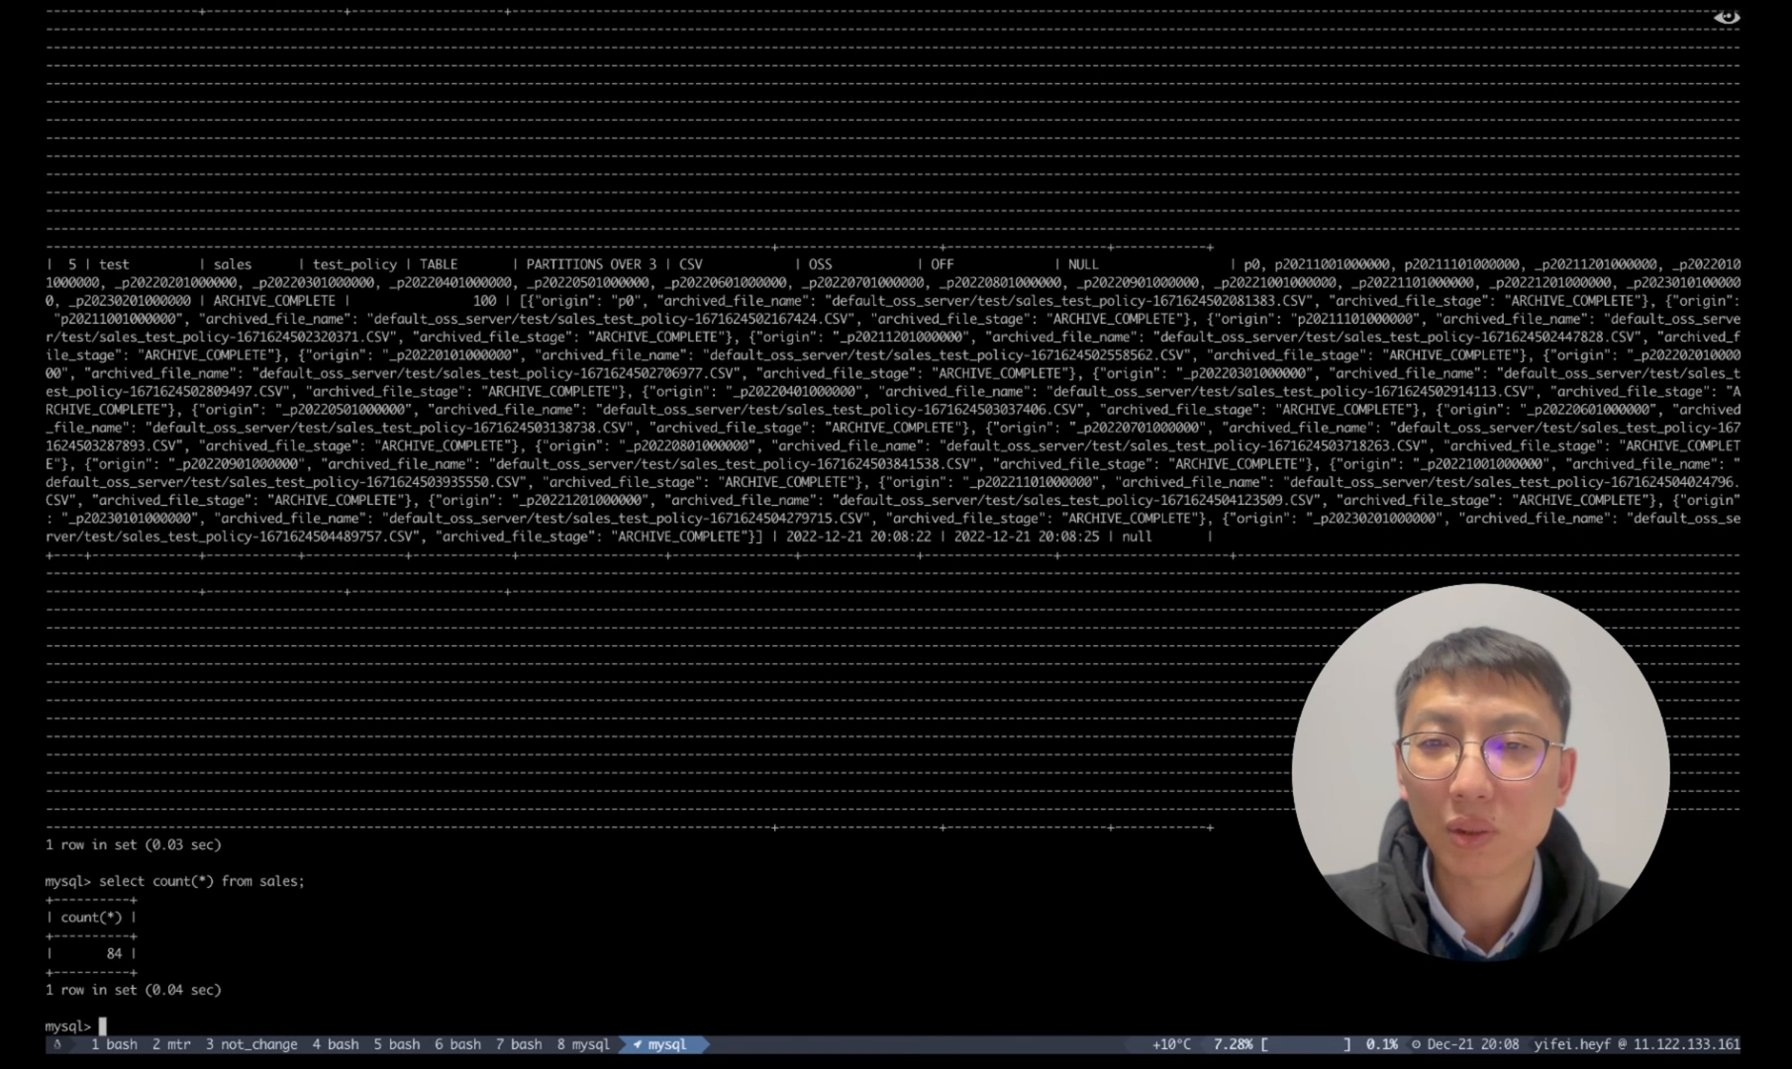
text(show create)
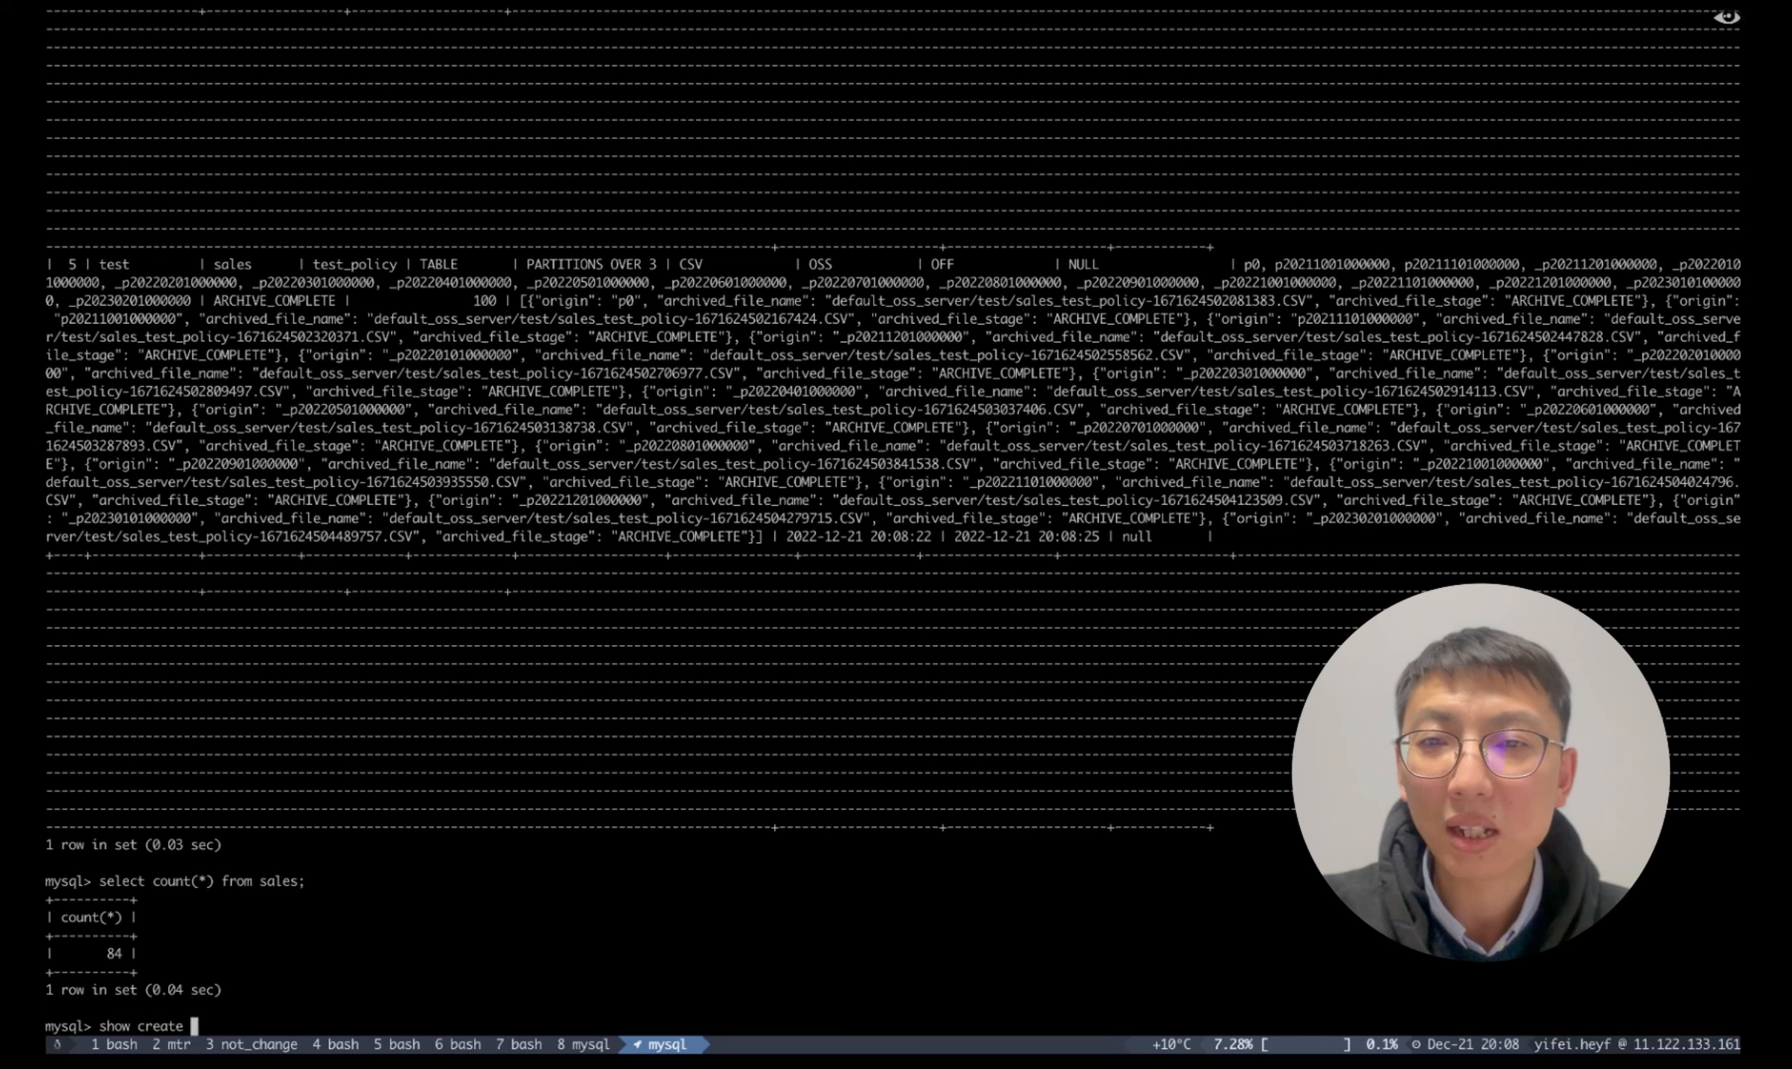
key(Return)
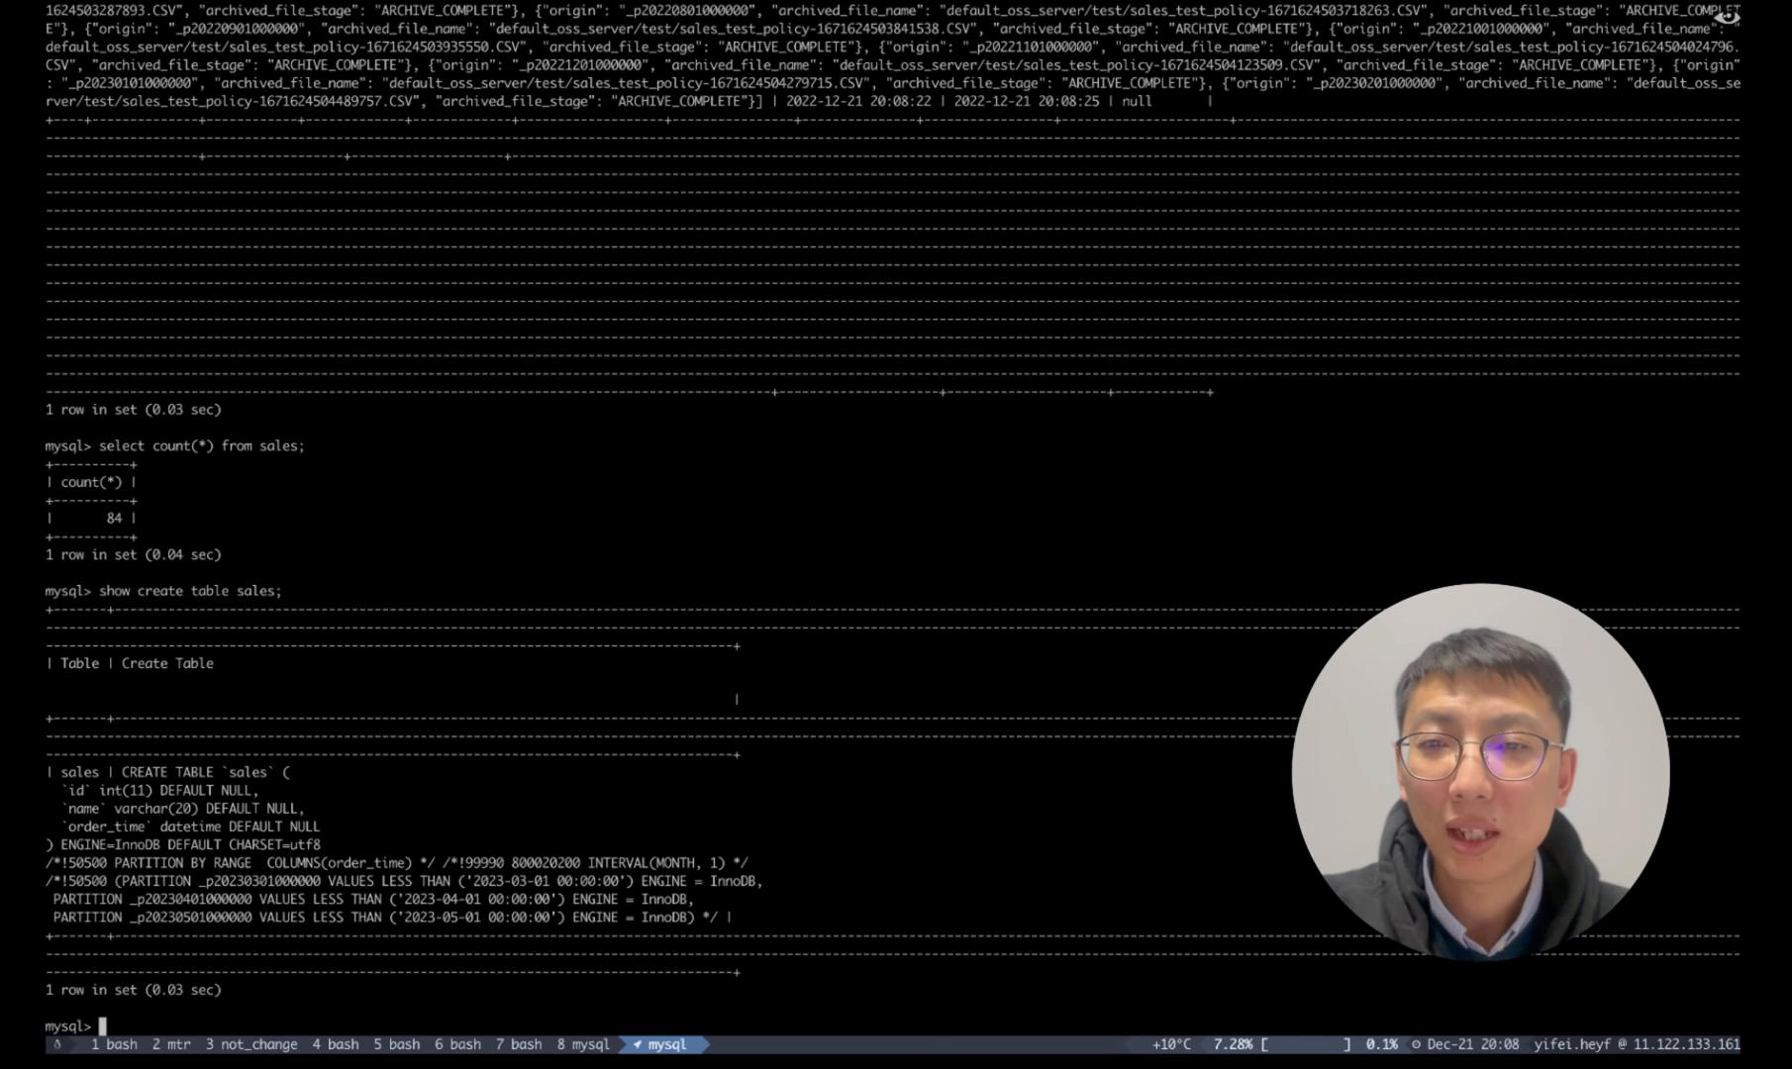
List tables, show the OSS CSV definition of sales_test_policy, and begin counting its rows.
text(show tables;)
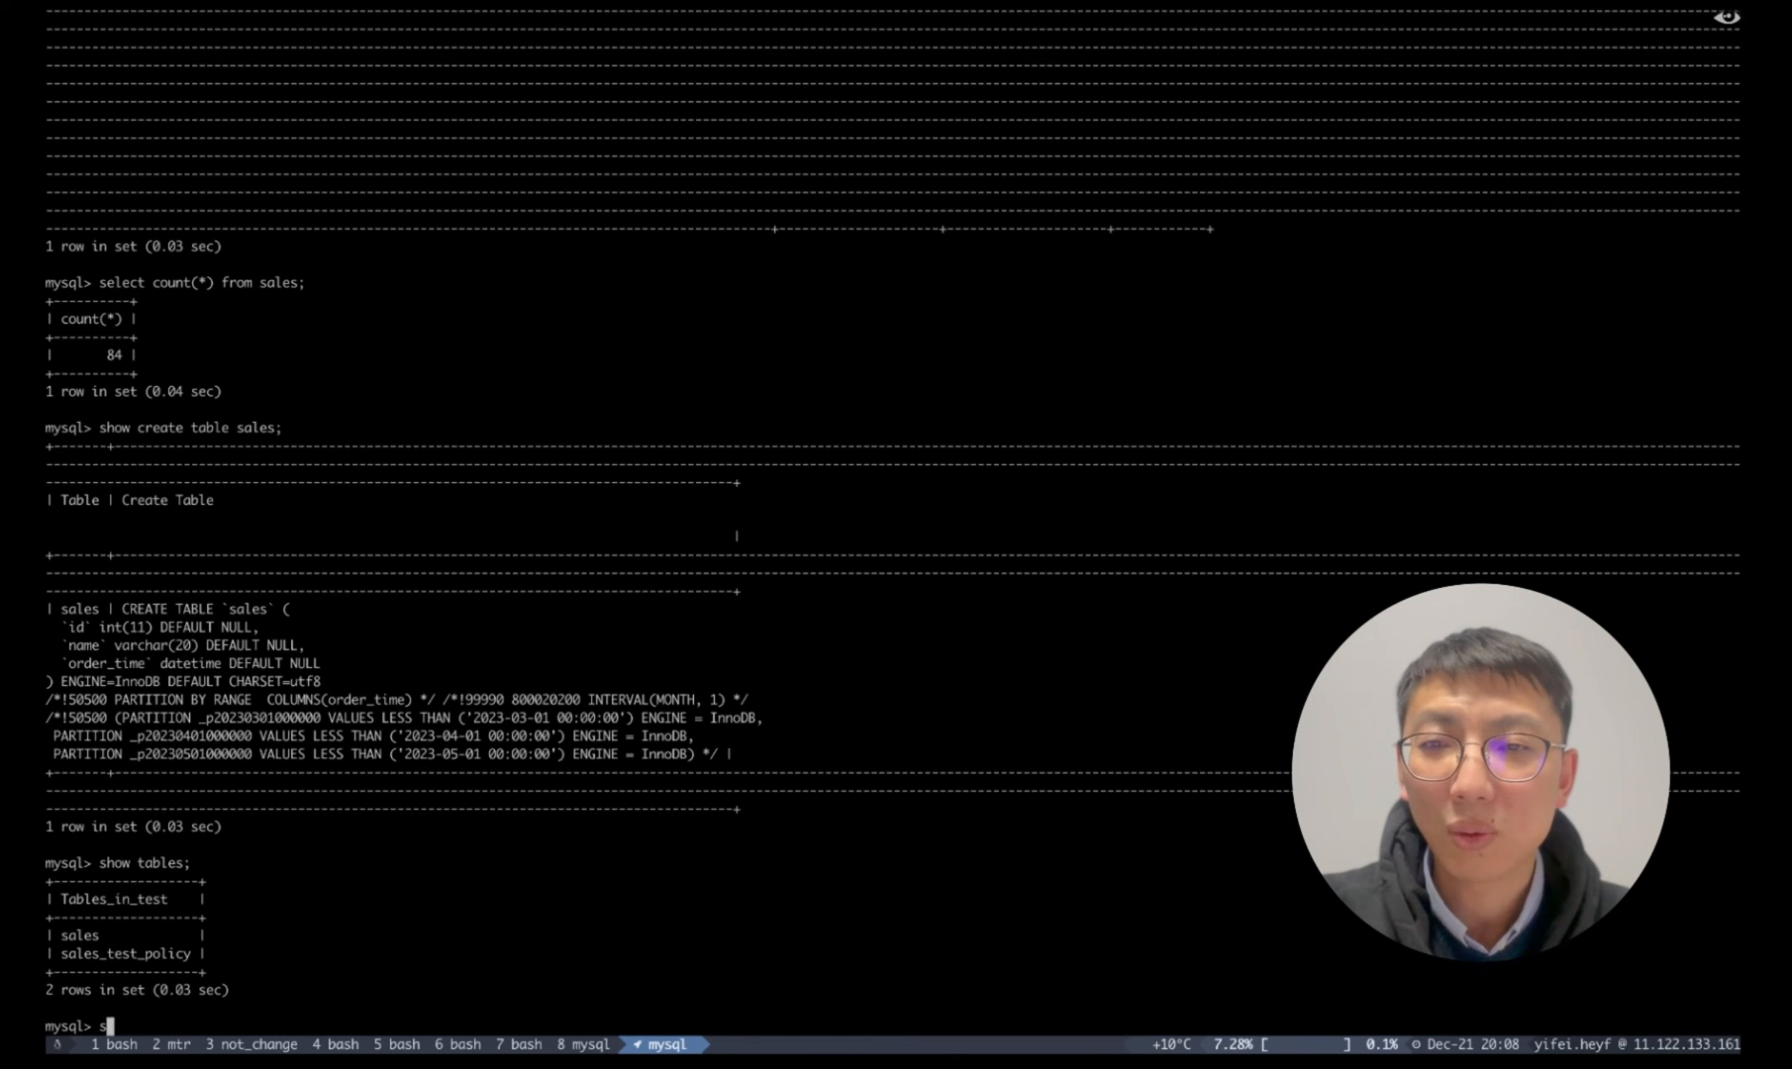
text(show create table)
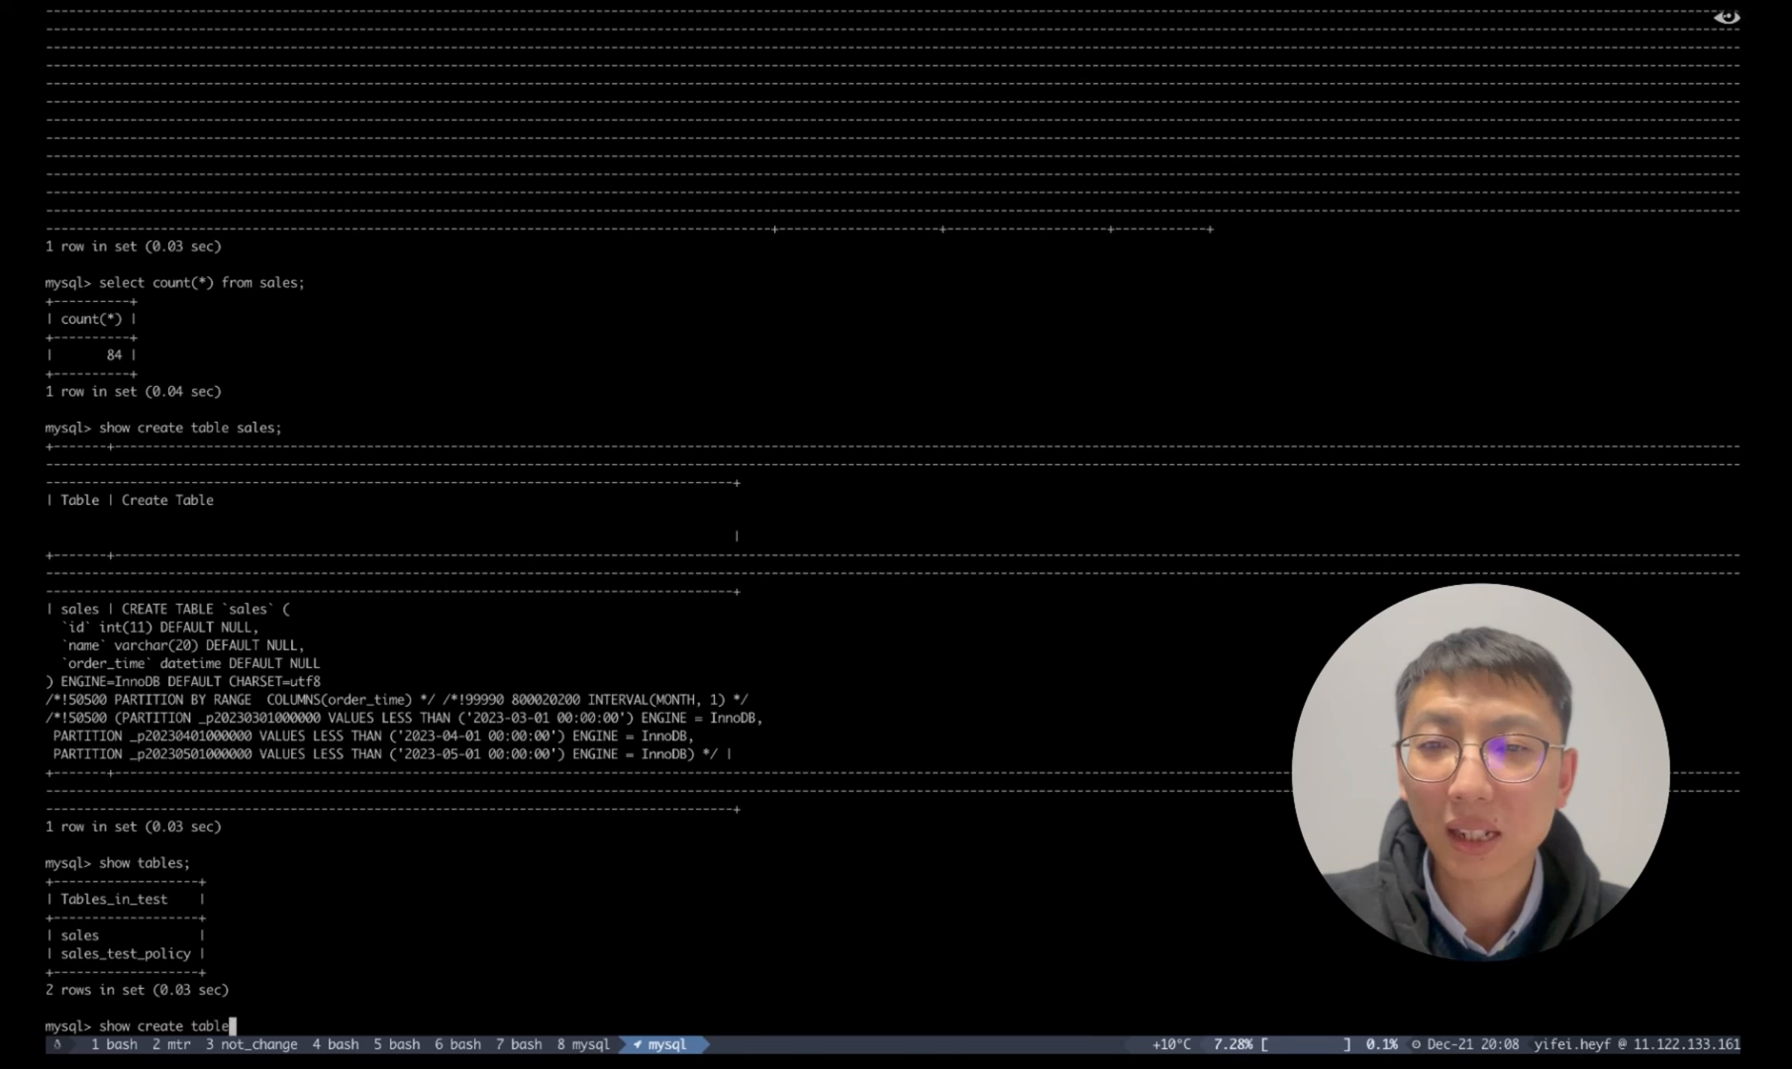
text(sales)
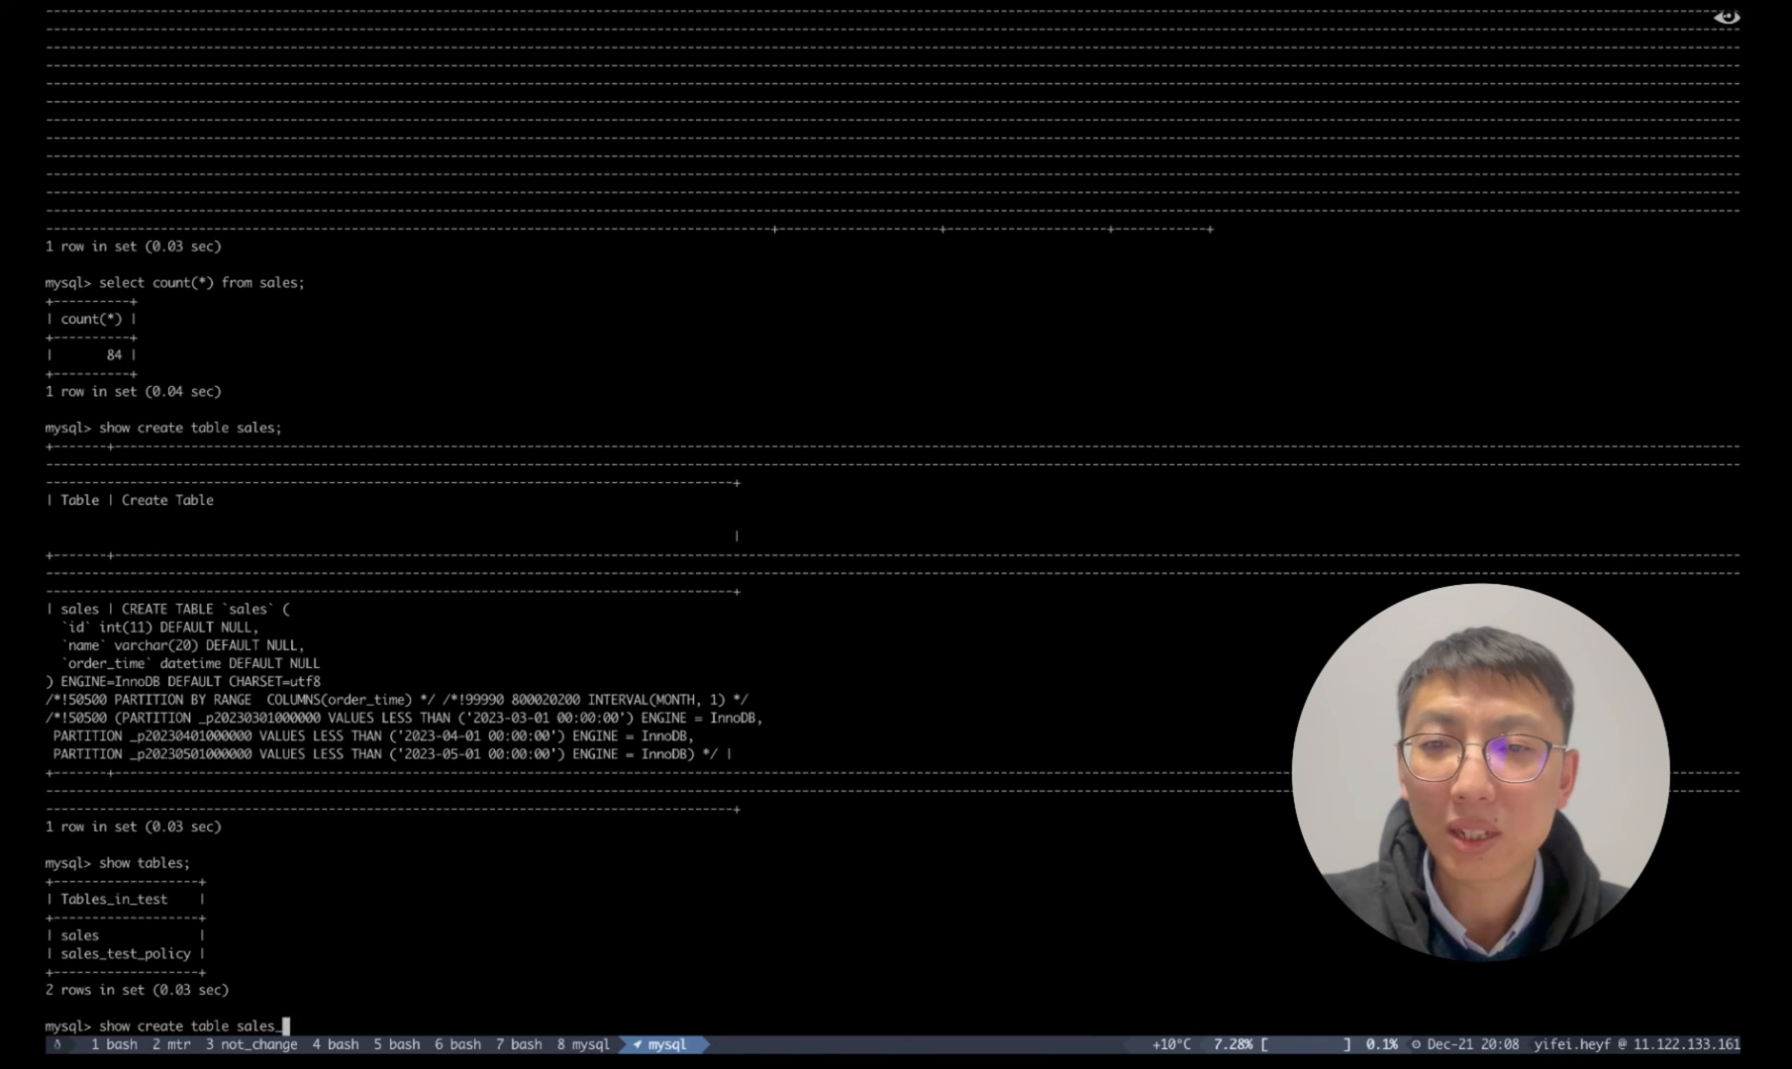
text(_test_policy;)
text(select count()
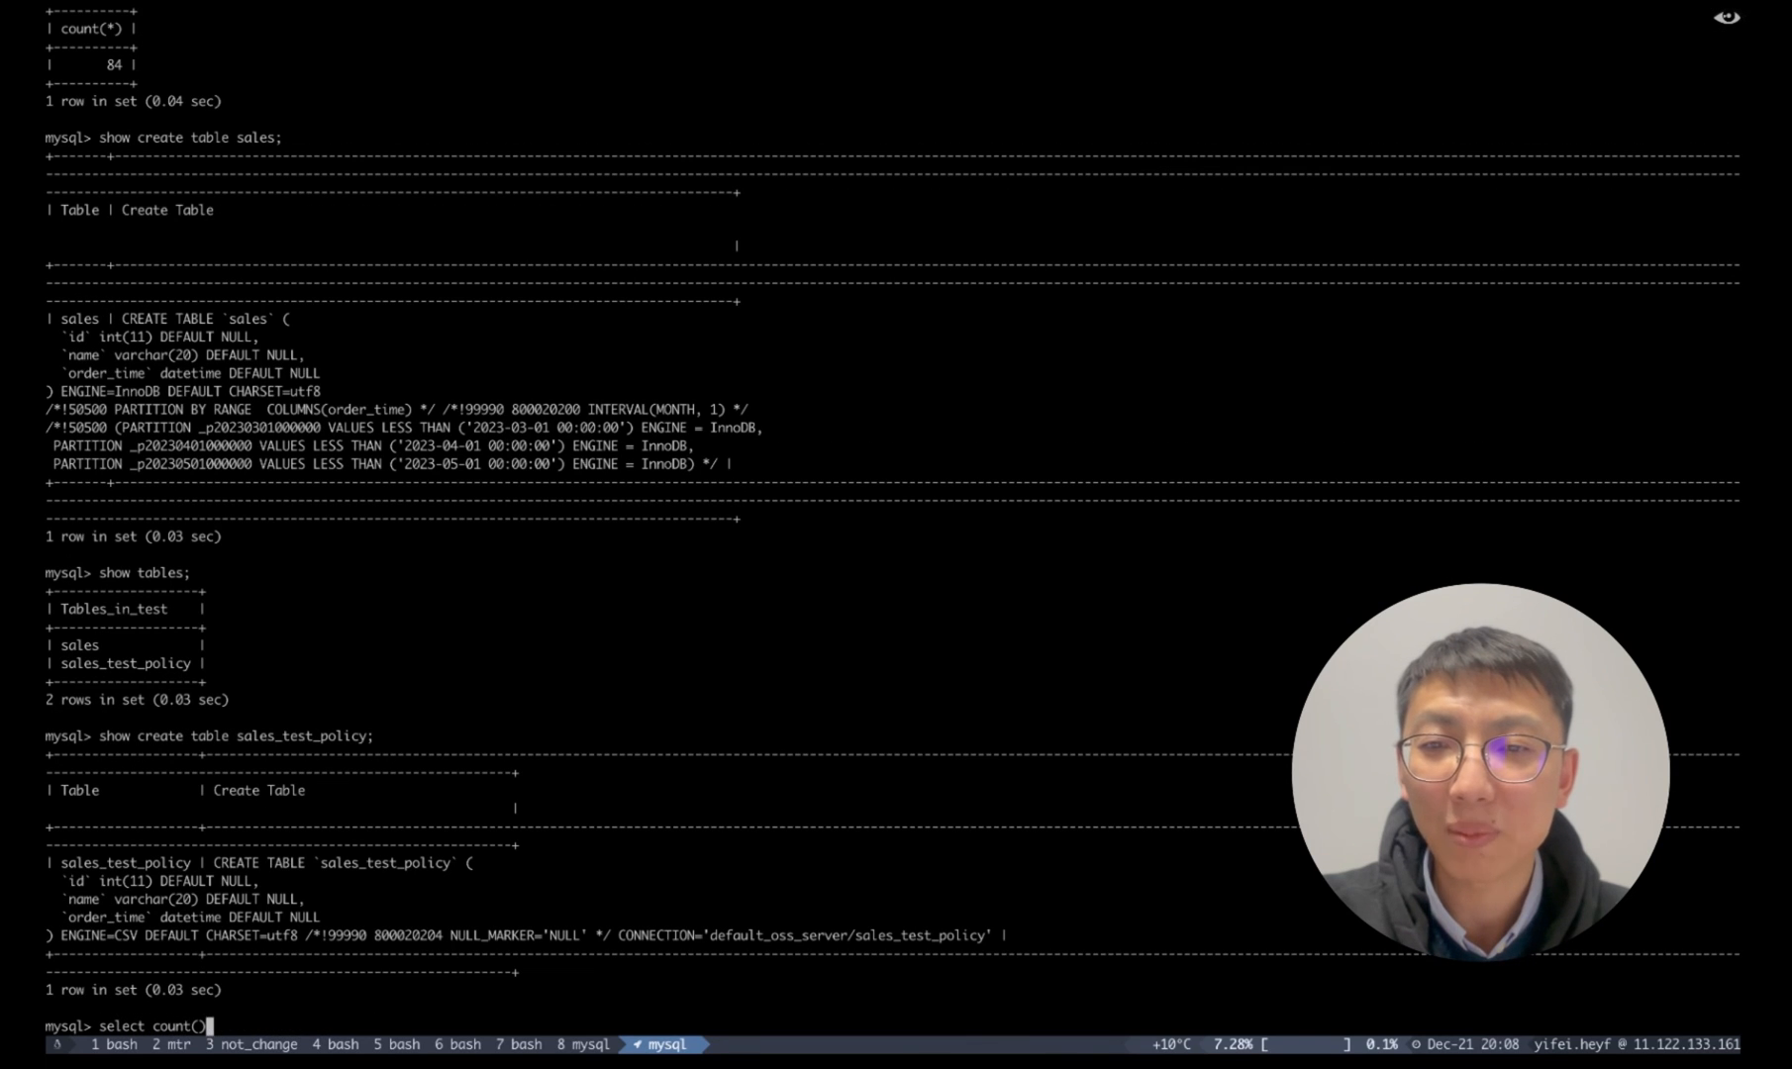
text(*)
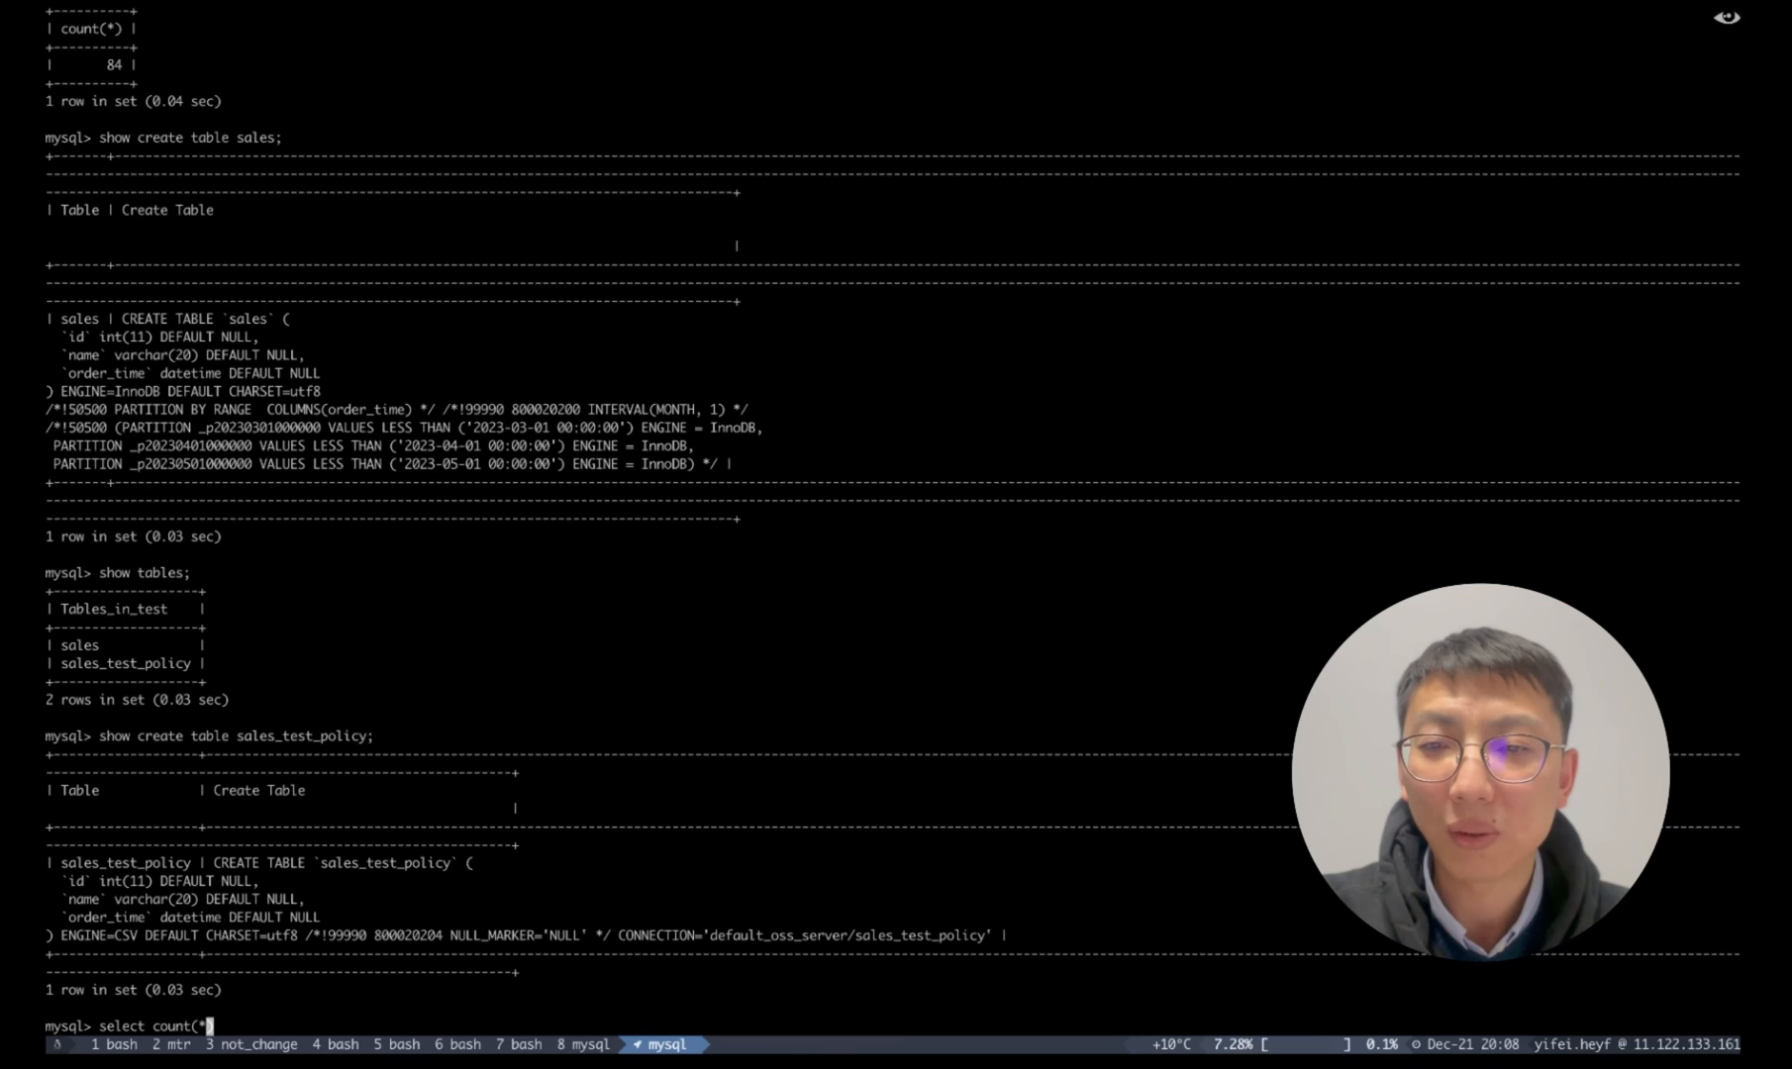
text(from s)
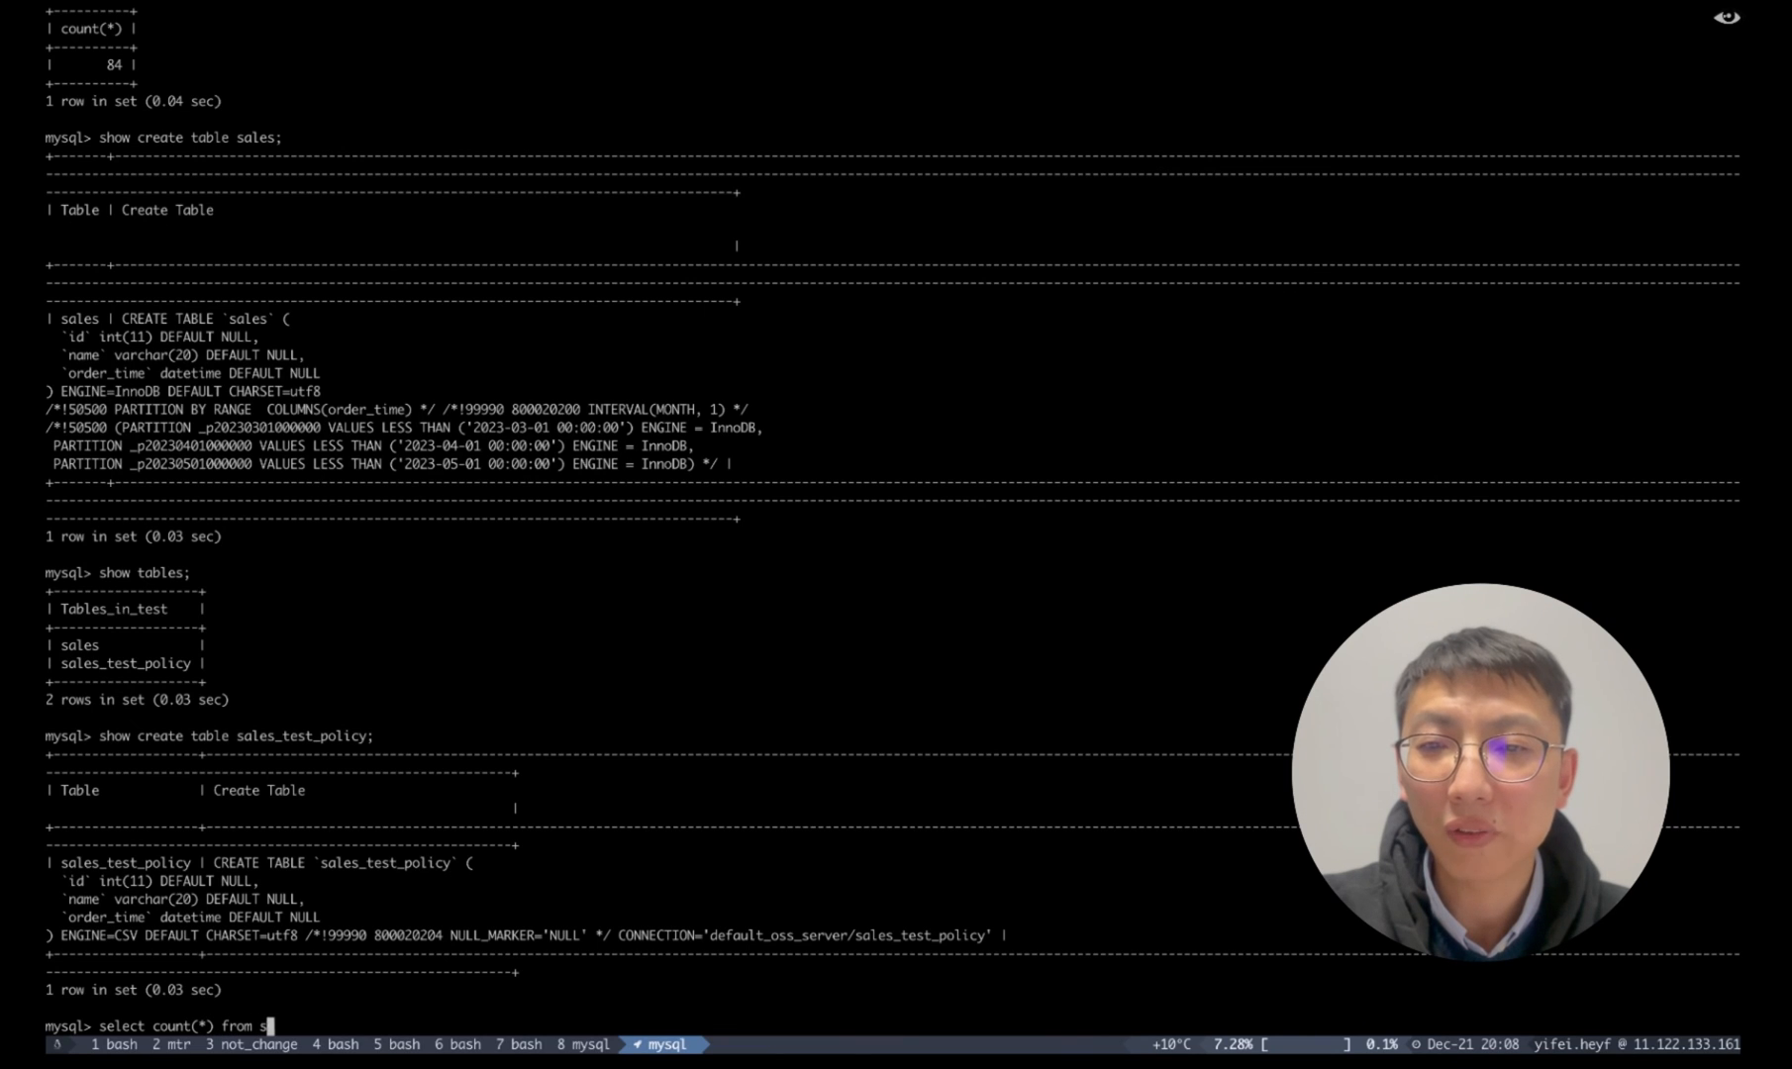
text(ales_test_)
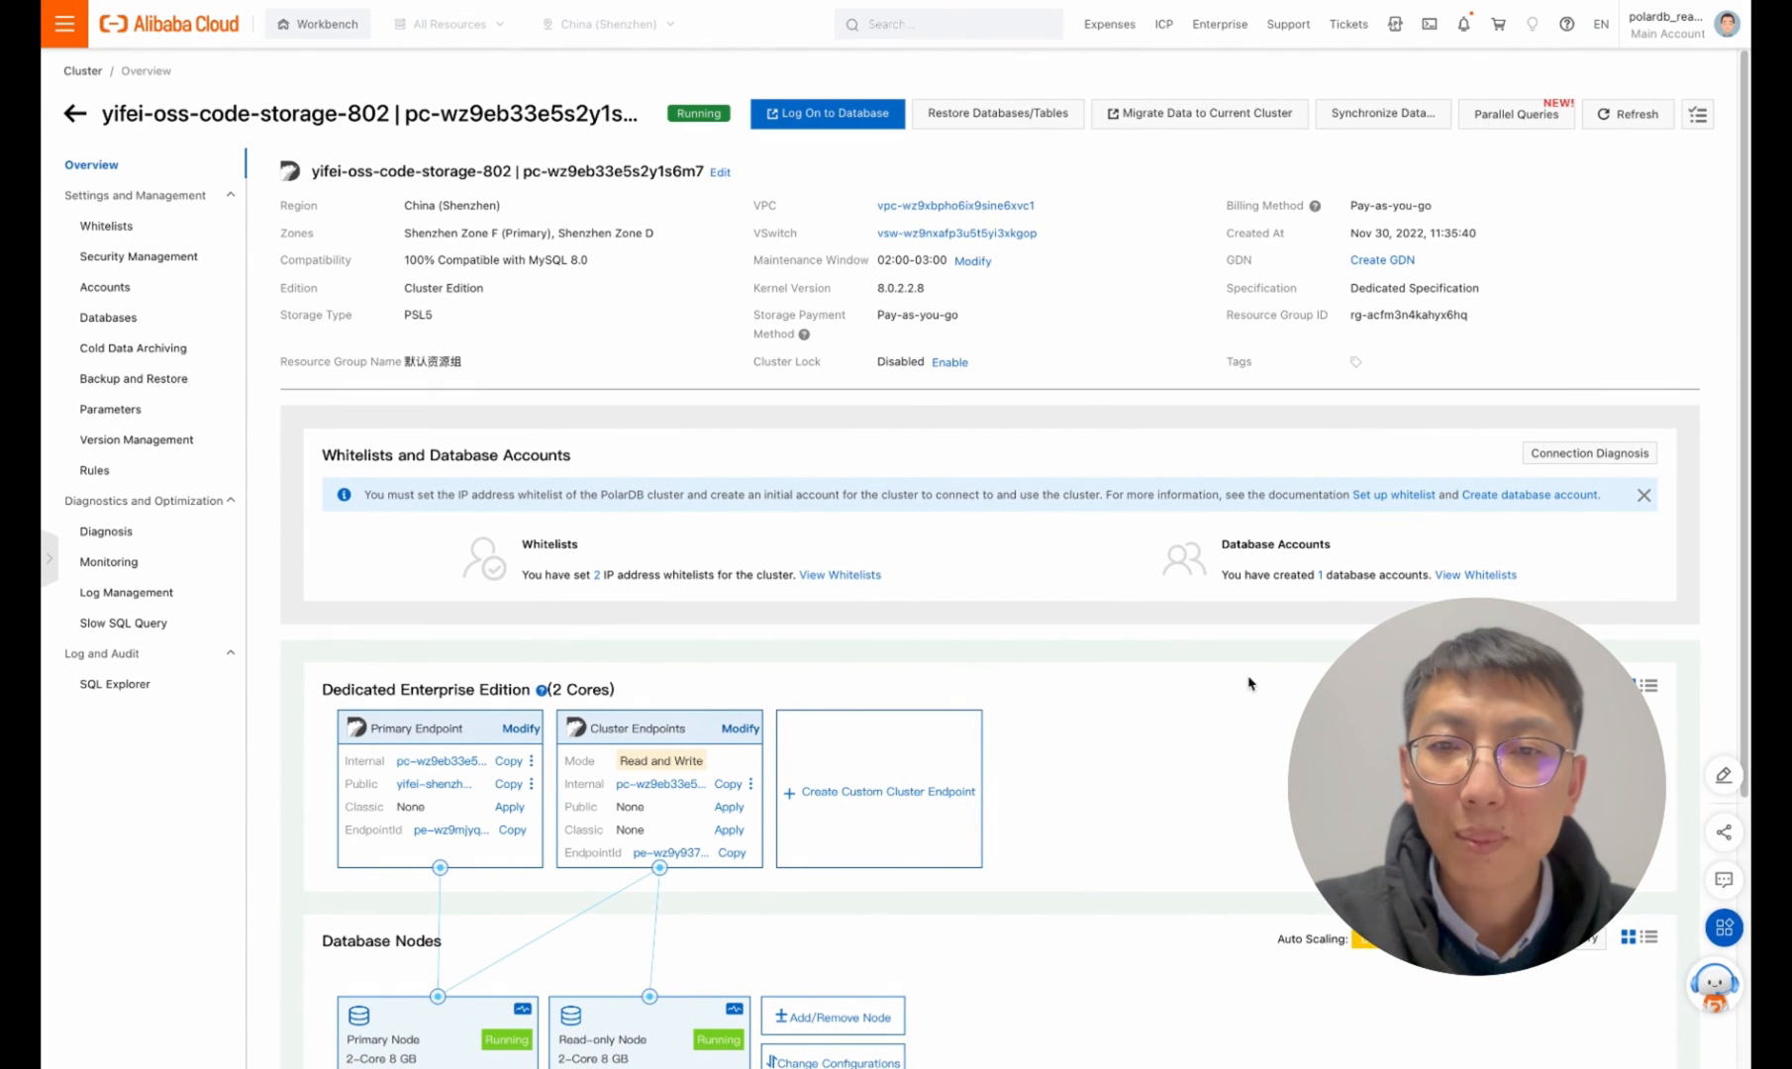
Reload the Cold Data Archiving page so the Archive List shows test's sales_test_policy.
click(133, 348)
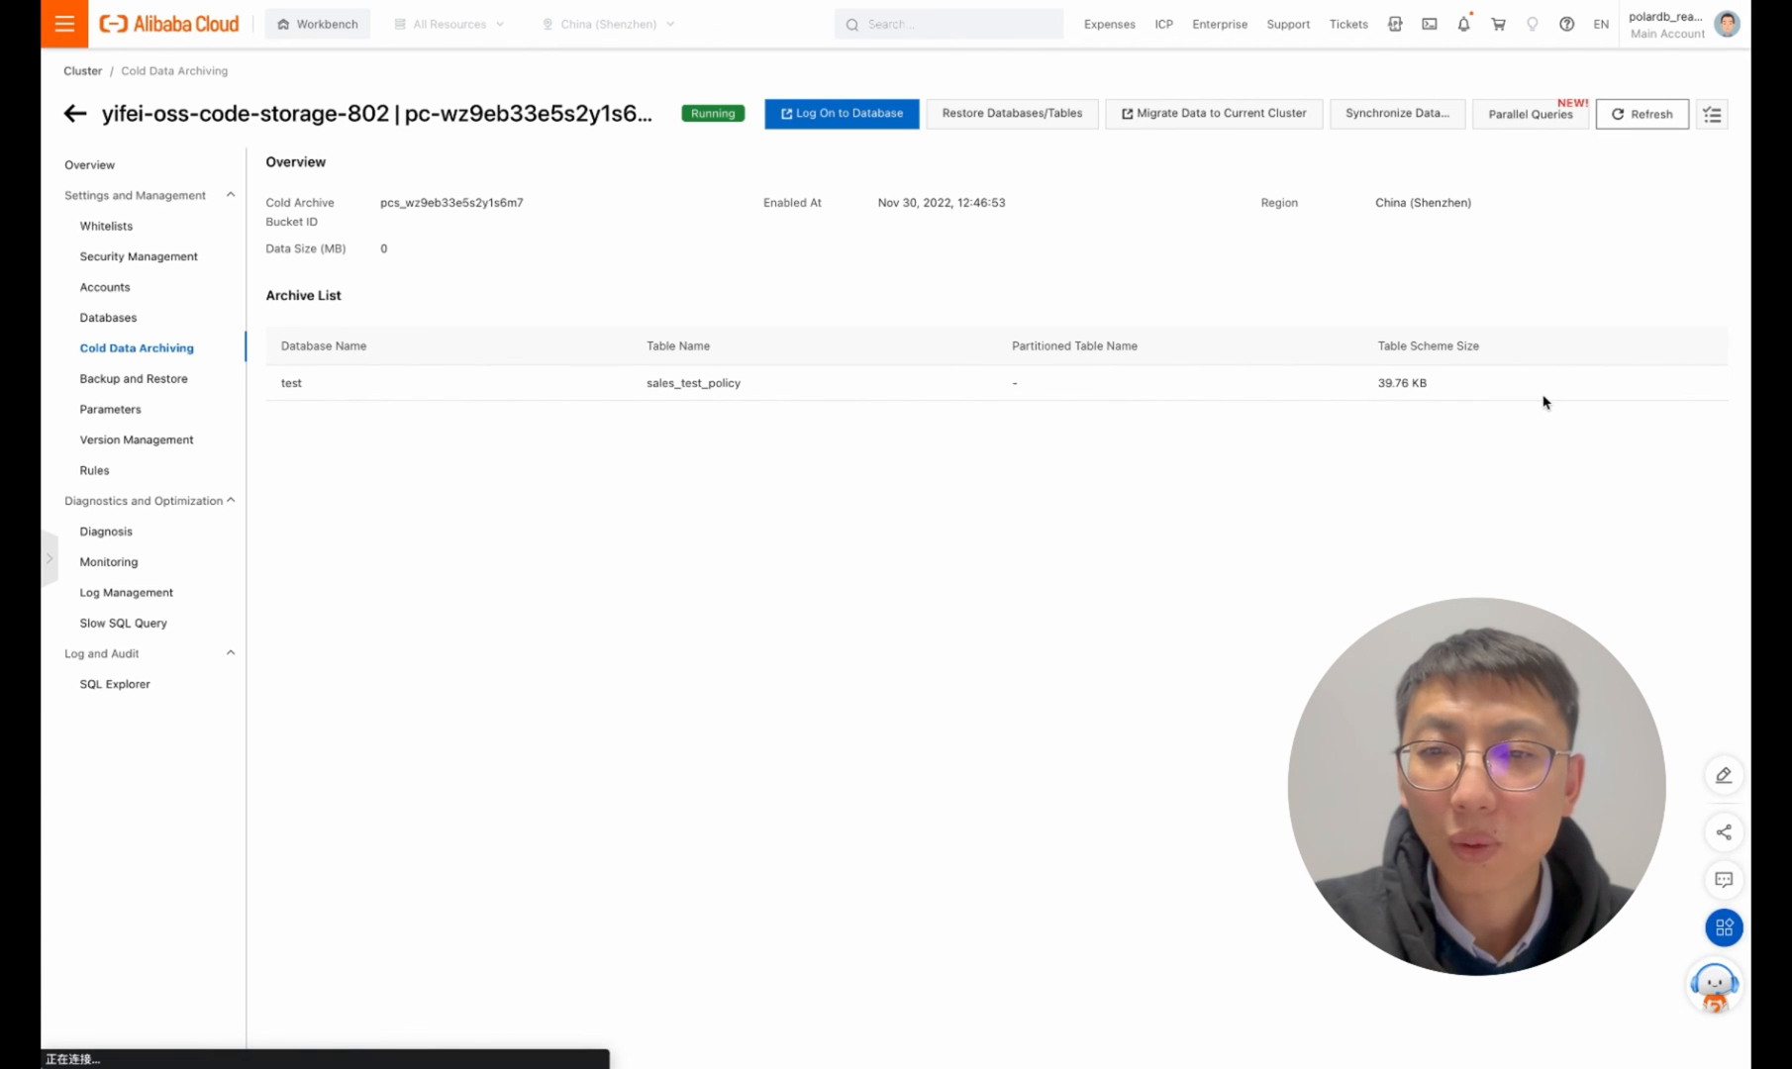
click(1643, 113)
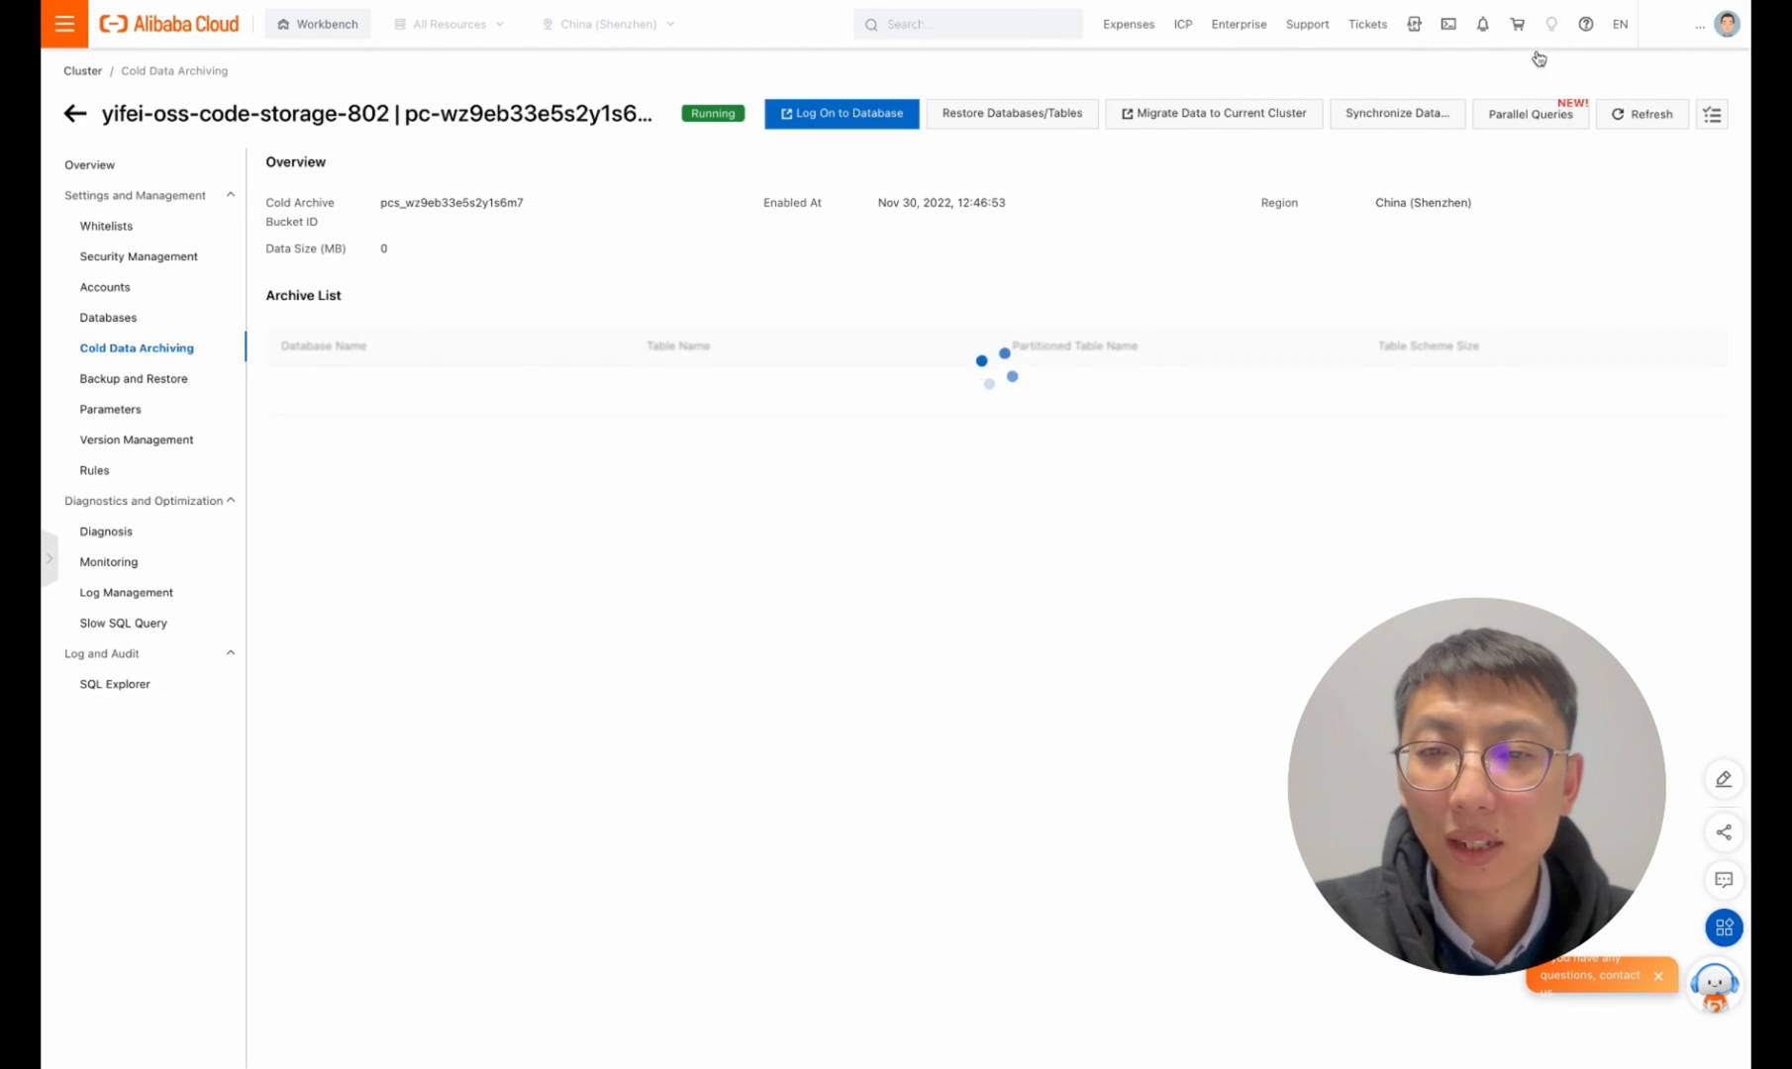